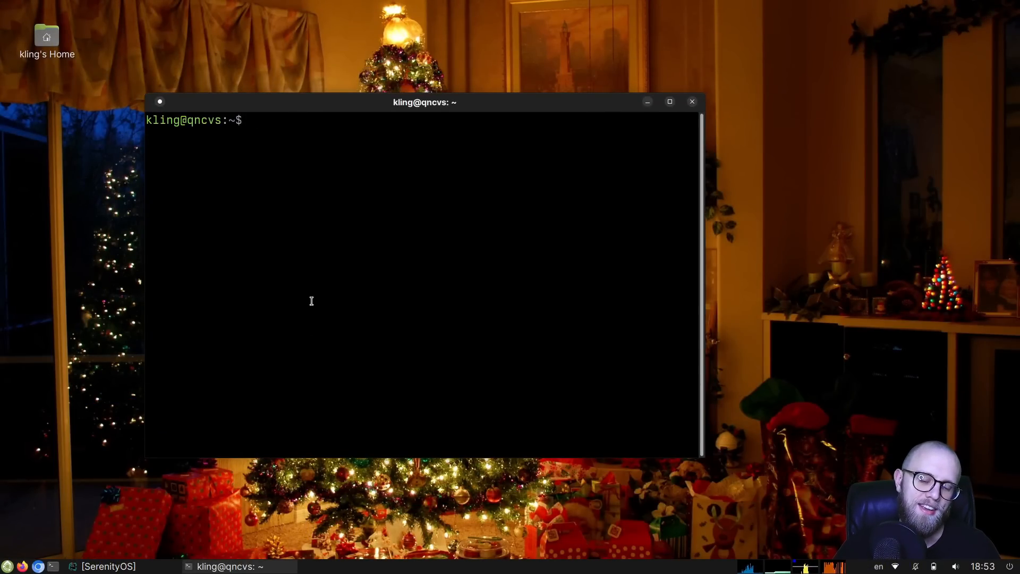
Step: In the serenity source folder, run git grep -nE '(FIXME|TODO|fixme)' | shuf -n1 to pick one random comment
{"action": "type", "text": "cd src/"}
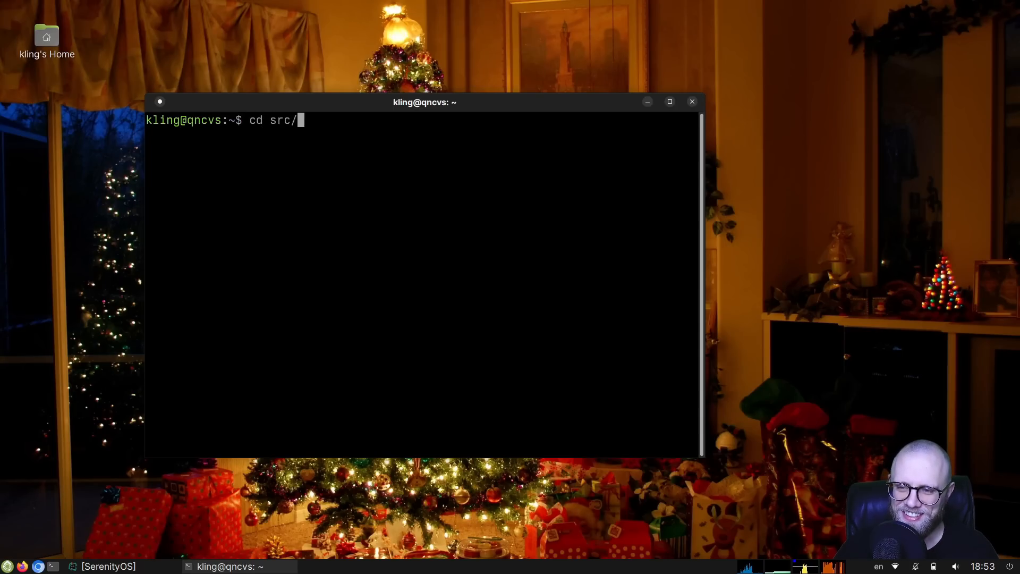
{"action": "type", "text": "serenity/"}
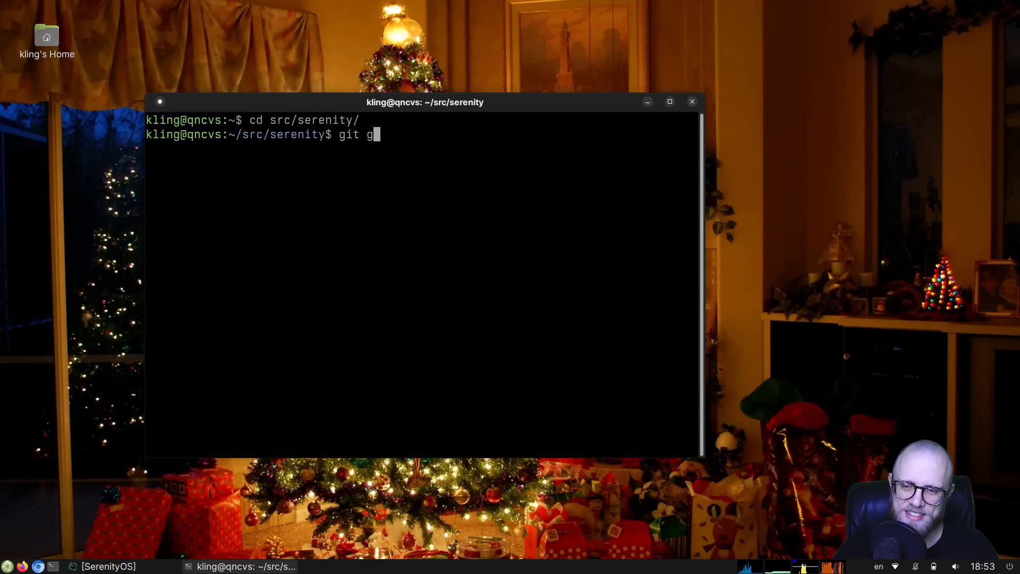
{"action": "type", "text": "rep -nE \""}
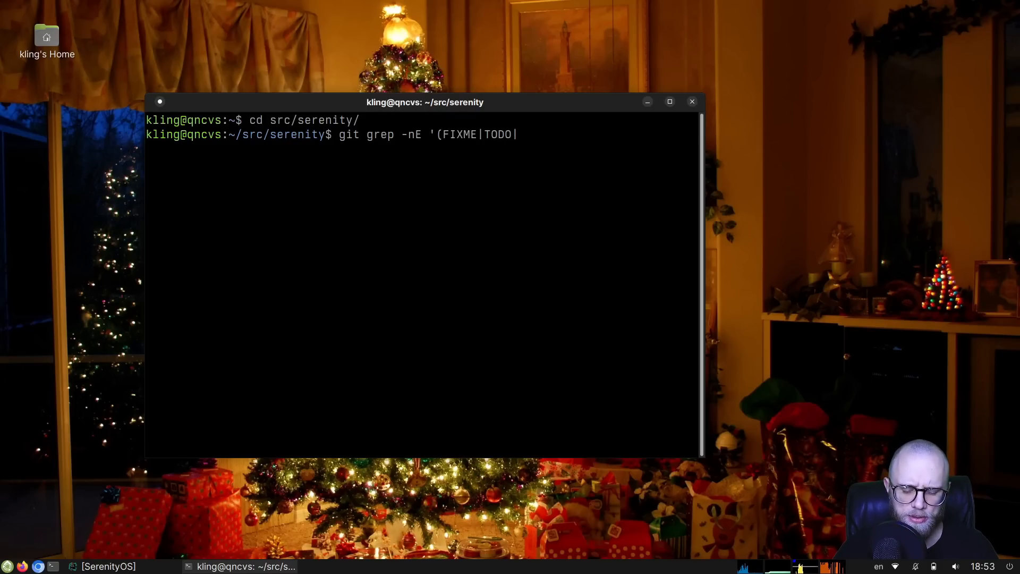
{"action": "type", "text": "fixme)'"}
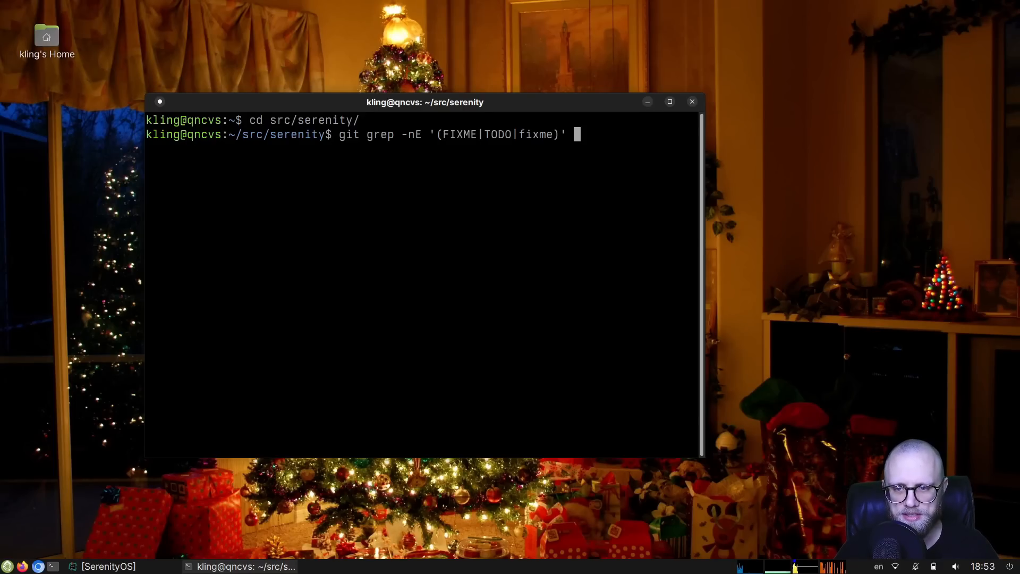
{"action": "type", "text": "| sh"}
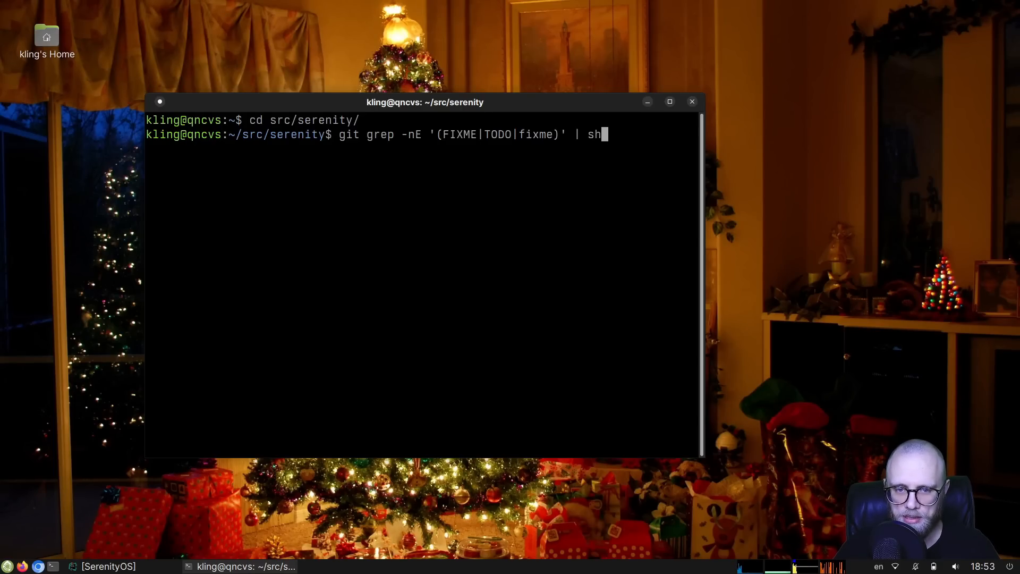
{"action": "type", "text": "uf -n1"}
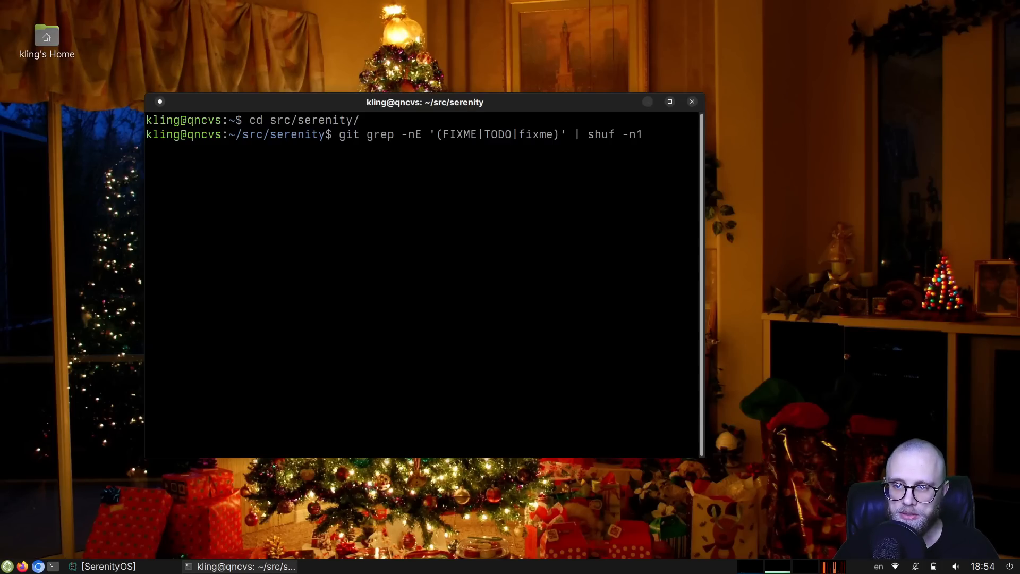
{"action": "key", "text": "Return"}
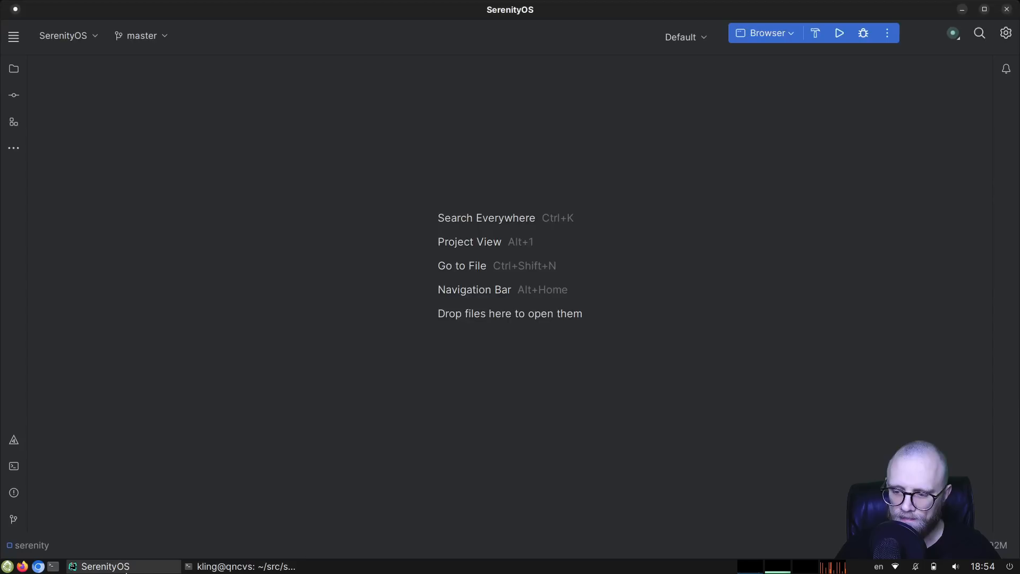
Step: Locate Kernel/Heap/kmalloc.cpp via Search Everywhere and land on the kcalloc FIXME about redundant scrubbing
{"action": "type", "text": "kmalloc.cpp"}
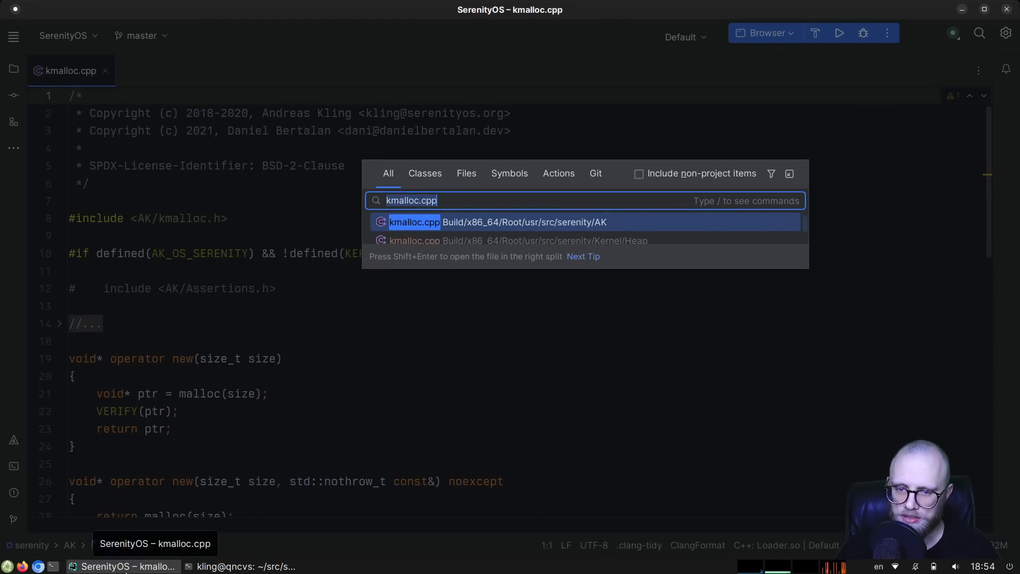
{"action": "left_click", "coordinate": [514, 240]}
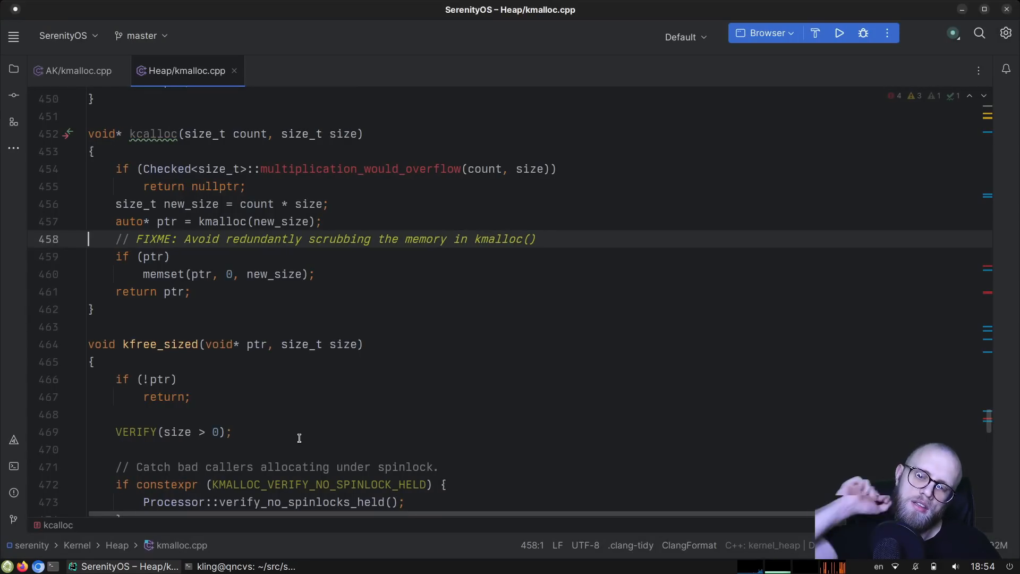
{"action": "scroll", "scroll_direction": "up", "scroll_amount": 3}
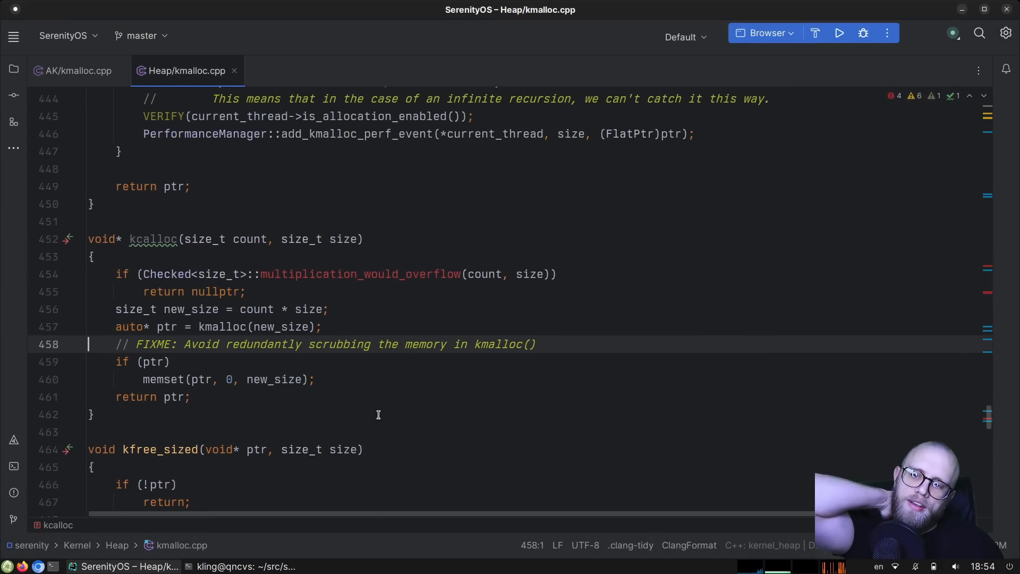
{"action": "double_click", "coordinate": [153, 239]}
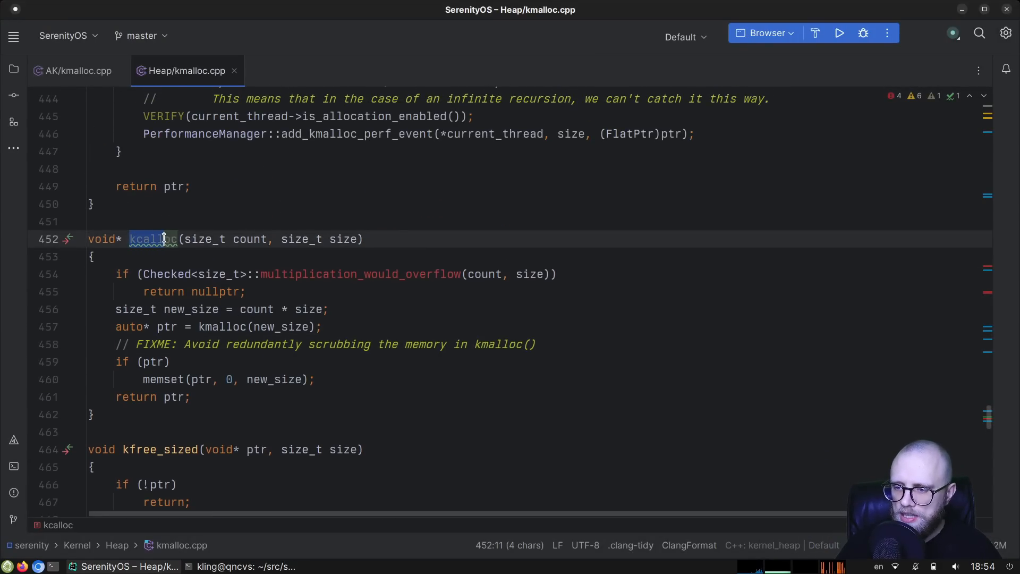
{"action": "left_click", "coordinate": [135, 344]}
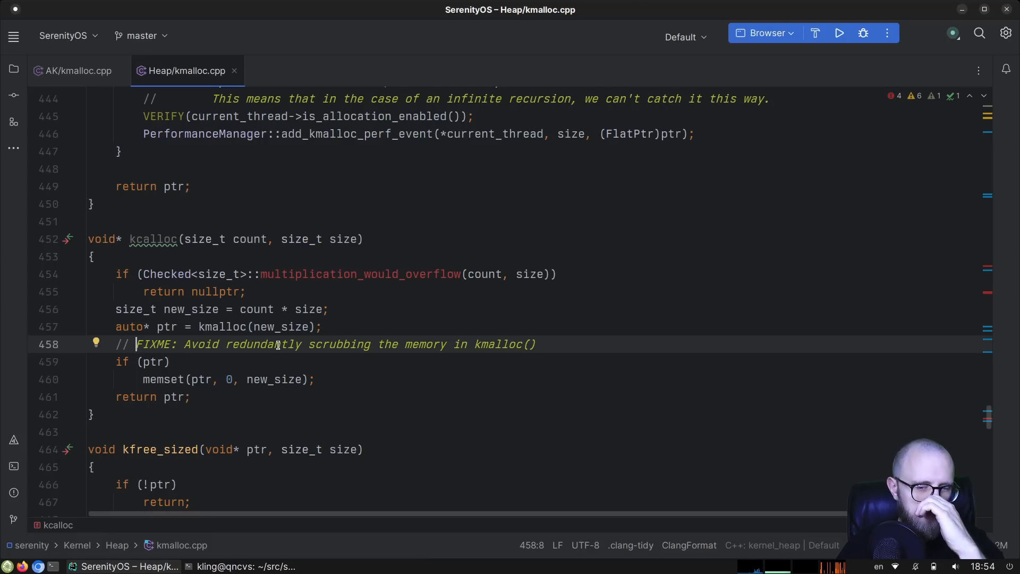
{"action": "mouse_move", "coordinate": [506, 343]}
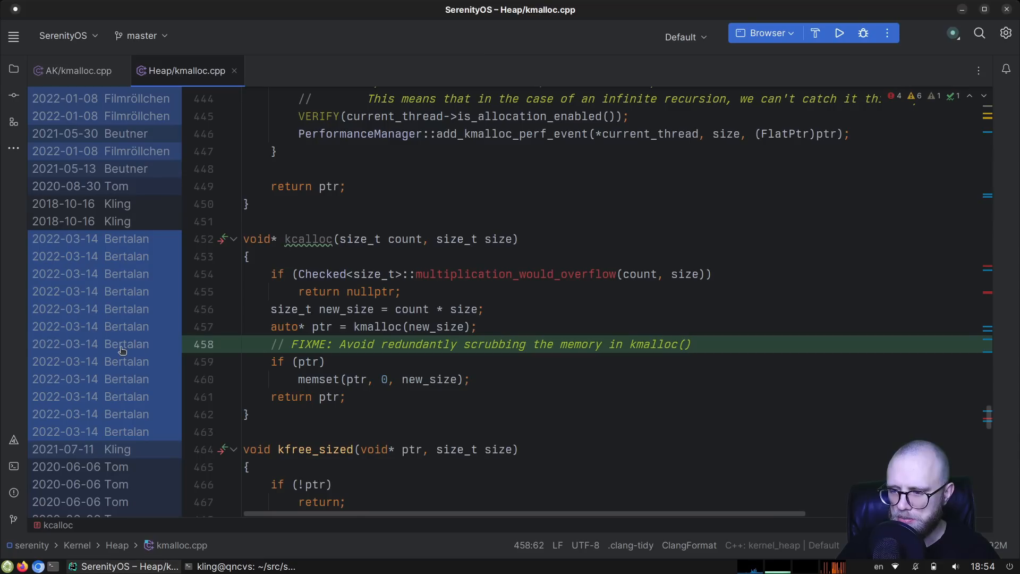
{"action": "mouse_move", "coordinate": [185, 346]}
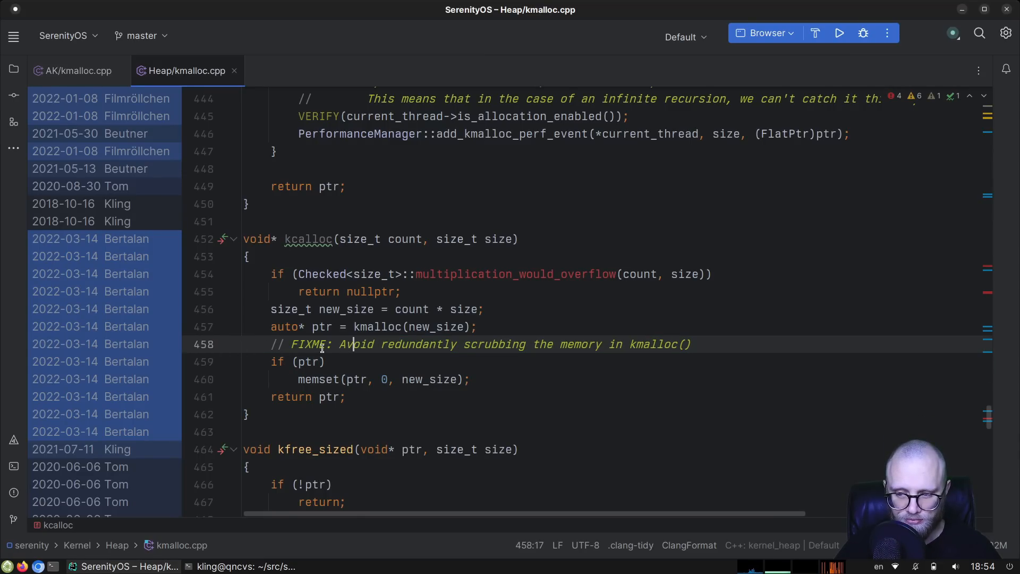
Step: Annotate the FIXME line and inspect the commit that introduced it in the Git log
{"action": "left_click", "coordinate": [13, 519]}
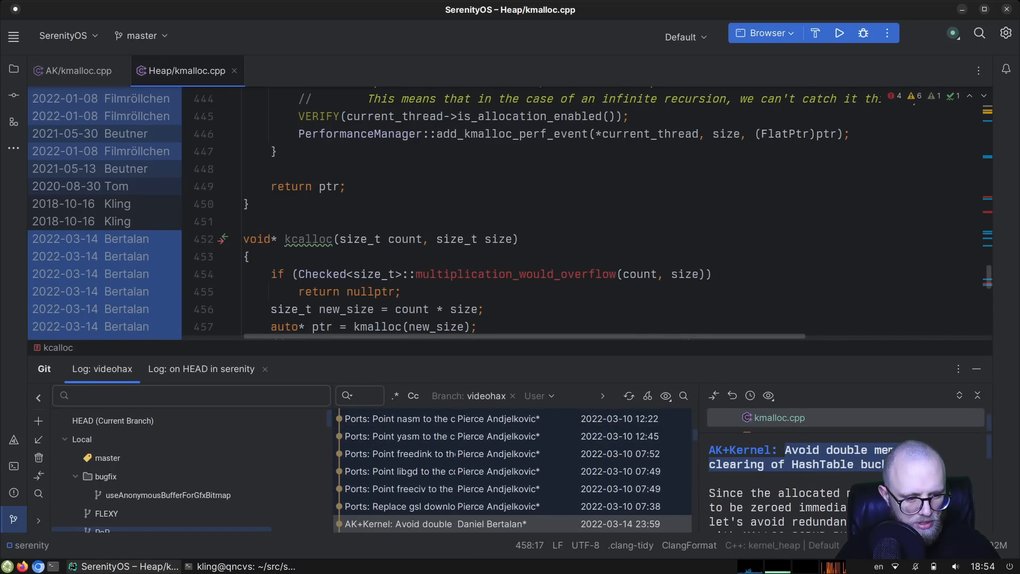
{"action": "scroll", "scroll_direction": "down", "scroll_amount": 3}
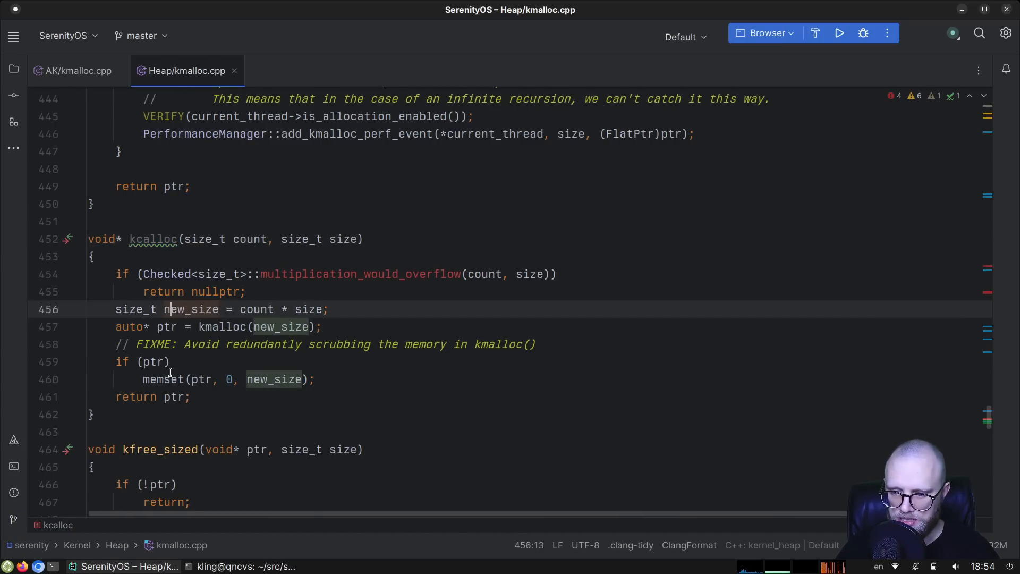
Step: Trace kcalloc's kmalloc(new_size) call through the memset scrubbing to KMALLOC_SCRUB_BYTE in kmalloc.h
{"action": "left_click", "coordinate": [199, 326]}
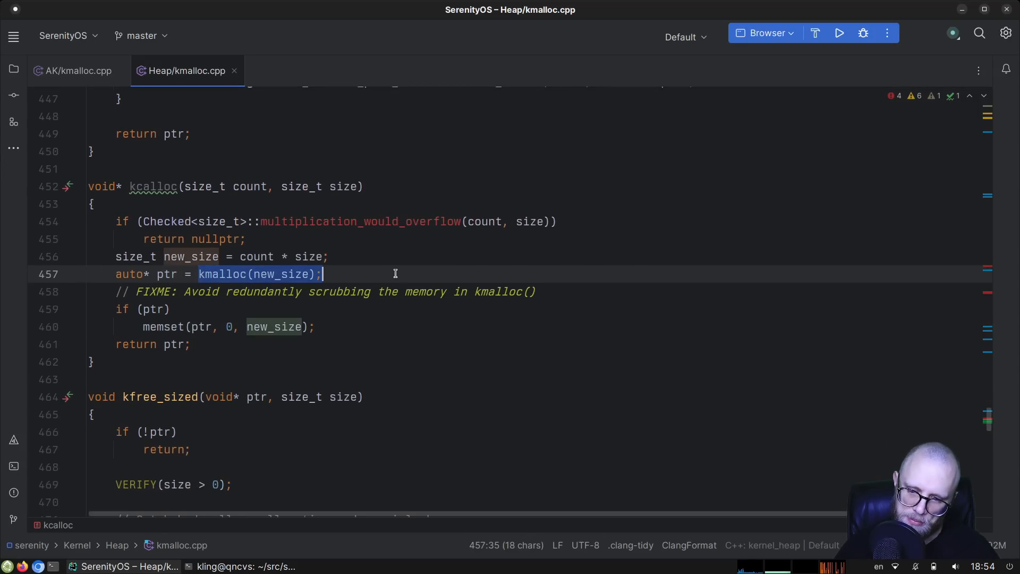
{"action": "mouse_move", "coordinate": [179, 200]}
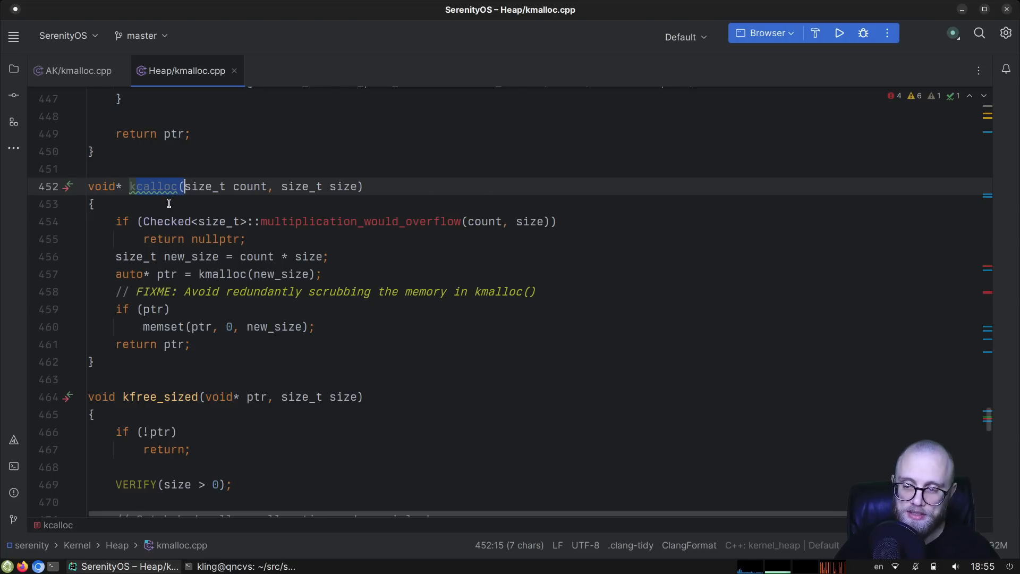
{"action": "mouse_move", "coordinate": [366, 367]}
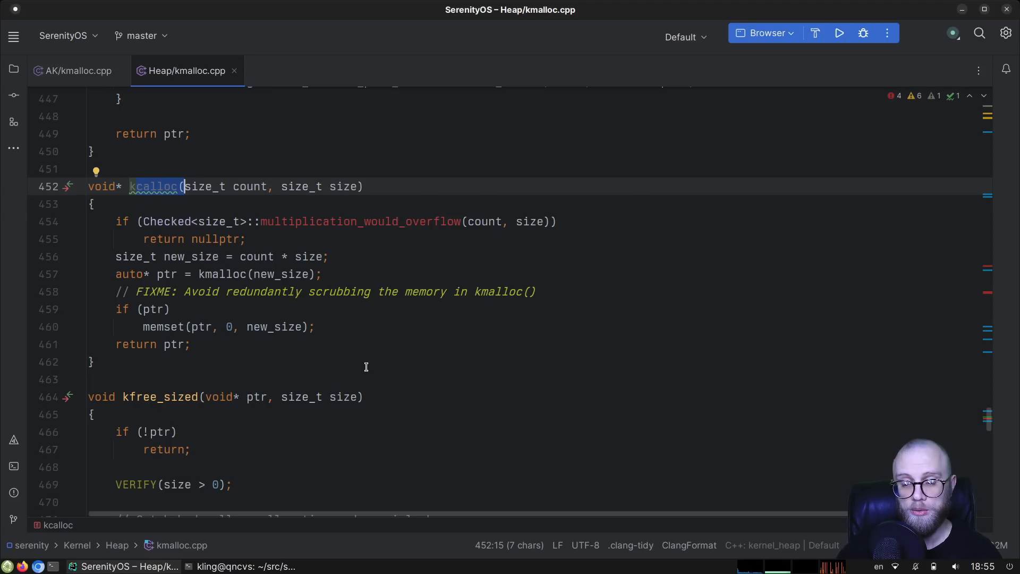
{"action": "mouse_move", "coordinate": [145, 328]}
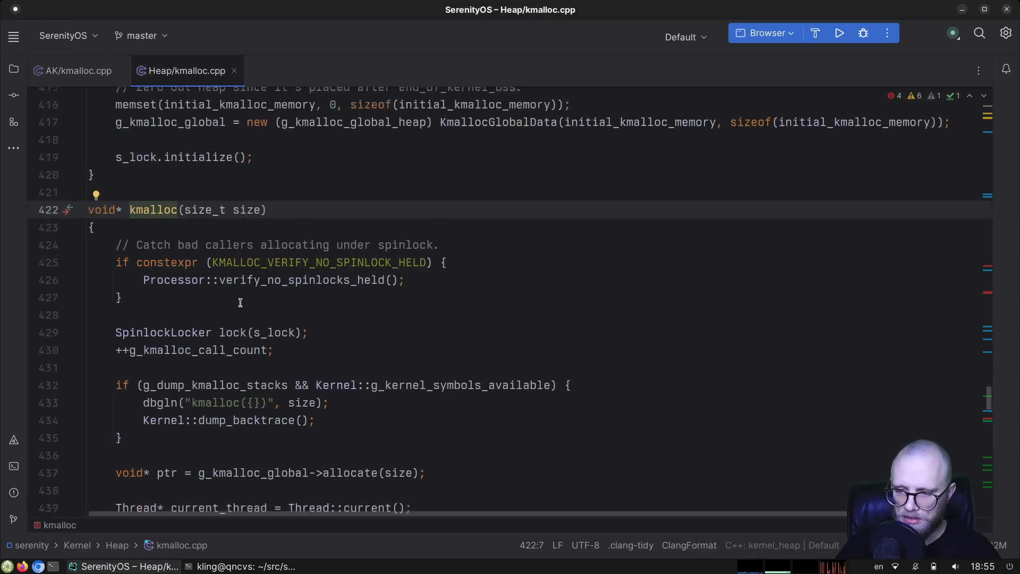
{"action": "scroll", "scroll_direction": "down", "scroll_amount": 3}
{"action": "type", "text": "memset"}
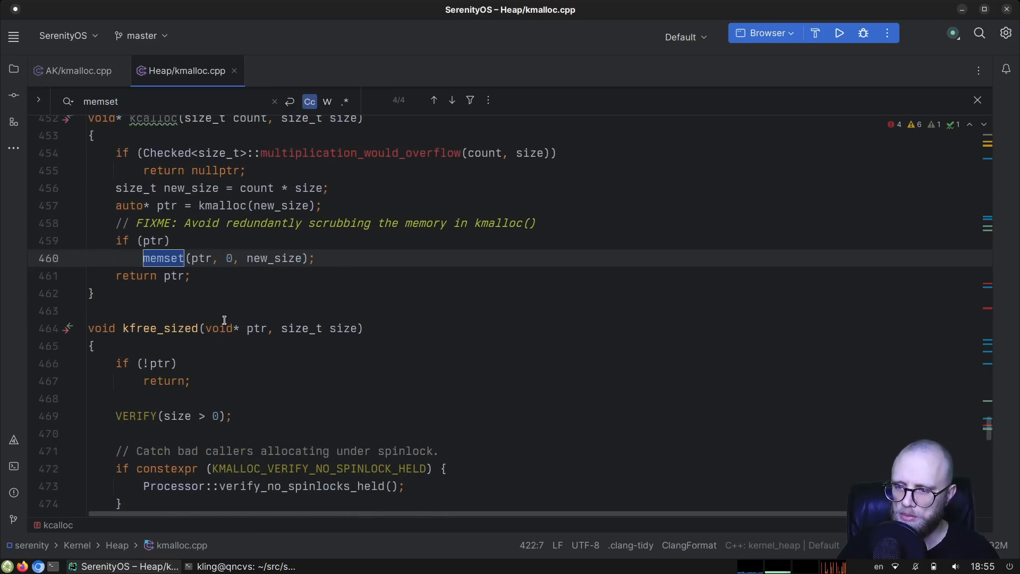
{"action": "left_click", "coordinate": [433, 100]}
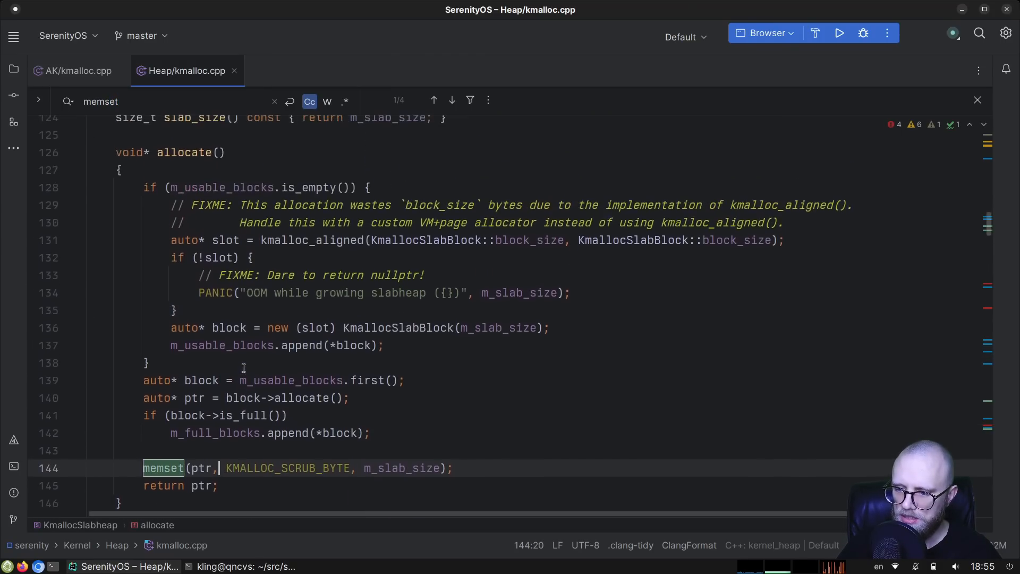
{"action": "scroll", "scroll_direction": "up", "scroll_amount": 3}
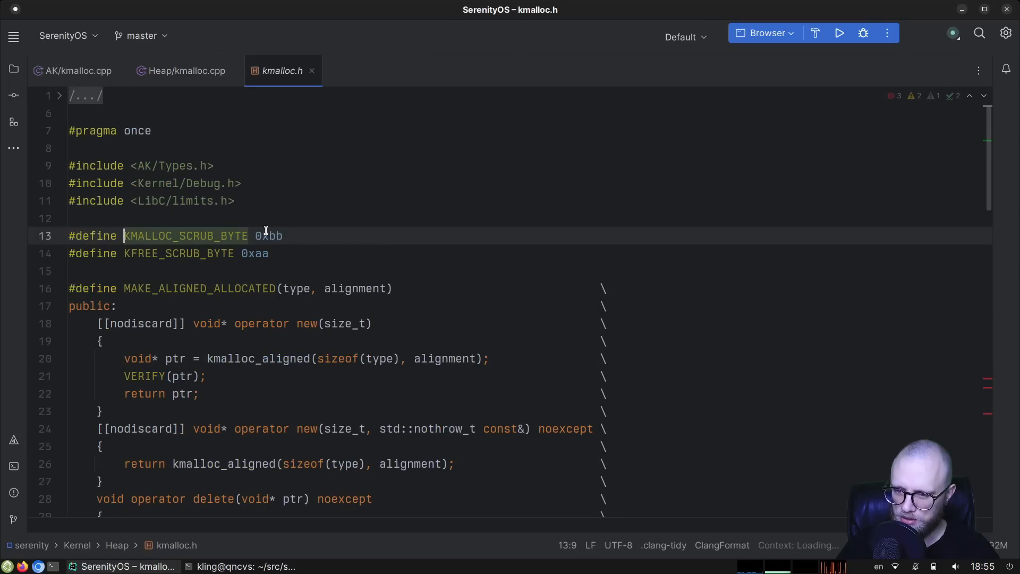
{"action": "left_click", "coordinate": [187, 70]}
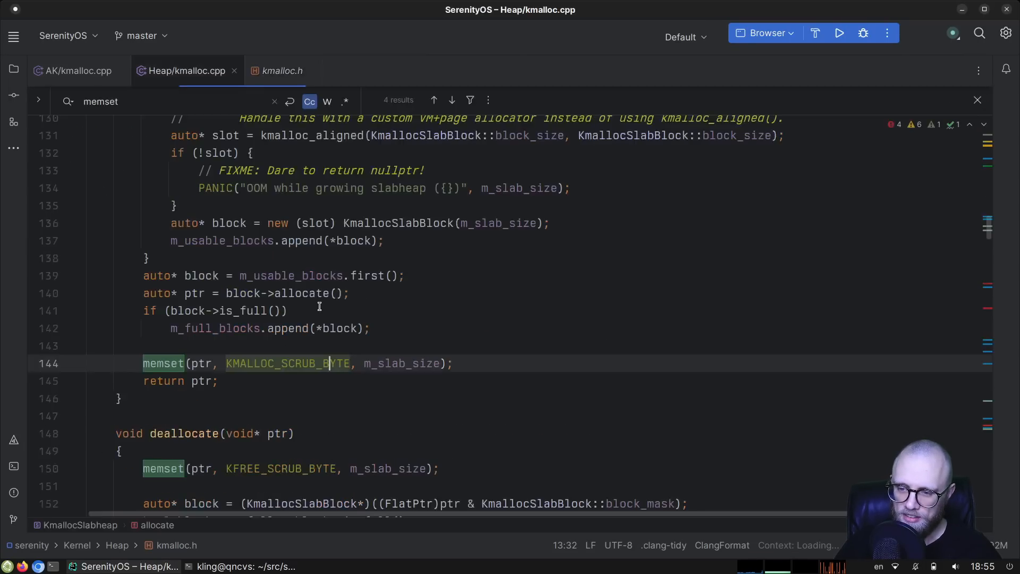
Step: Mark the memset line in kcalloc and start a project-wide Find in Files for kcalloc
{"action": "scroll", "scroll_direction": "down", "scroll_amount": 3}
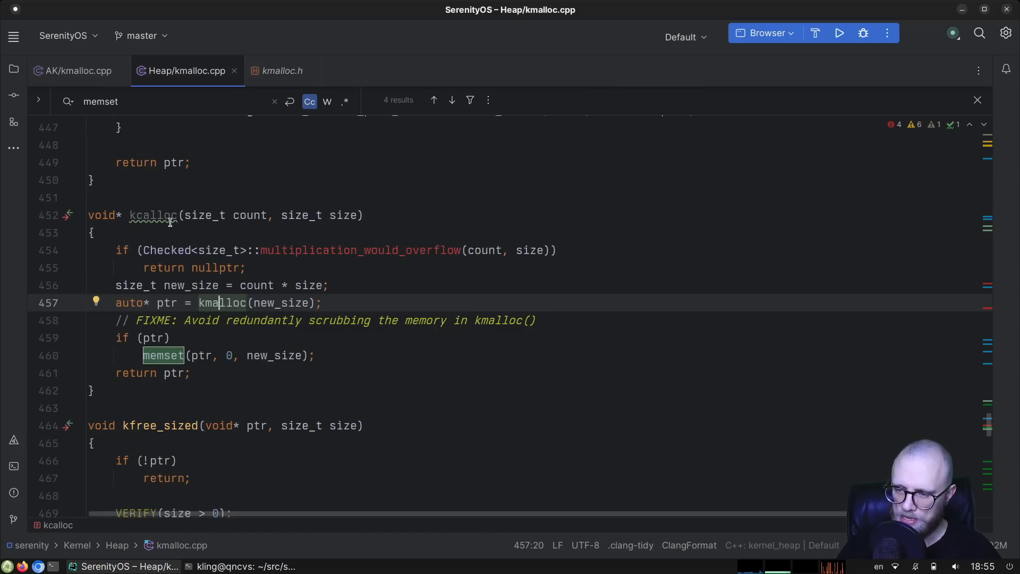
{"action": "left_click", "coordinate": [137, 355]}
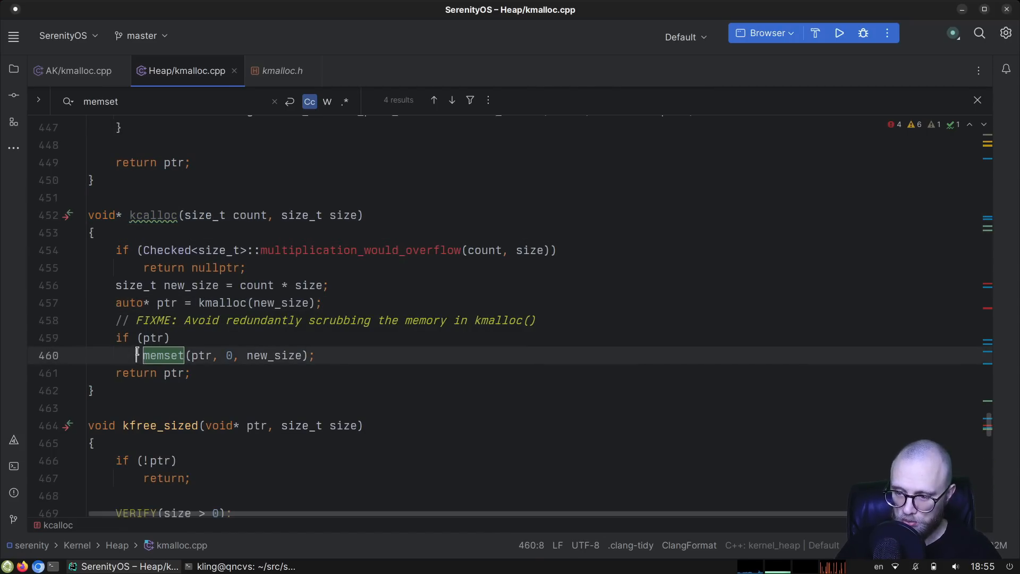
{"action": "left_click", "coordinate": [193, 373]}
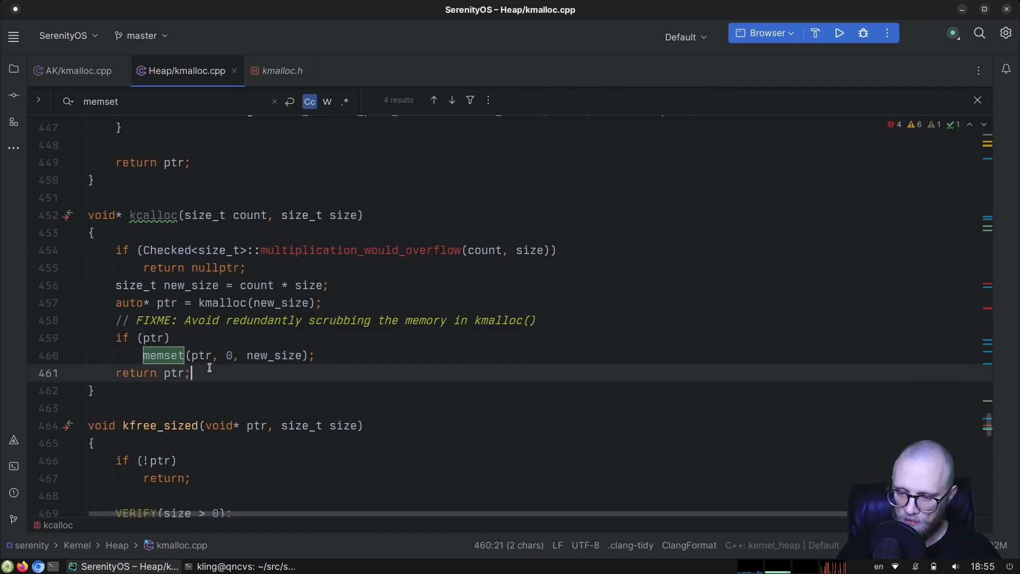
{"action": "left_click", "coordinate": [190, 373]}
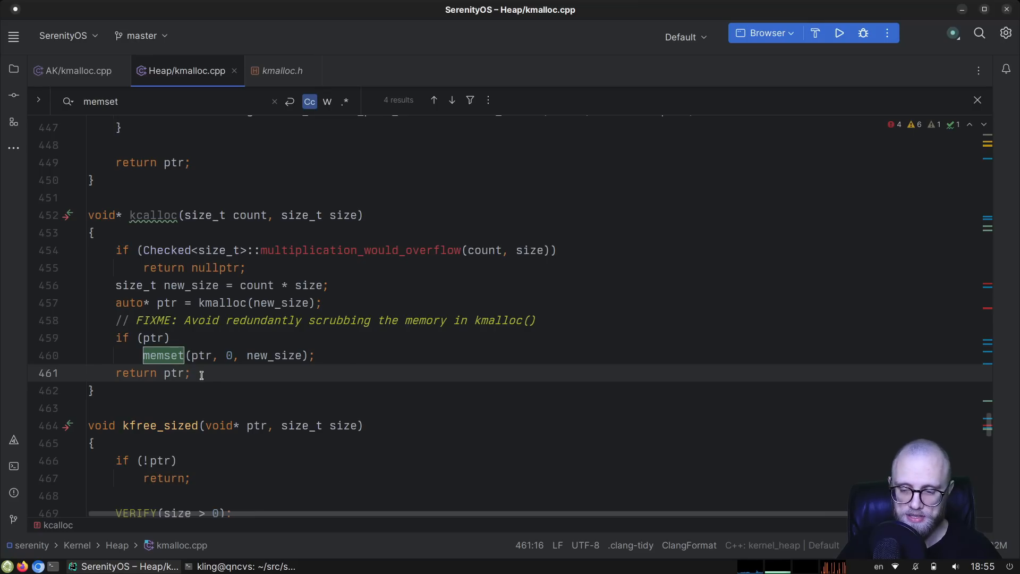
{"action": "double_click", "coordinate": [154, 216]}
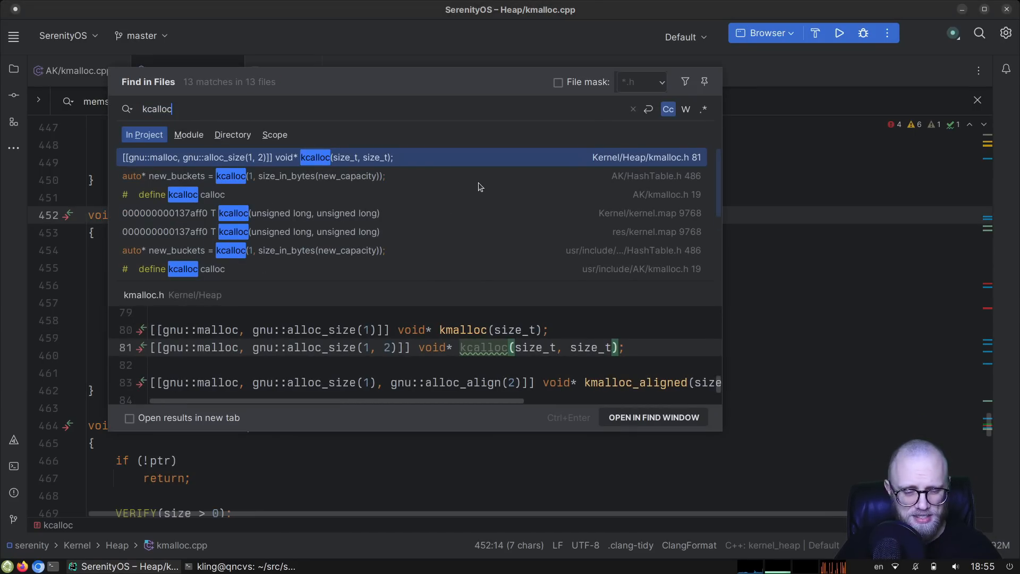
Step: Add a dbgln("Double scrouble!") before kcalloc's memset, then build and boot the kernel with ninja run
{"action": "left_click", "coordinate": [325, 175]}
{"action": "type", "text": "d"}
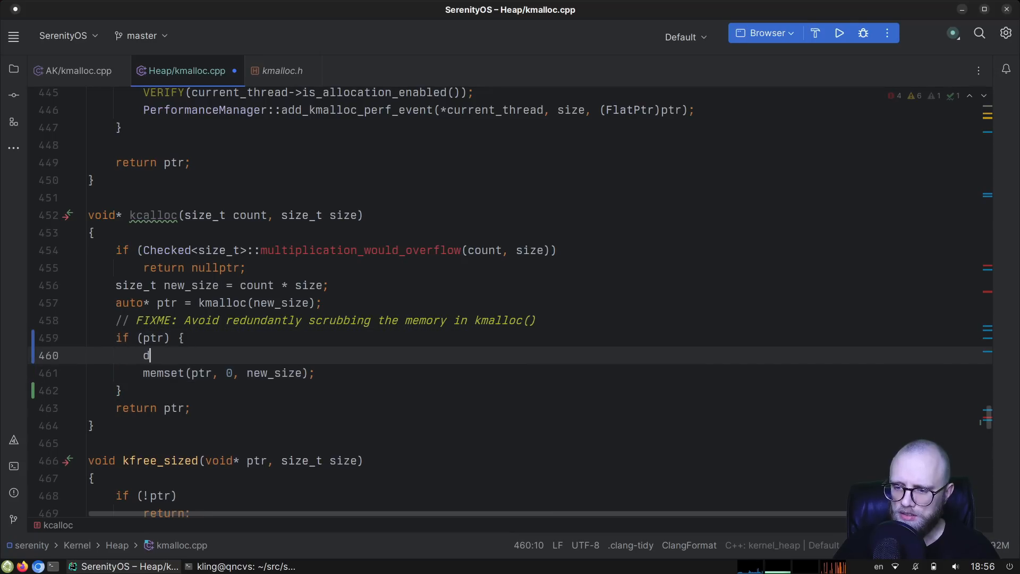
{"action": "type", "text": "bgln(\"Double scru"}
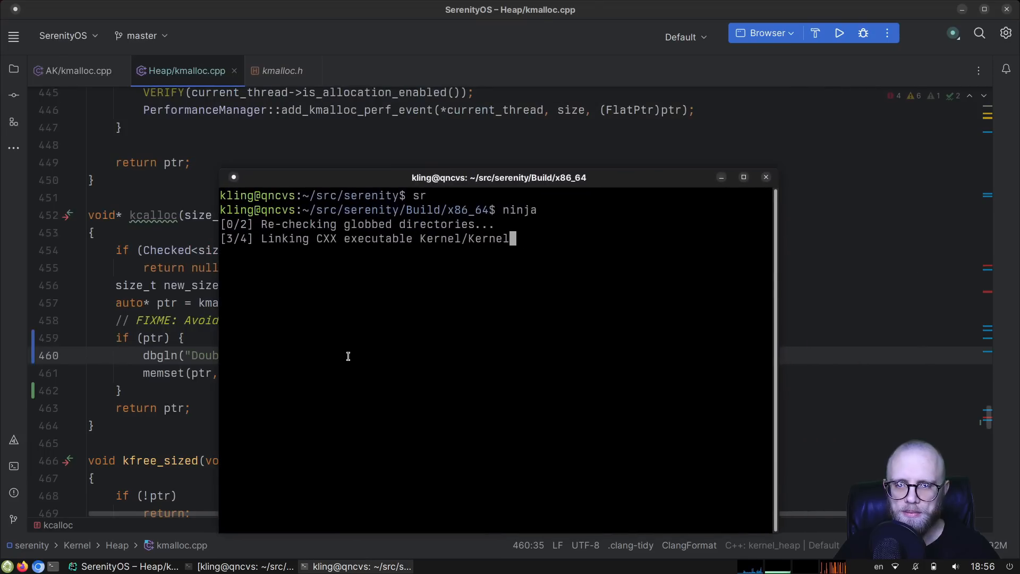
{"action": "type", "text": "ninja ru"}
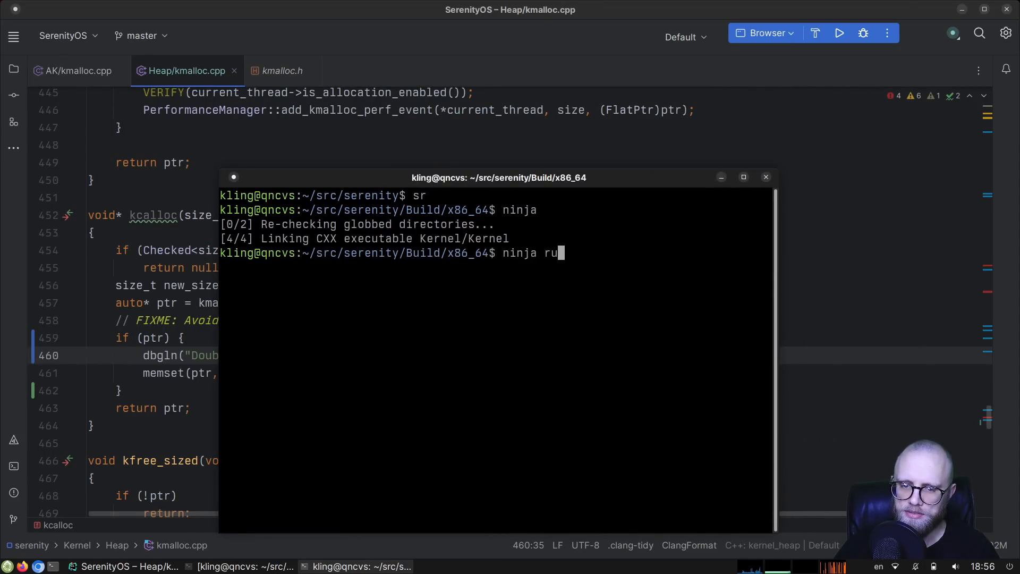
{"action": "key", "text": "Return"}
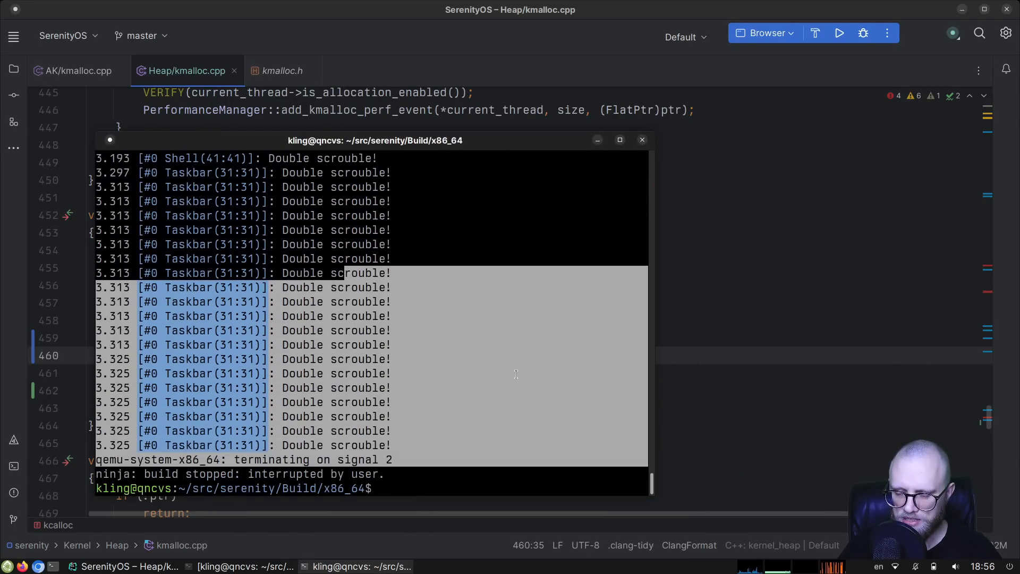
{"action": "scroll", "scroll_direction": "up", "scroll_amount": 3}
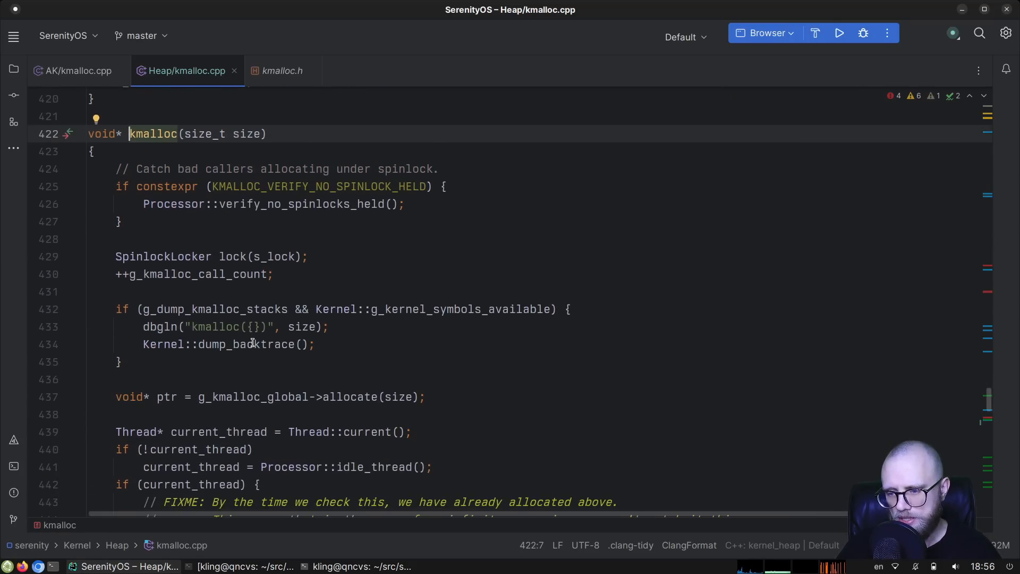
{"action": "mouse_move", "coordinate": [226, 361]}
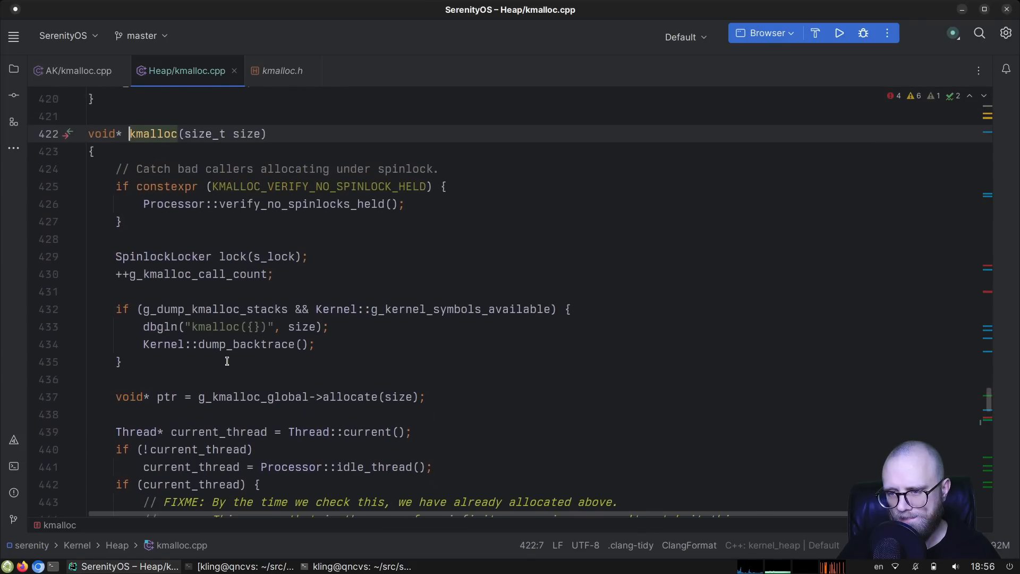
Step: Change kcalloc's kmalloc(new_size) call to kmalloc_impl
{"action": "scroll", "scroll_direction": "up", "scroll_amount": 3}
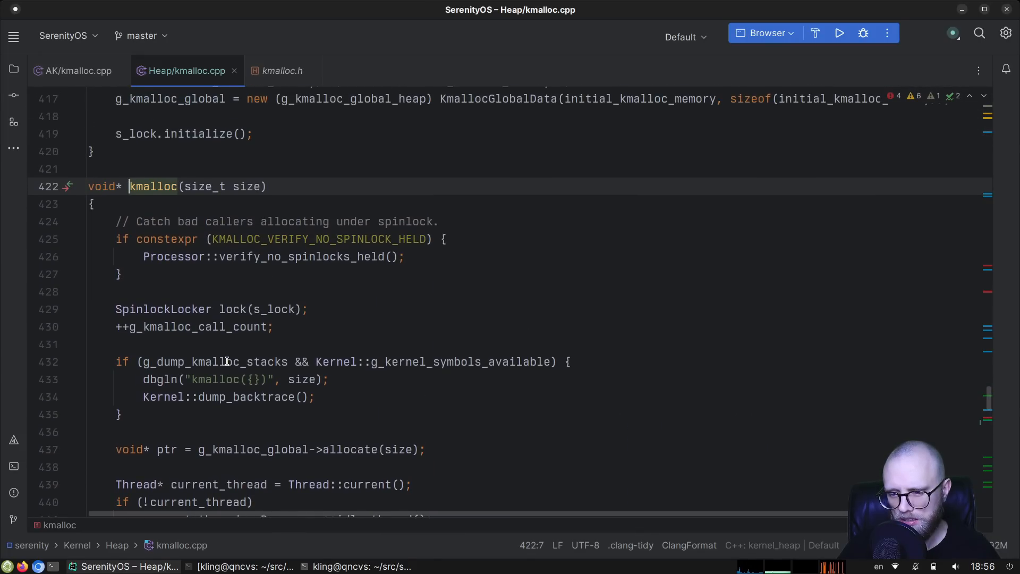
{"action": "scroll", "scroll_direction": "down", "scroll_amount": 3}
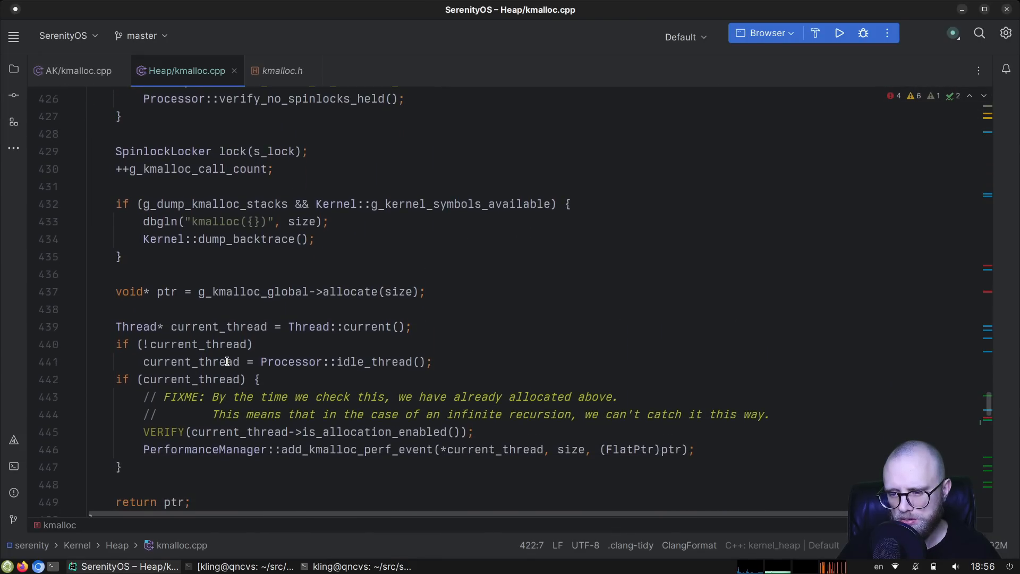
{"action": "scroll", "scroll_direction": "up", "scroll_amount": 3}
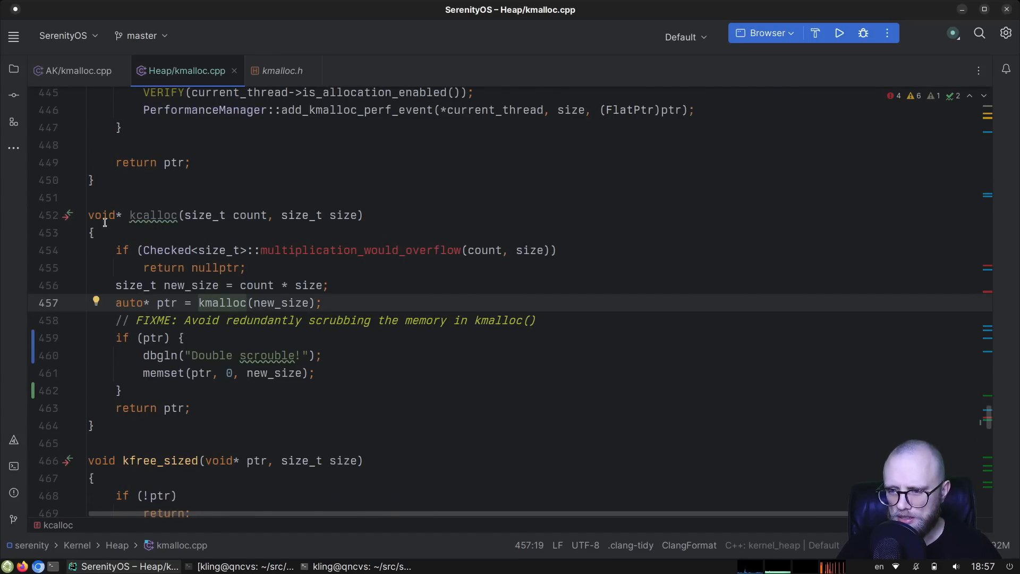
{"action": "left_click", "coordinate": [199, 285]}
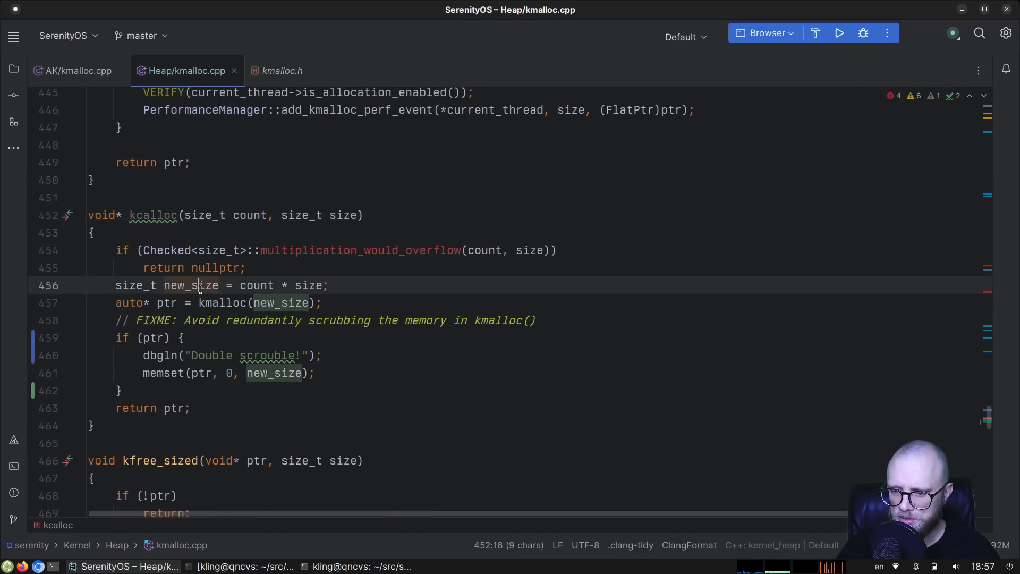
{"action": "left_click", "coordinate": [184, 338]}
{"action": "type", "text": "_impl"}
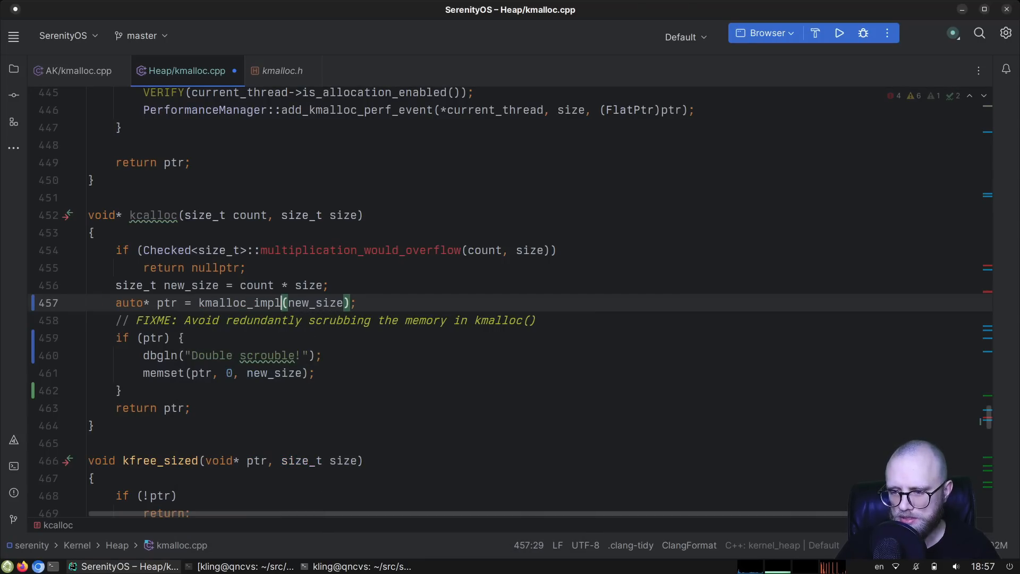
{"action": "type", "text": "m"}
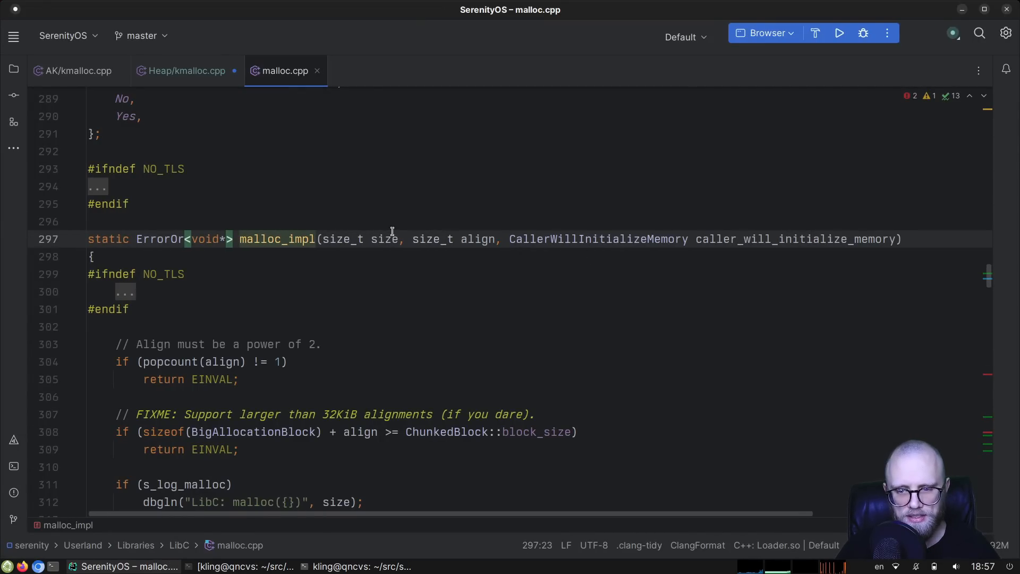
Step: In LibC malloc.cpp, jump to the CallerWillInitializeMemory enum definition and compare with kernel kmalloc
{"action": "double_click", "coordinate": [597, 239]}
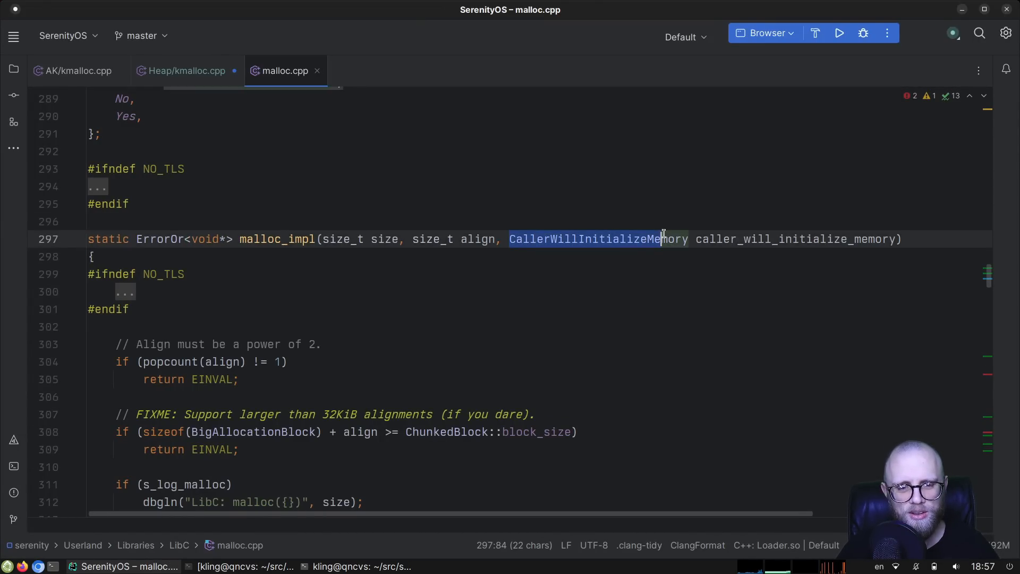
{"action": "left_click", "coordinate": [735, 239]}
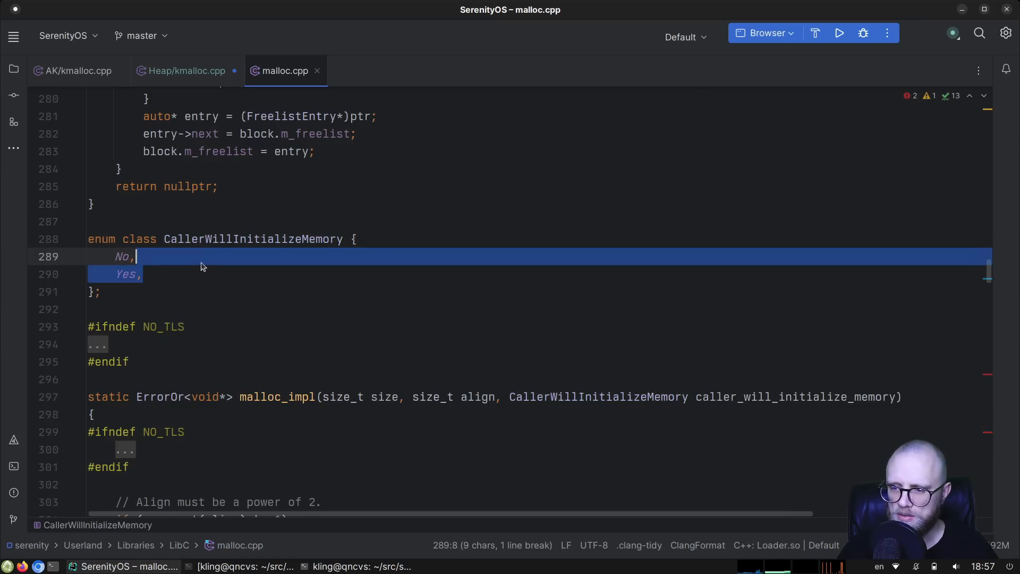
{"action": "left_click", "coordinate": [186, 71]}
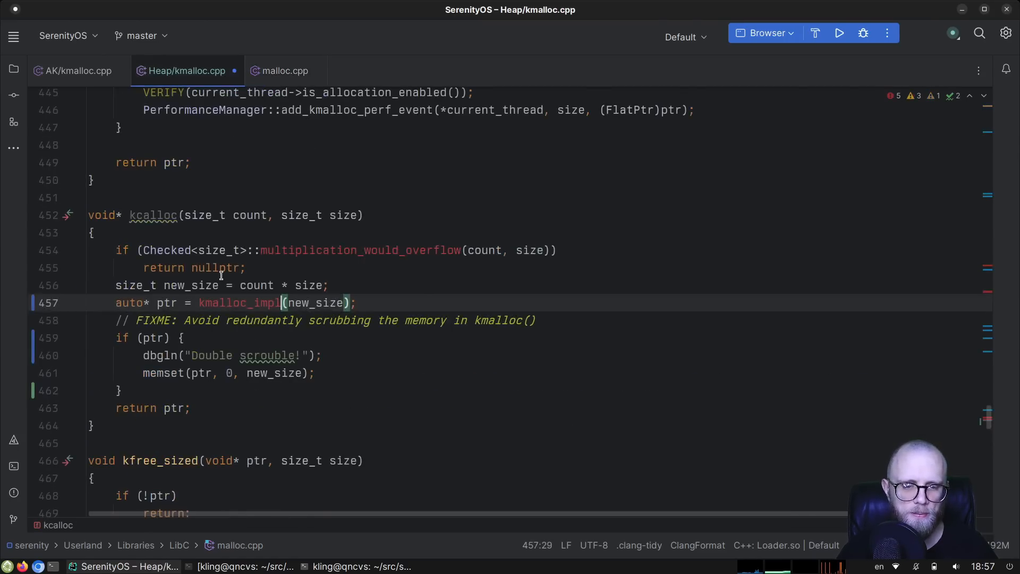
{"action": "left_click", "coordinate": [281, 70]}
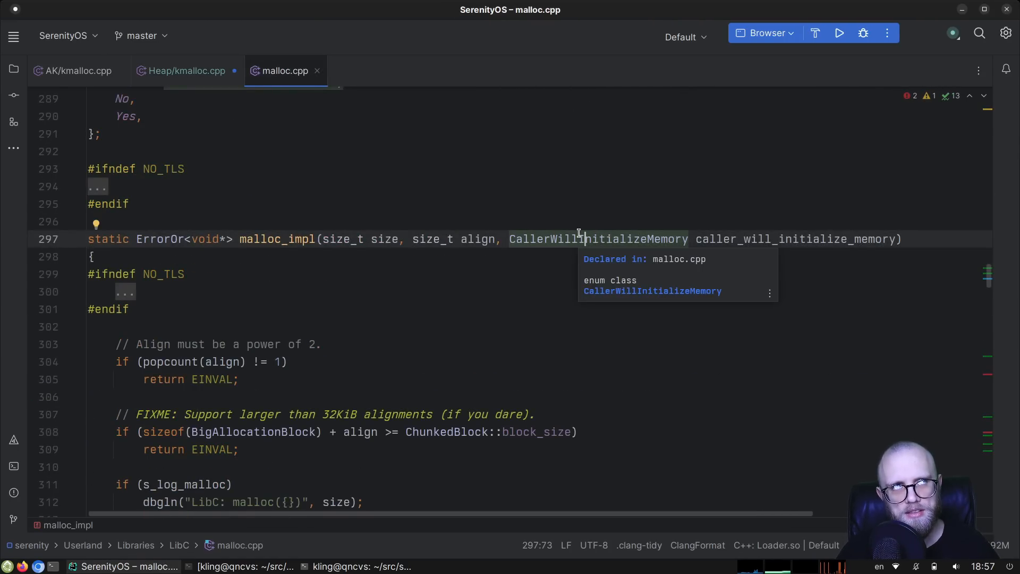
{"action": "double_click", "coordinate": [597, 239]}
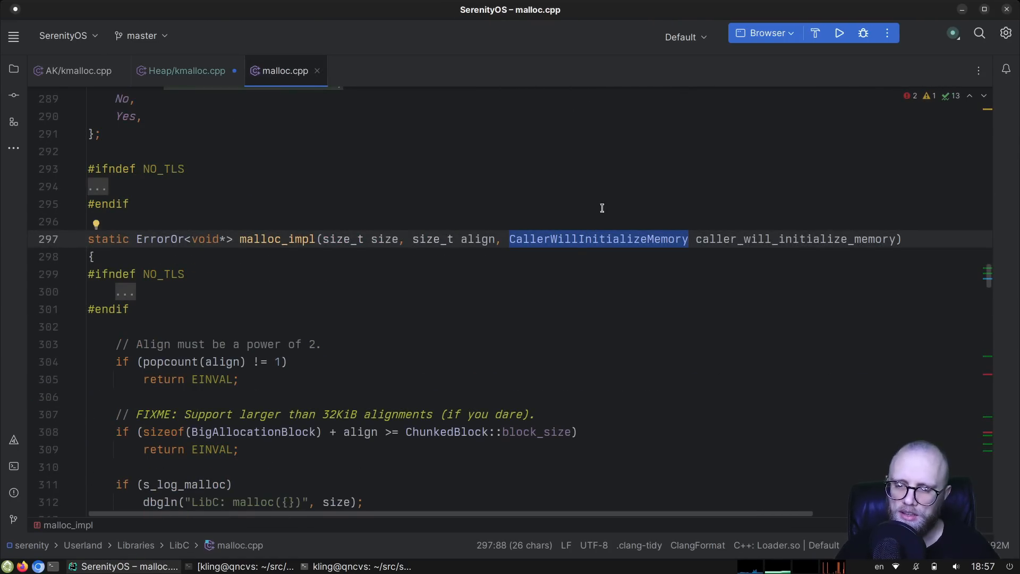
{"action": "mouse_move", "coordinate": [599, 239]}
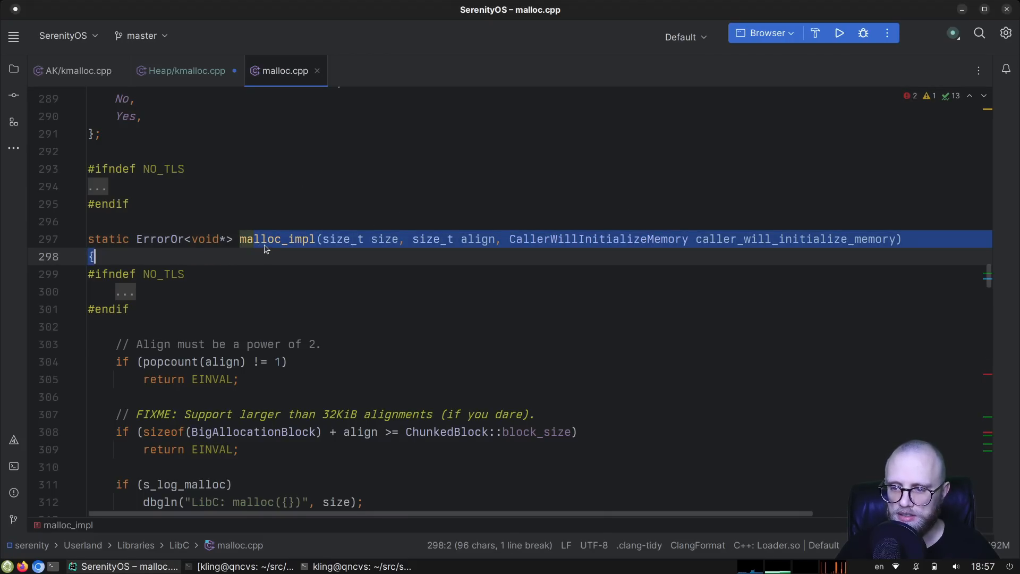
{"action": "mouse_move", "coordinate": [754, 246]}
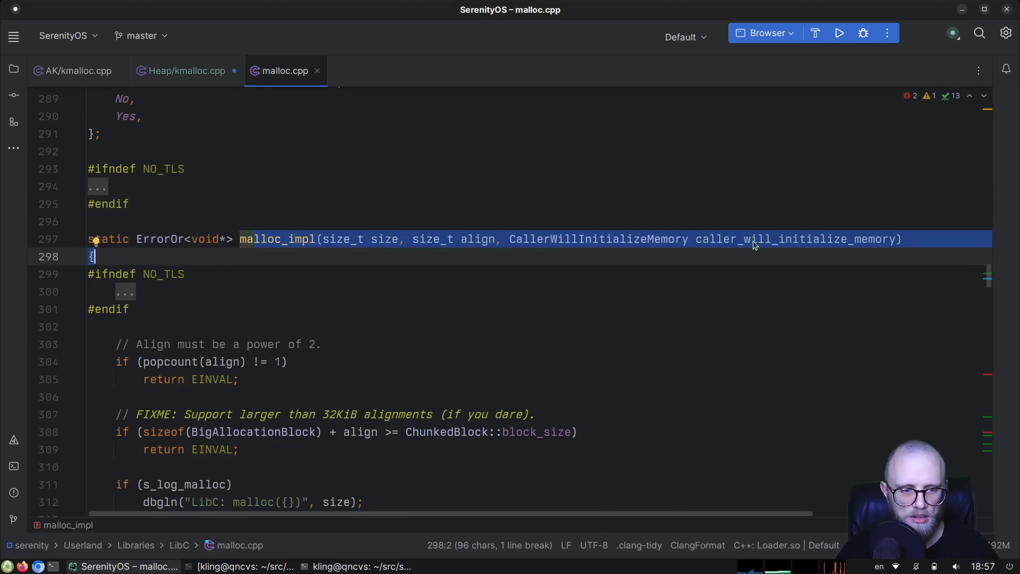
Step: Search malloc.cpp for caller_will_initialize_memory uses and flip between it and kmalloc.cpp
{"action": "key", "text": "ctrl+f"}
{"action": "type", "text": "caller_will_initialize_memory"}
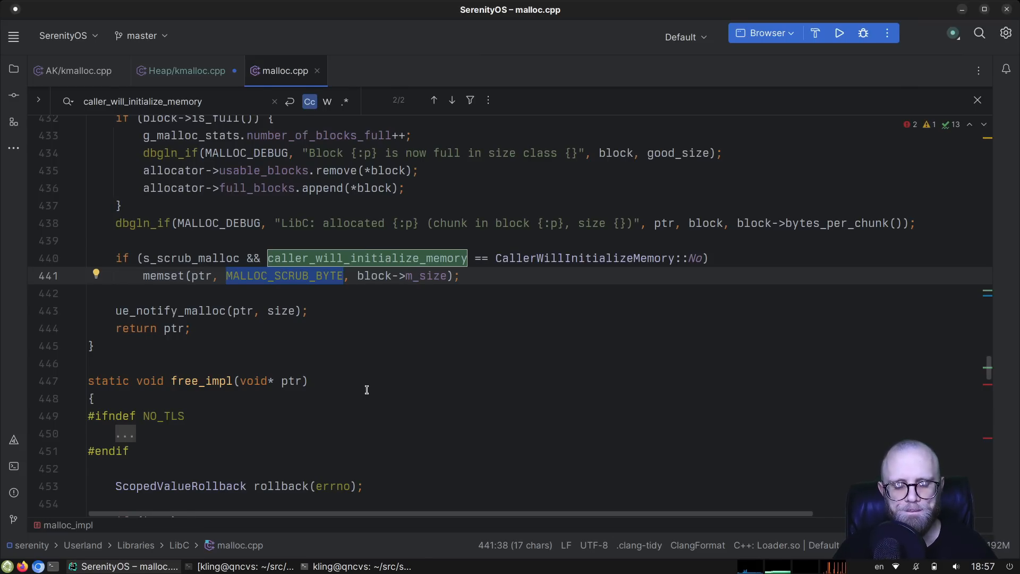
{"action": "left_click", "coordinate": [186, 70]}
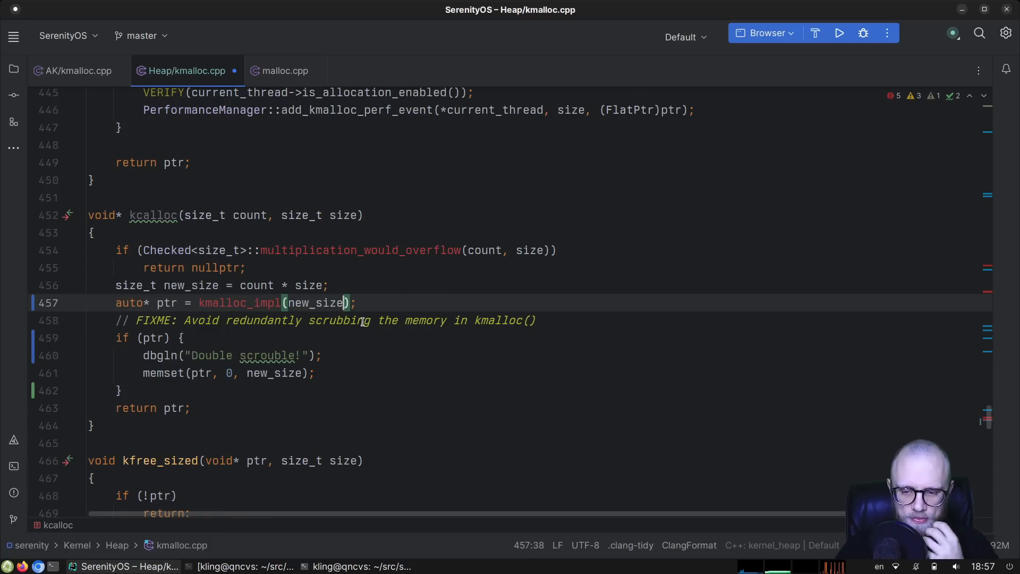
{"action": "left_click", "coordinate": [285, 70]}
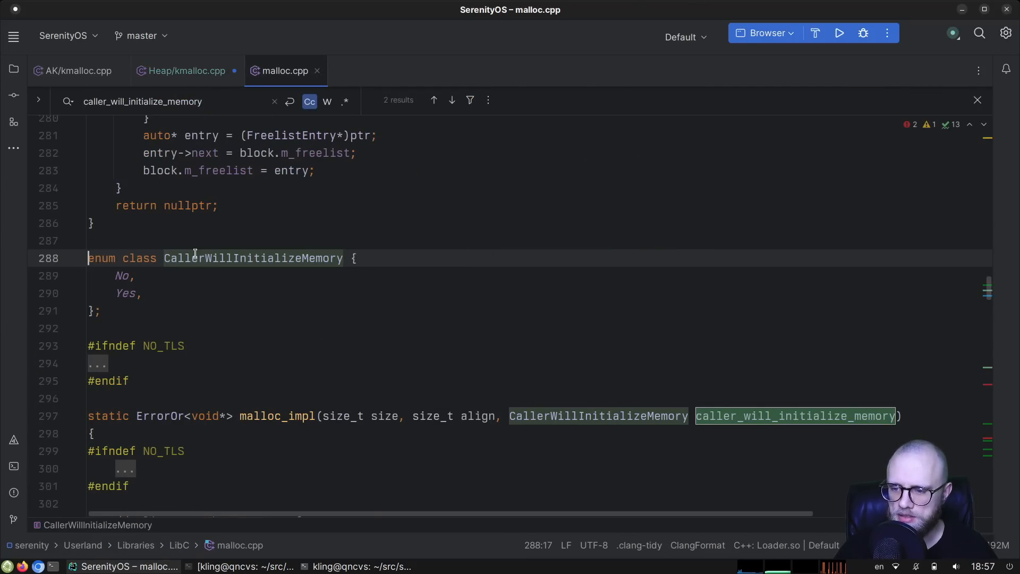
{"action": "left_click", "coordinate": [186, 70]}
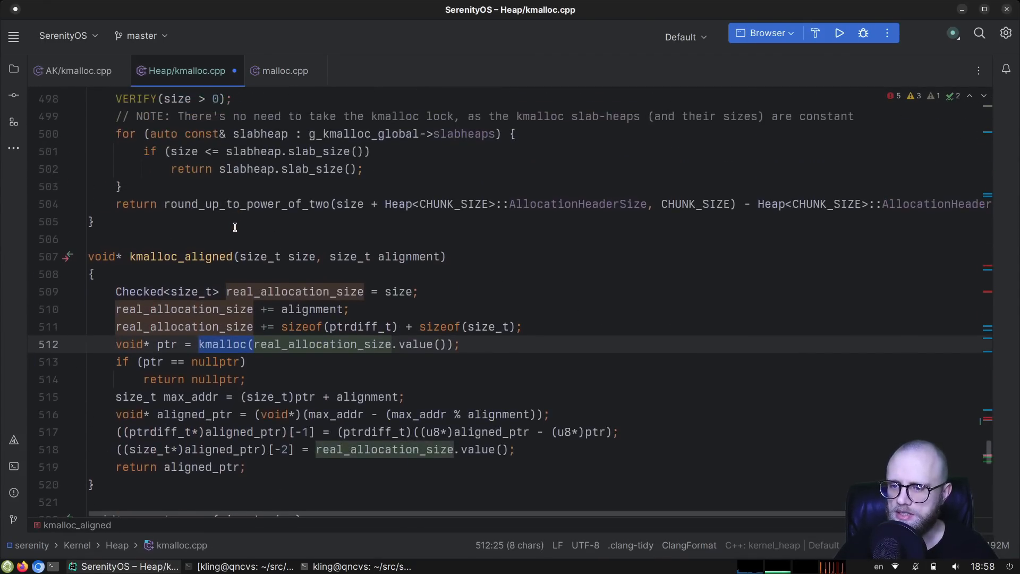
Step: Rename kmalloc to kmalloc_impl with a caller_will_initialize_memory parameter and the CallerWillInitializeMemory { No, Yes } enum above it
{"action": "scroll", "scroll_direction": "up", "scroll_amount": 3}
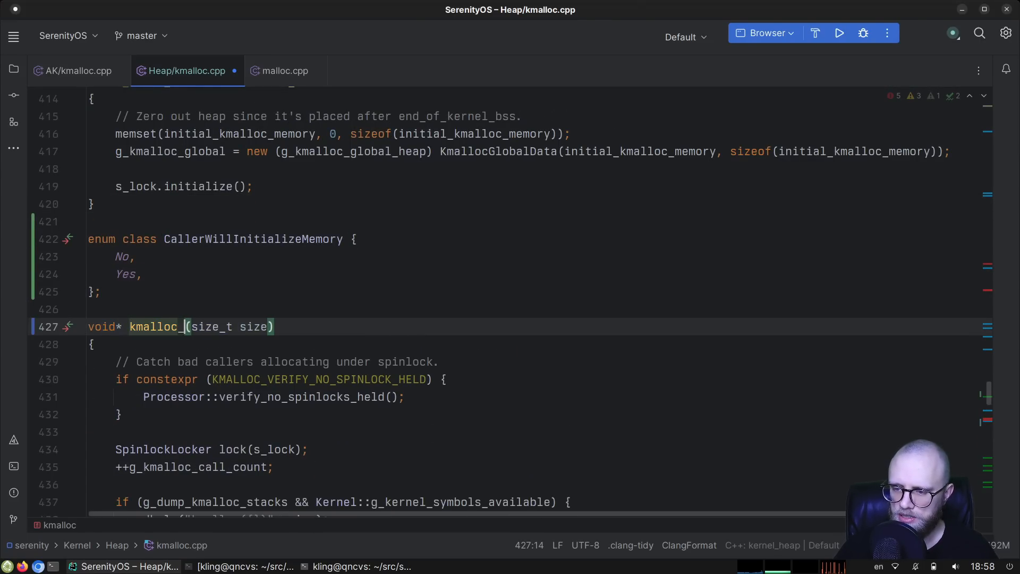
{"action": "type", "text": "impl"}
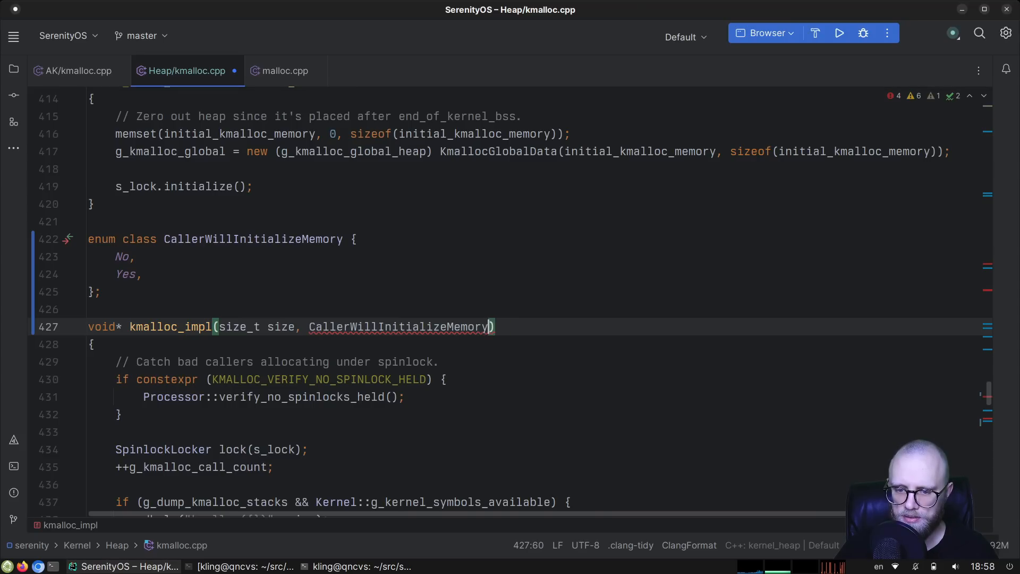
{"action": "type", "text": "caller_will_initialize_memory"}
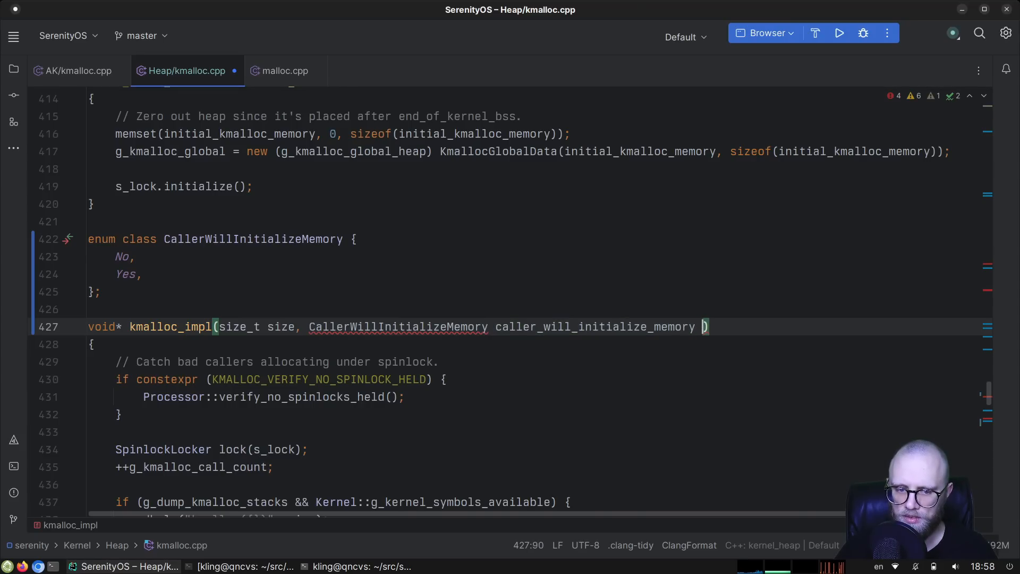
{"action": "type", "text": "= CallerWillInitializeMemory::"}
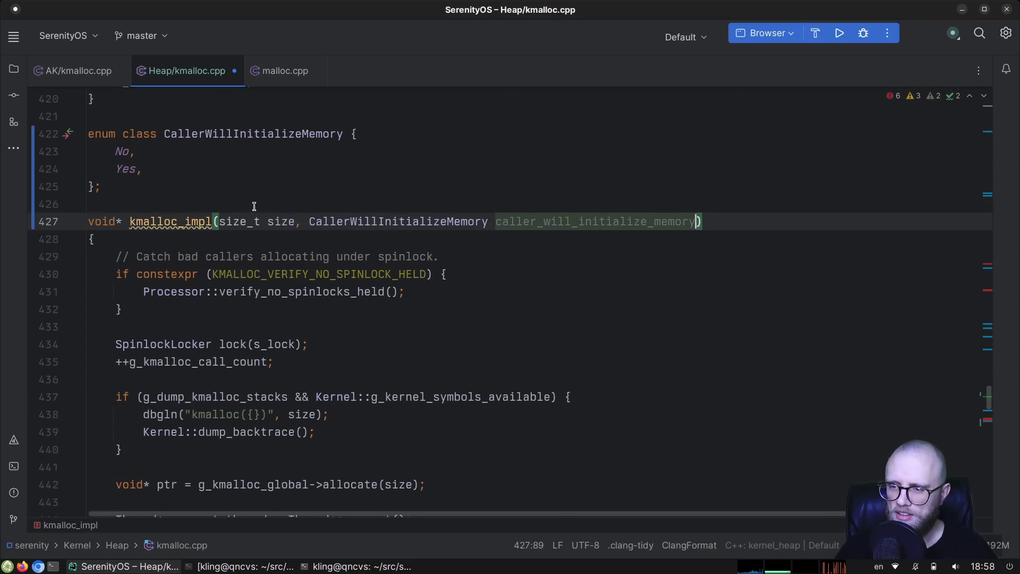
{"action": "scroll", "scroll_direction": "down", "scroll_amount": 3}
{"action": "type", "text": "void* kmalloc( "}
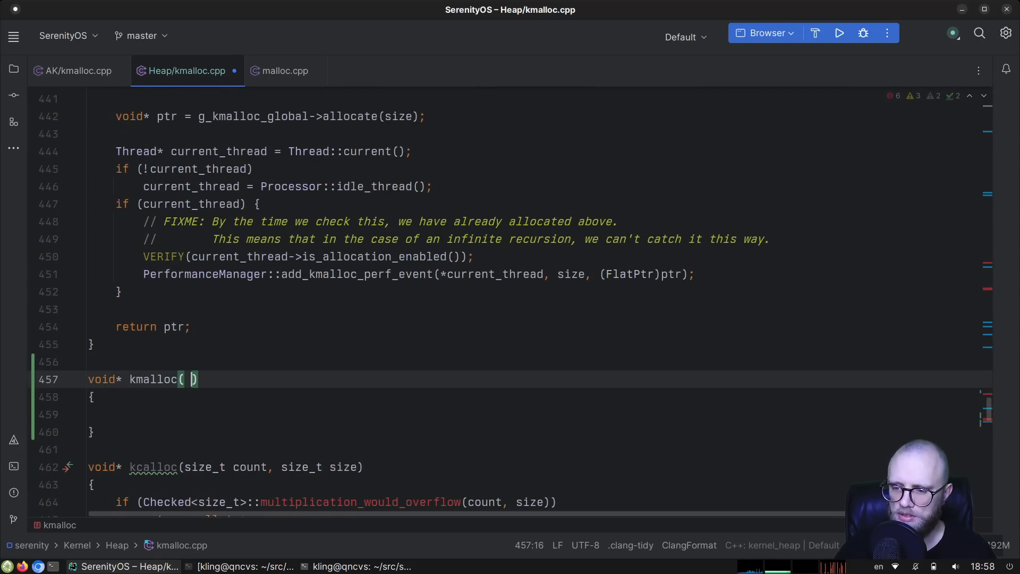
Step: Add void* kmalloc(size_t size) returning kmalloc_impl(size, CallerWillInitializeMemory::No), with kcalloc passing ::Yes
{"action": "type", "text": "size_t size"}
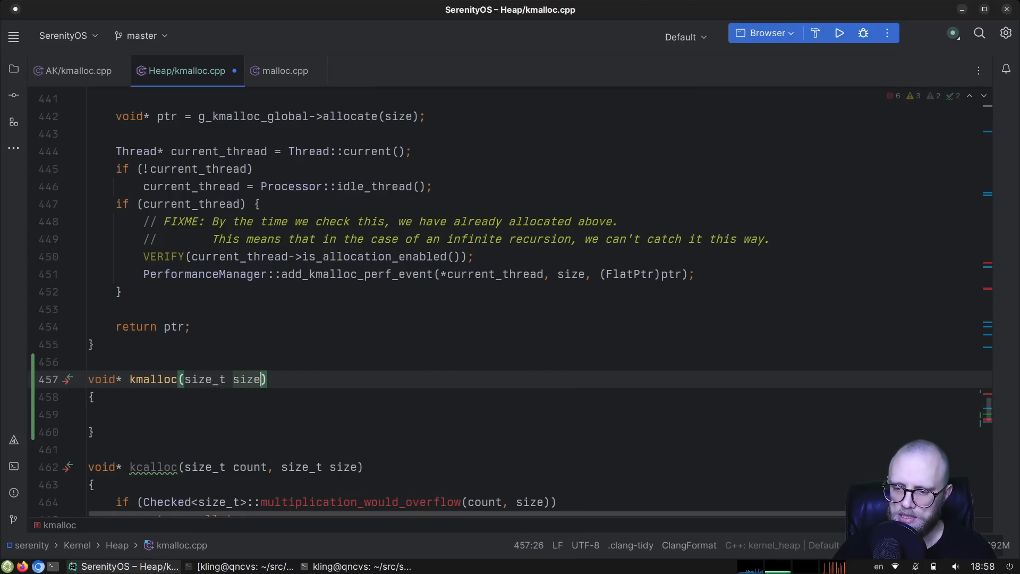
{"action": "type", "text": "return kmalloc_impl(size,"}
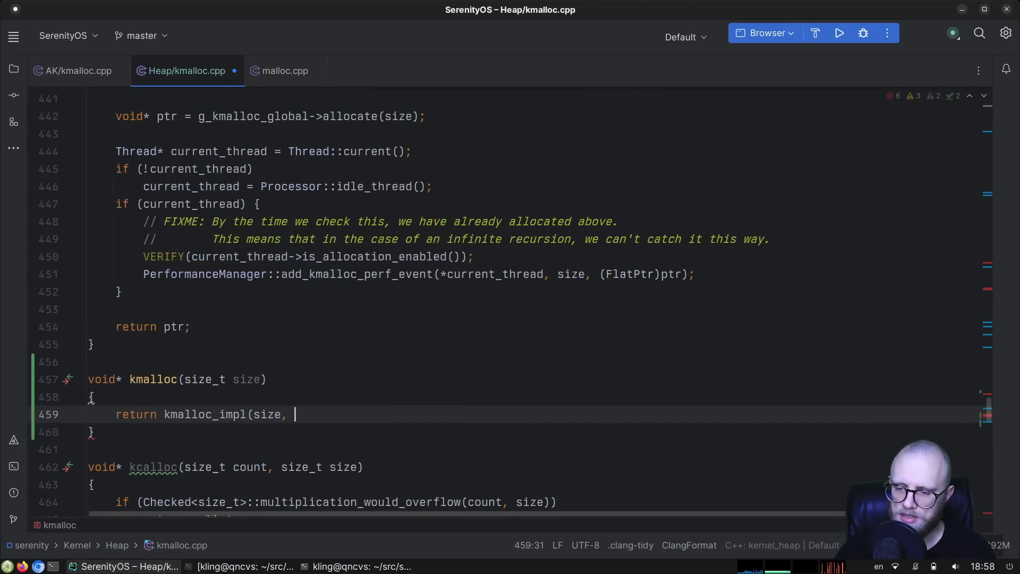
{"action": "type", "text": "CallerWillInitializeMemory::No"}
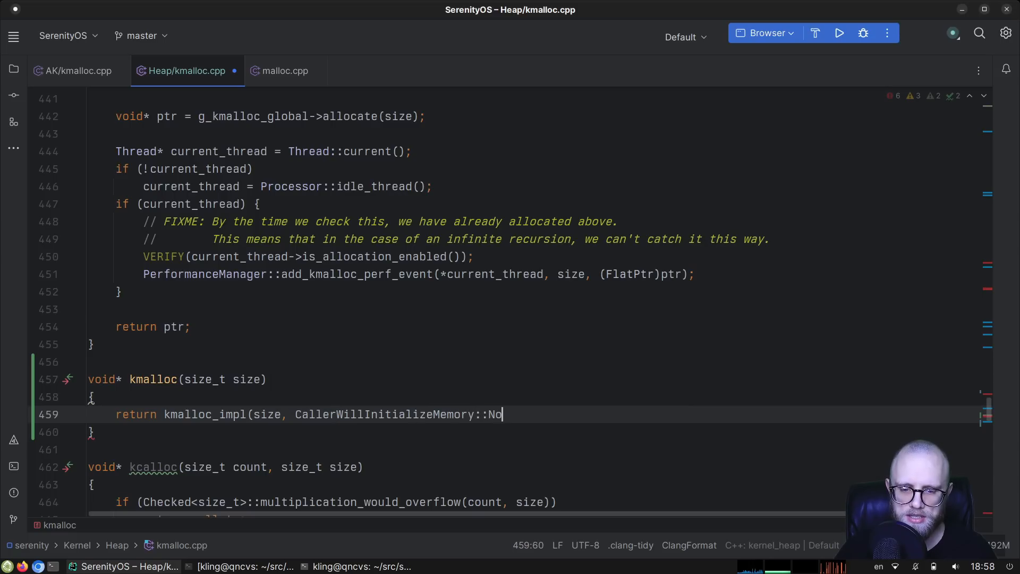
{"action": "type", "text": ");"}
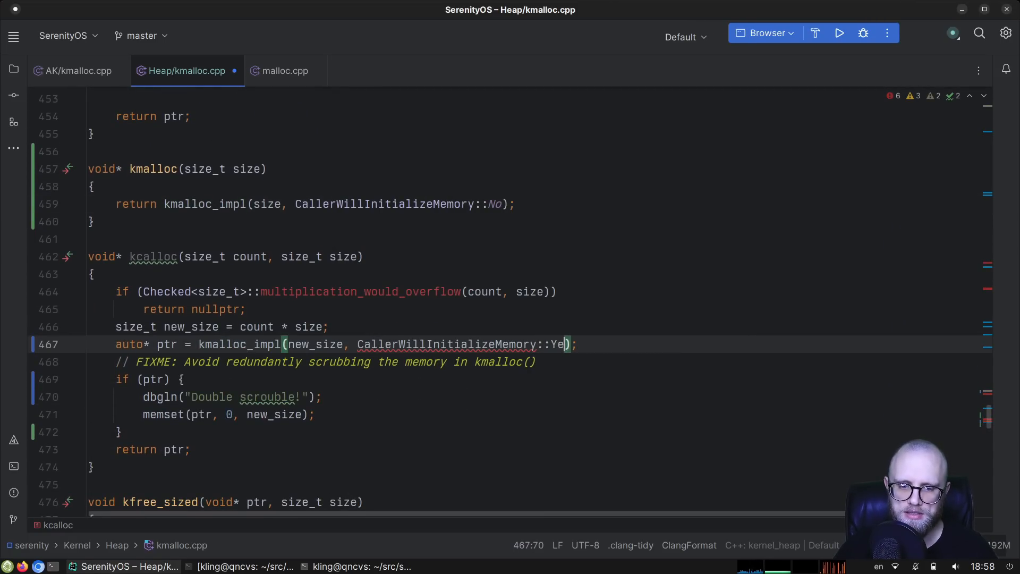
{"action": "type", "text": "s"}
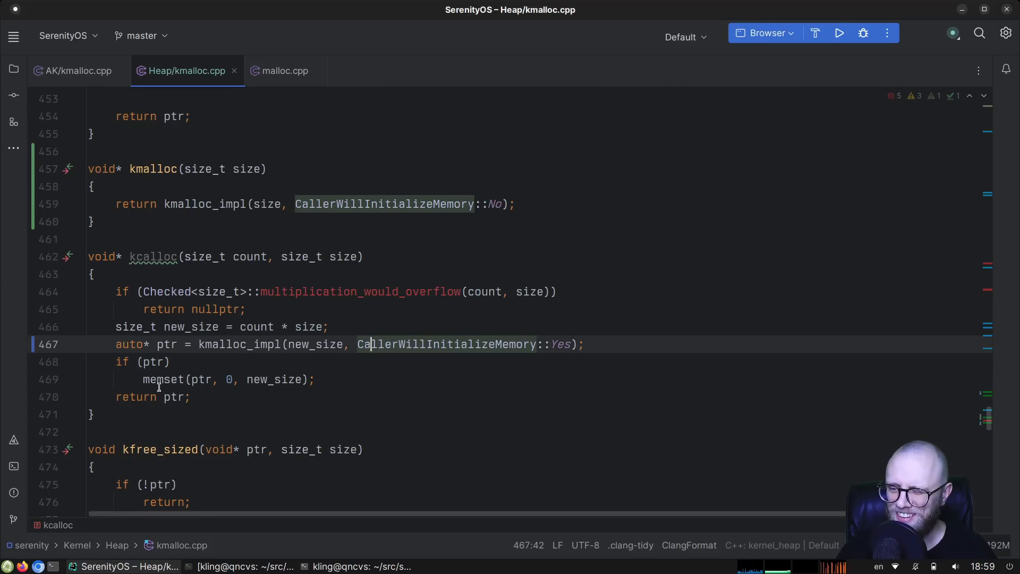
Step: Remove the FIXME comment and Double scrouble debug print from kcalloc
{"action": "type", "text": "// FIXME: Avoid redundantly scrubbing t"}
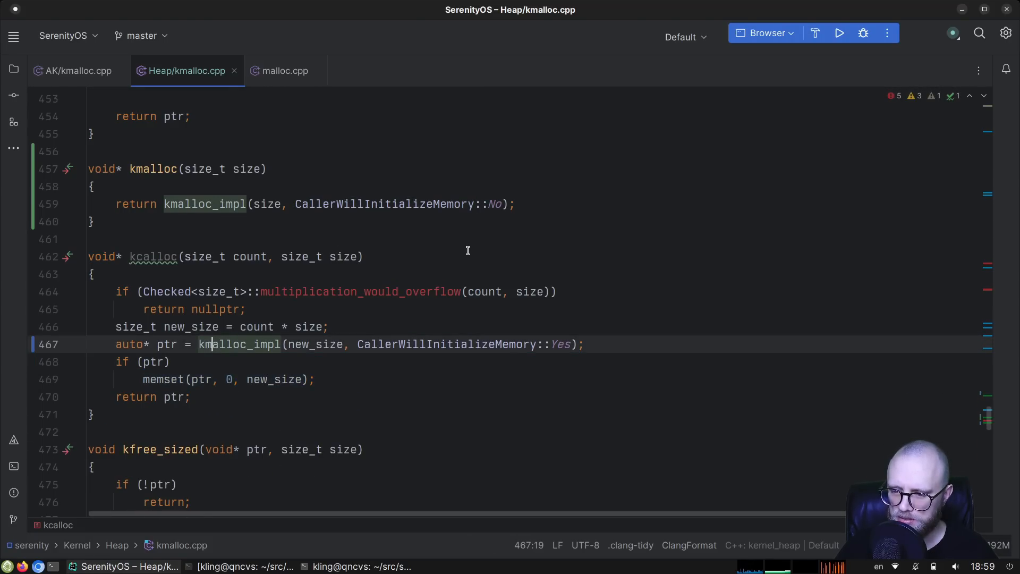
{"action": "scroll", "scroll_direction": "up", "scroll_amount": 3}
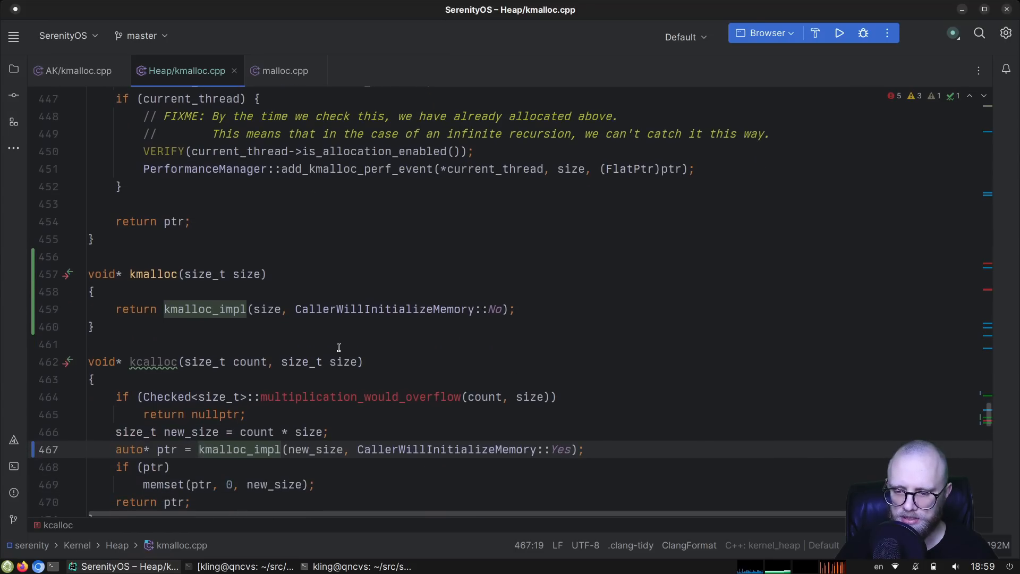
{"action": "scroll", "scroll_direction": "up", "scroll_amount": 3}
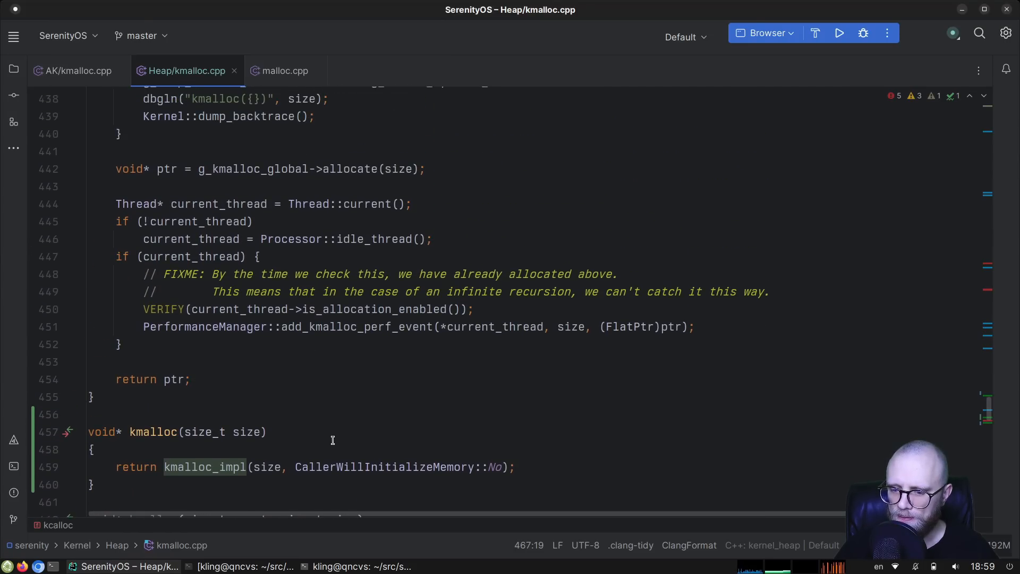
{"action": "scroll", "scroll_direction": "up", "scroll_amount": 3}
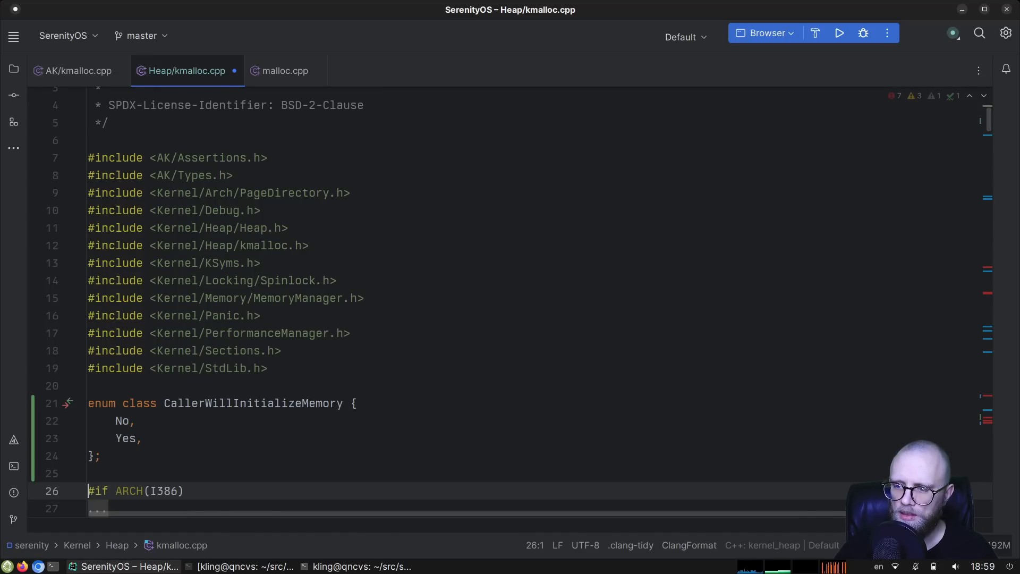
Step: Move the enum below the includes, then follow kmalloc_impl's allocate call to KmallocGlobalData and start its Caller… parameter
{"action": "left_click", "coordinate": [337, 281]}
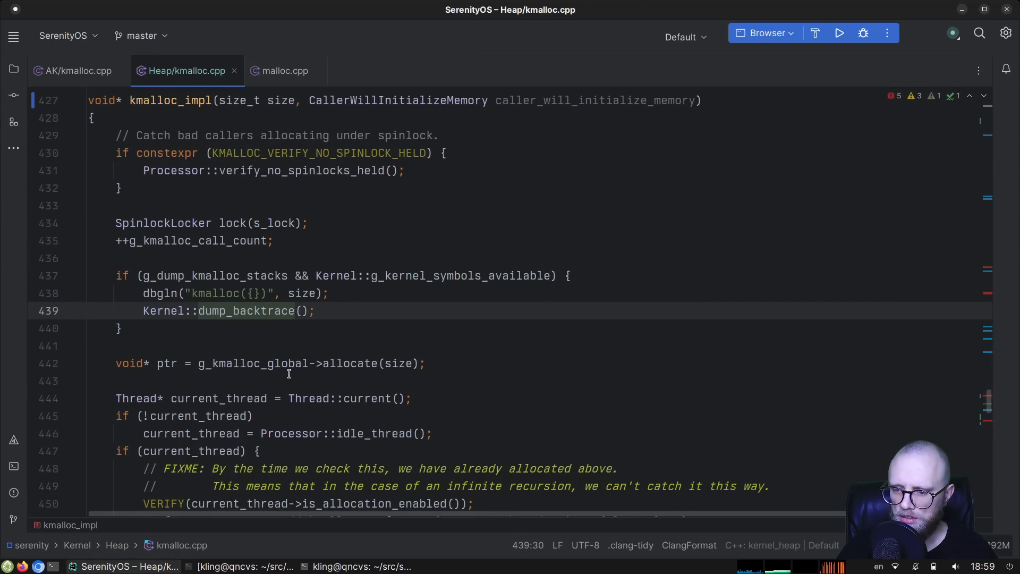
{"action": "double_click", "coordinate": [352, 364]}
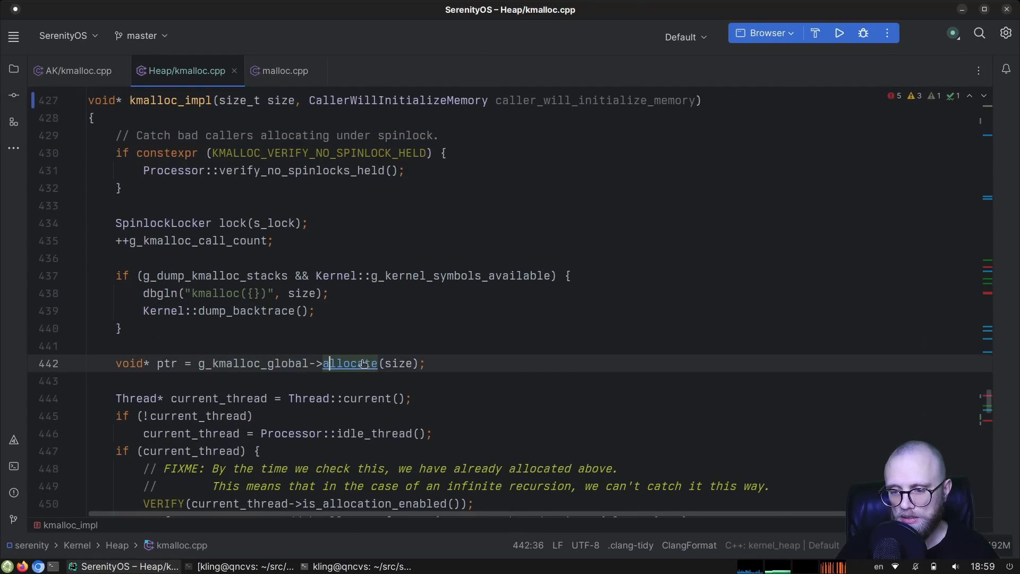
{"action": "left_click", "coordinate": [352, 363]}
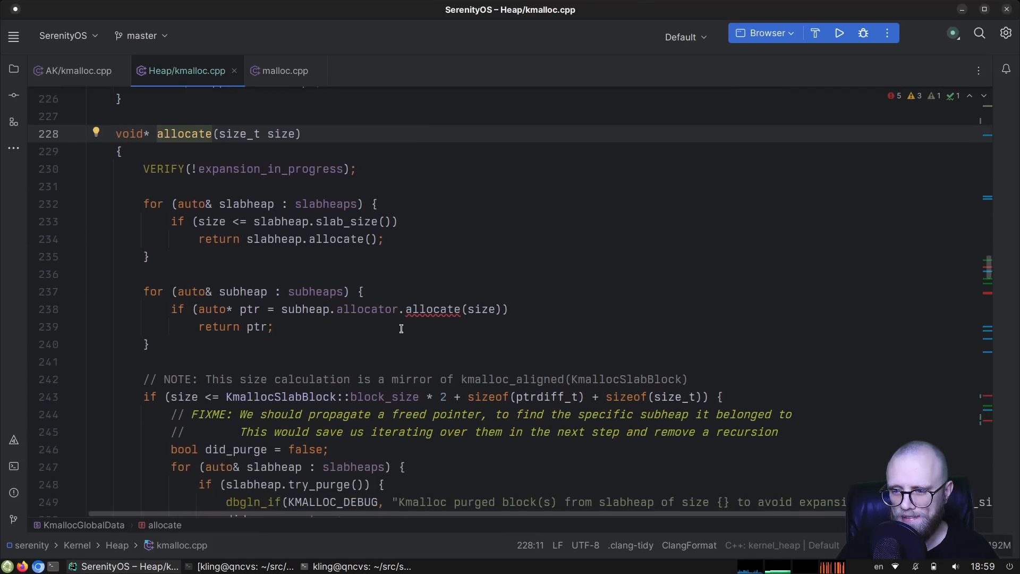
{"action": "scroll", "scroll_direction": "down", "scroll_amount": 3}
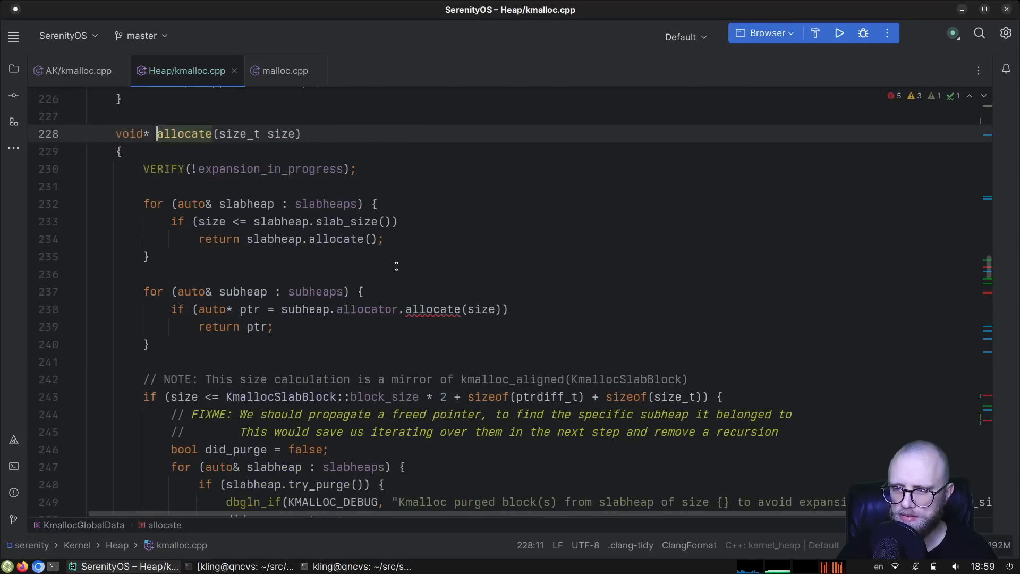
{"action": "type", "text": ", Caller"}
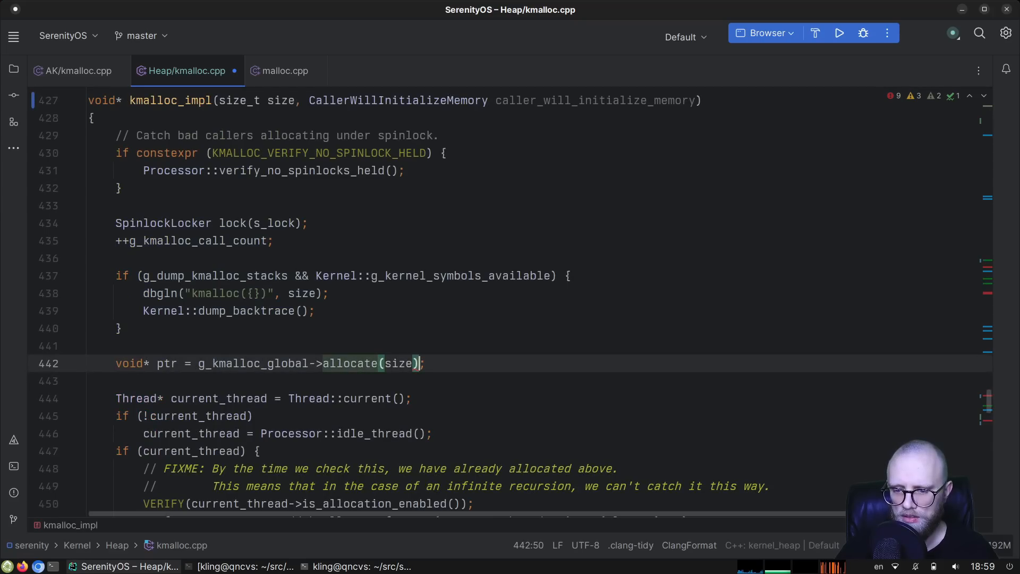
Step: Give allocate a caller_will_initialize_memory parameter and pass it at the line-238 allocate error
{"action": "type", "text": ", caller_will_initialize_memory)"}
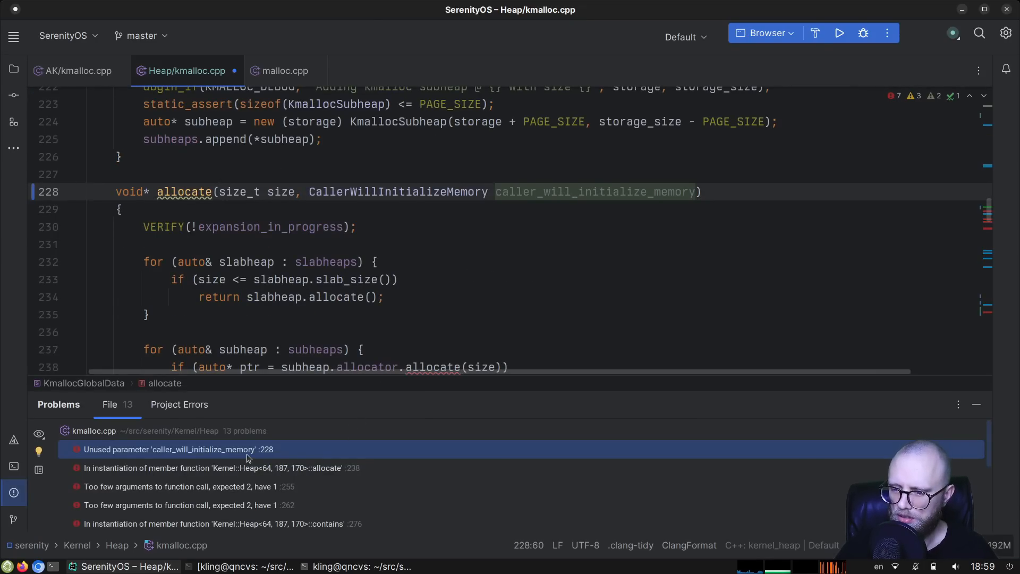
{"action": "left_click", "coordinate": [215, 467]}
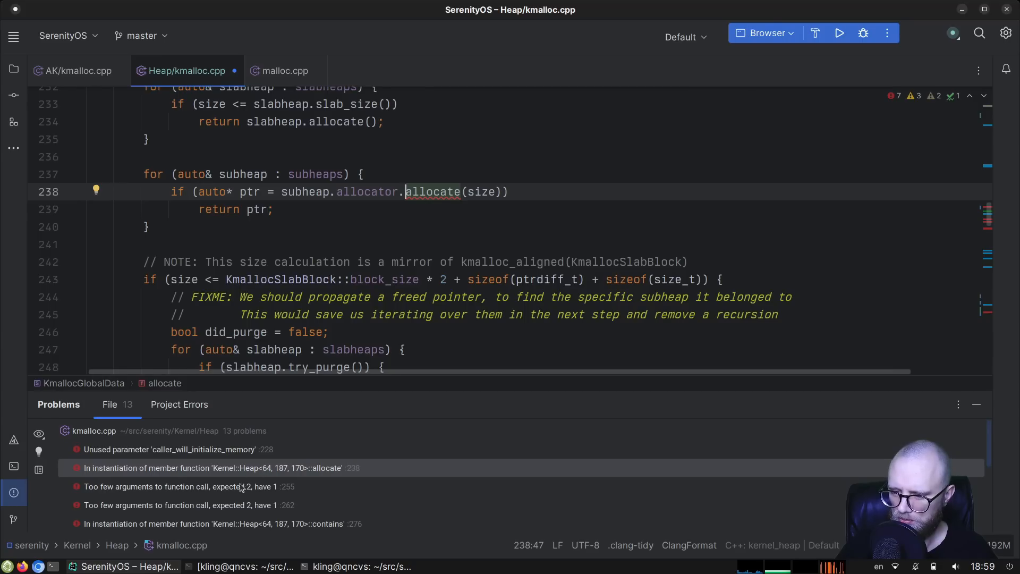
{"action": "type", "text": "cal);"}
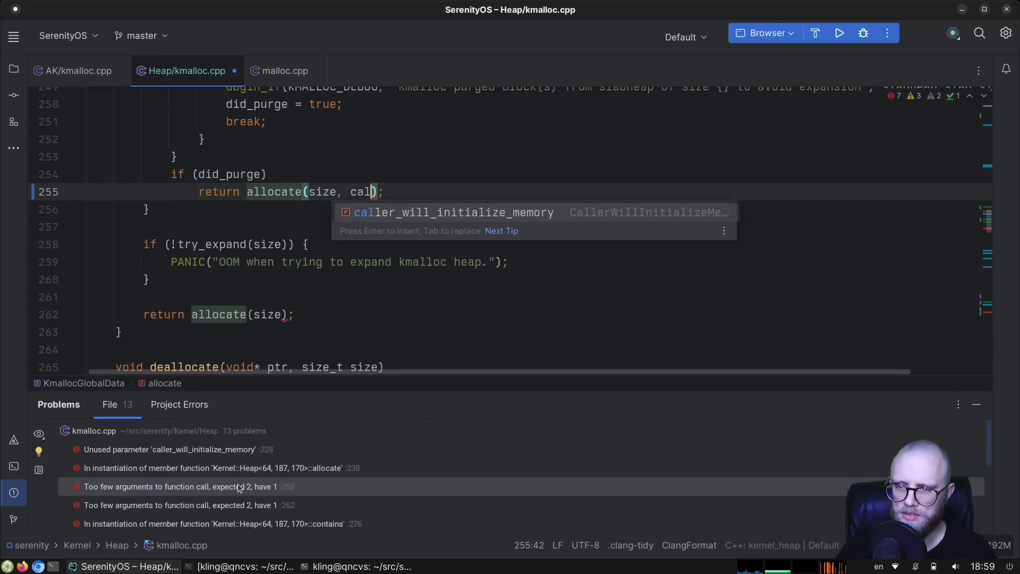
{"action": "key", "text": "Return"}
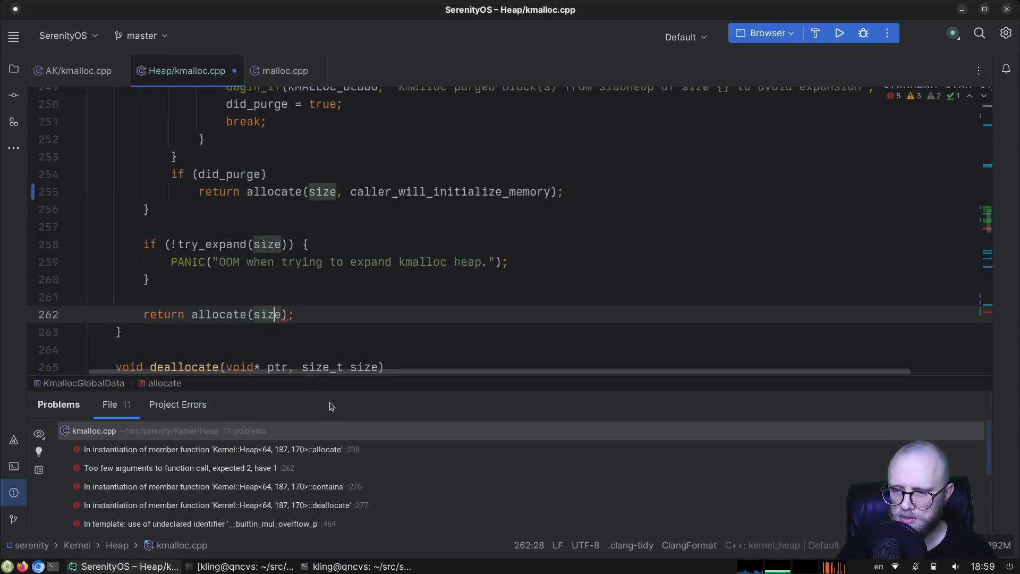
{"action": "type", "text": ", caller_will_initialize_memory"}
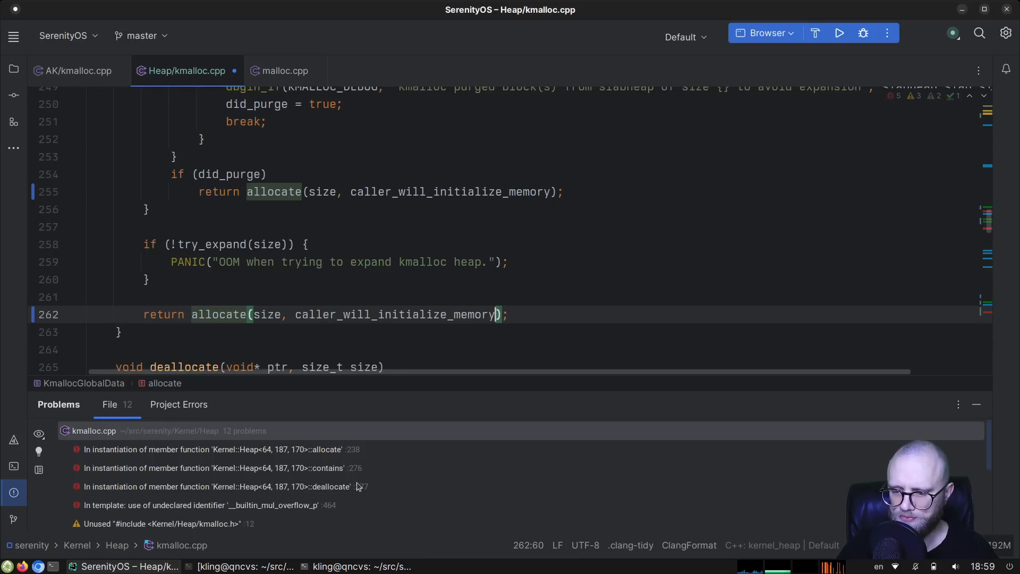
Step: Forward caller_will_initialize_memory through the remaining recursive allocate calls near line 276
{"action": "left_click", "coordinate": [215, 486]}
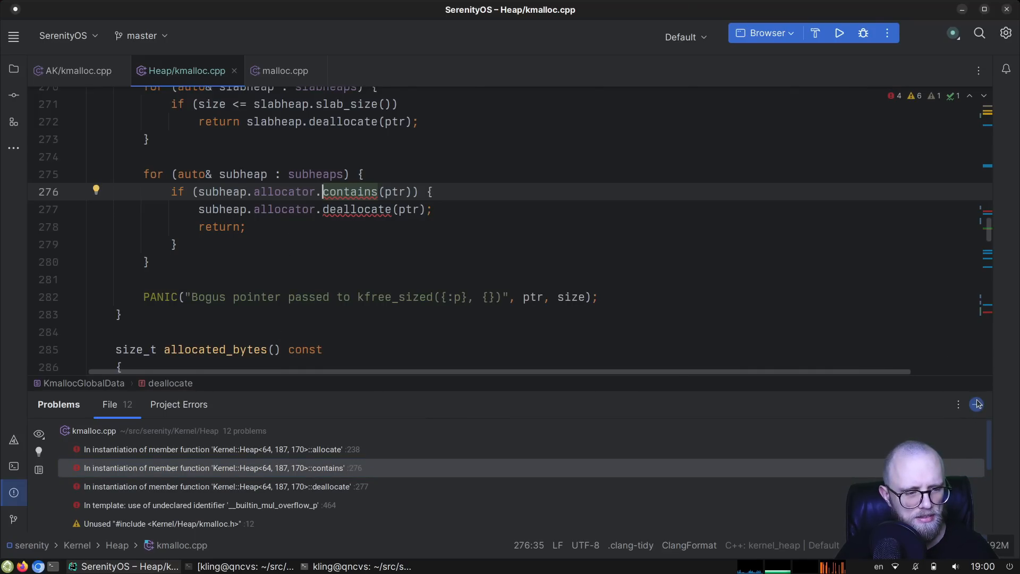
{"action": "left_click", "coordinate": [977, 404]}
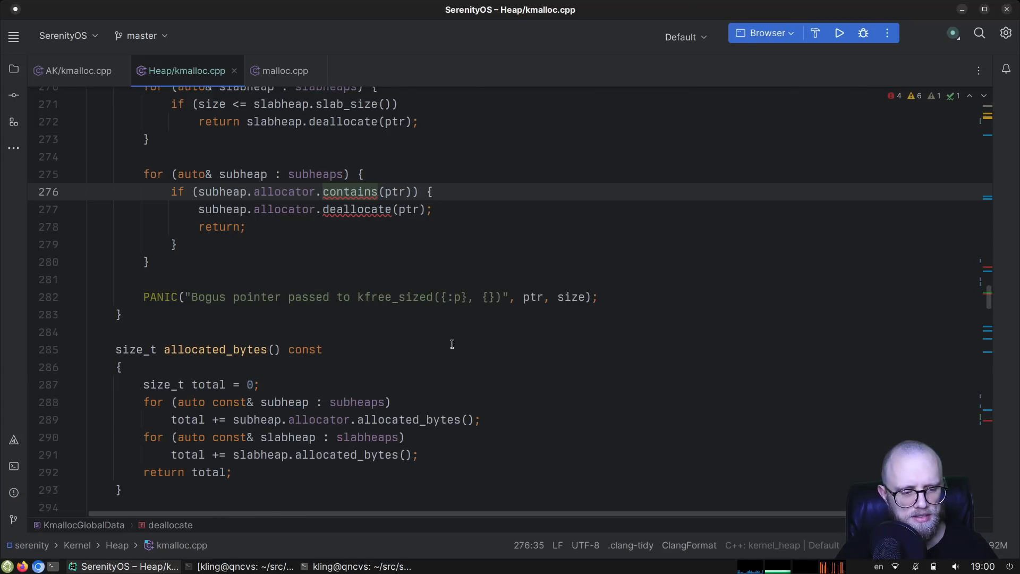
{"action": "scroll", "scroll_direction": "up", "scroll_amount": 3}
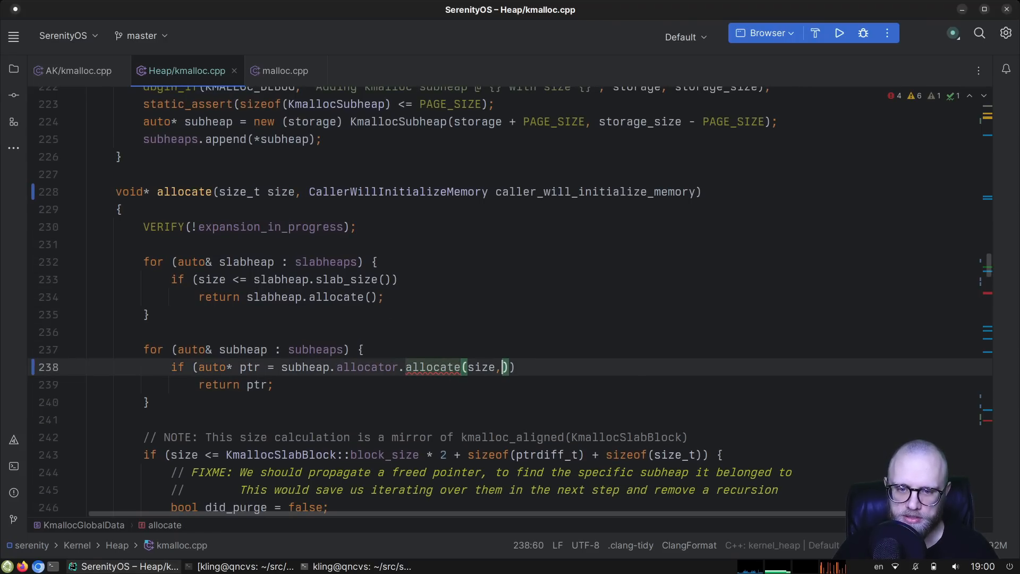
{"action": "type", "text": "caller_will_initialize_memory"}
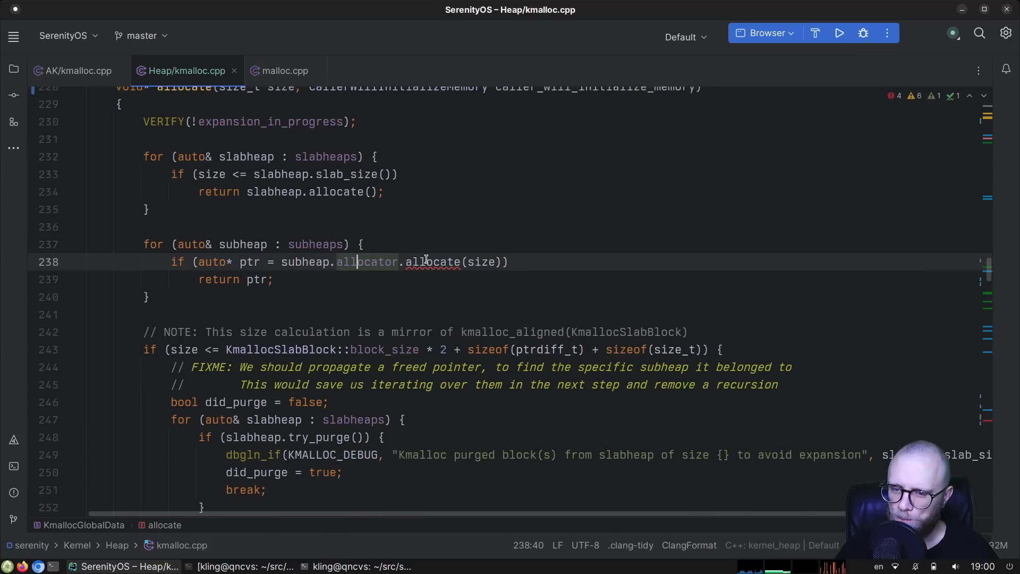
{"action": "type", "text": ", caller_will_initialize_memory"}
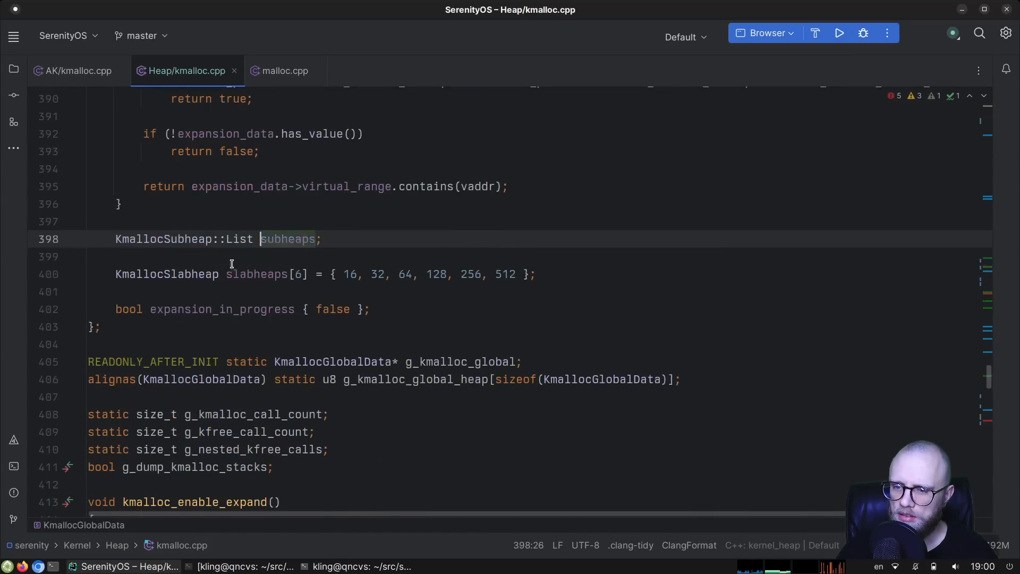
Step: In Heap.h, start a second ', CallerWith' parameter on allocate() after size, then return to kmalloc.cpp for the enum
{"action": "scroll", "scroll_direction": "up", "scroll_amount": 3}
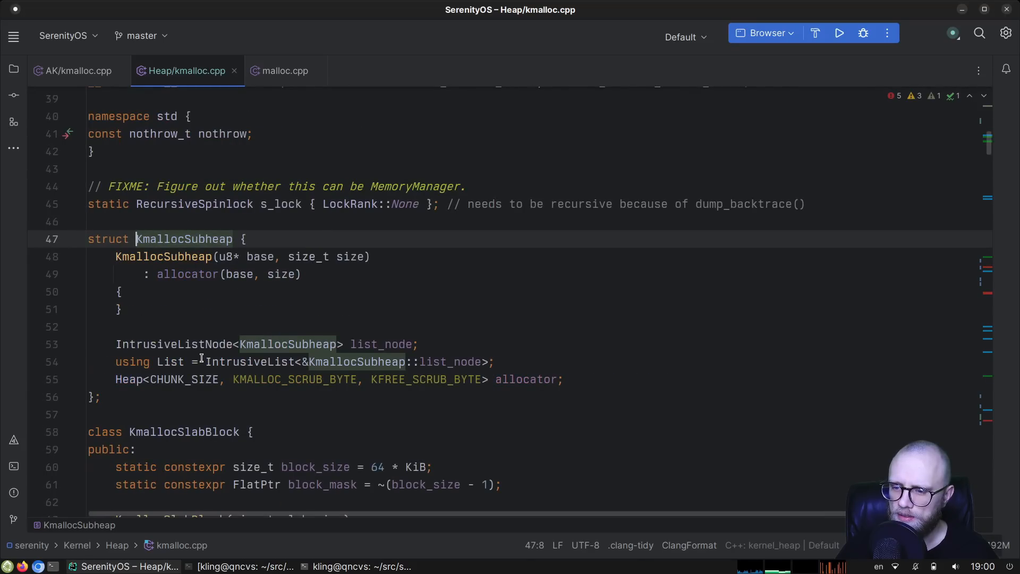
{"action": "left_click", "coordinate": [196, 274]}
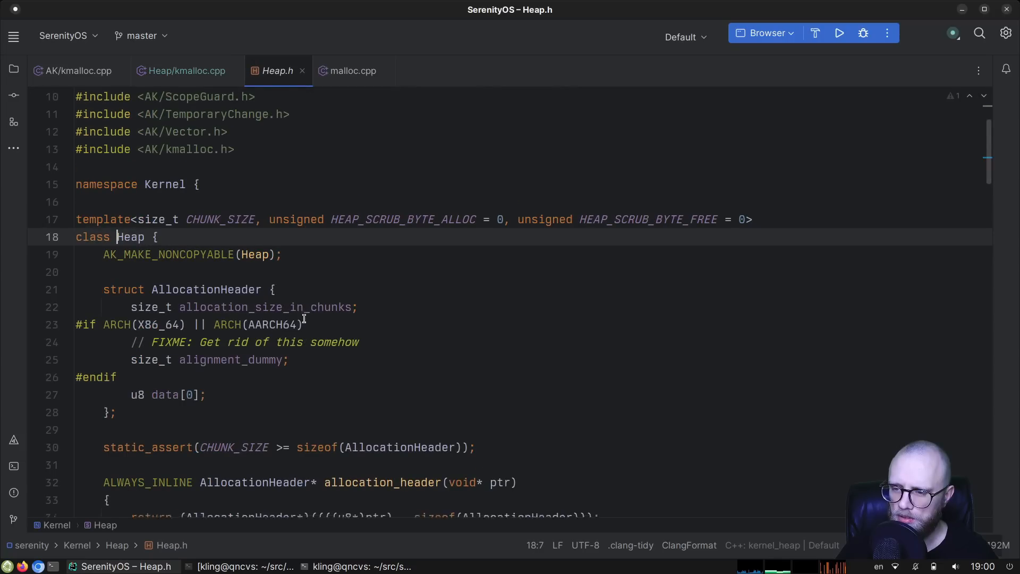
{"action": "key", "text": "ctrl+f"}
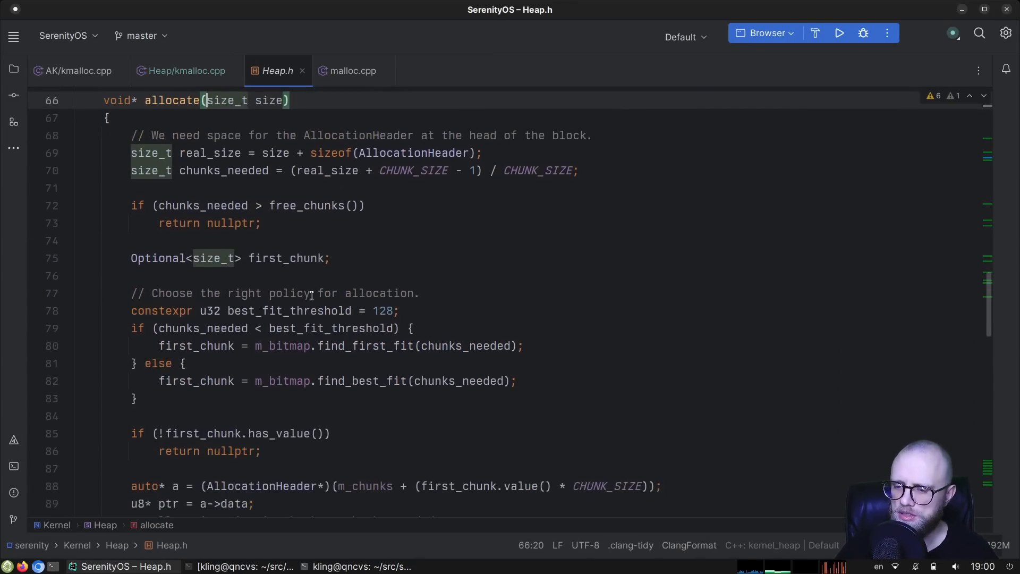
{"action": "scroll", "scroll_direction": "down", "scroll_amount": 3}
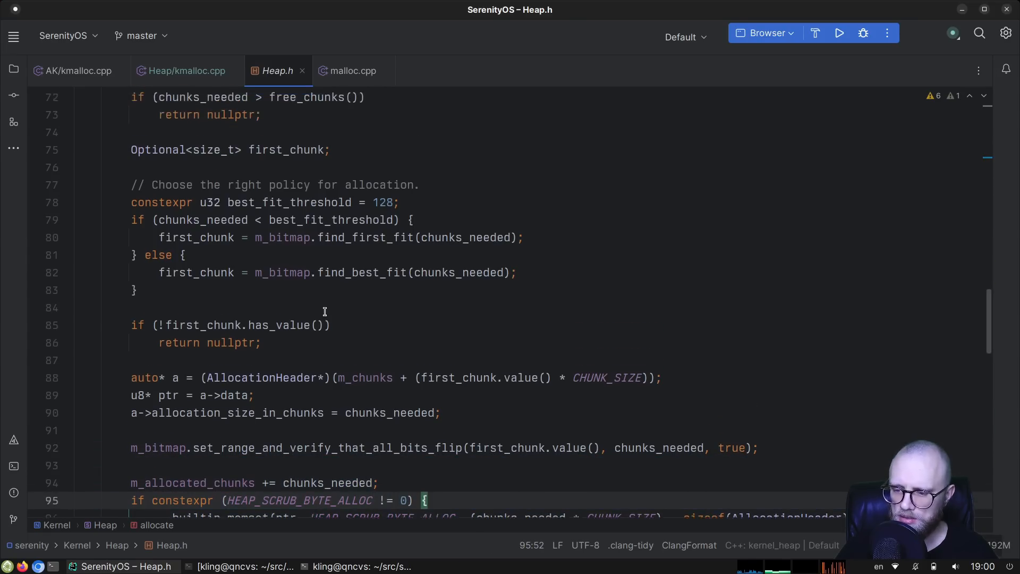
{"action": "scroll", "scroll_direction": "up", "scroll_amount": 3}
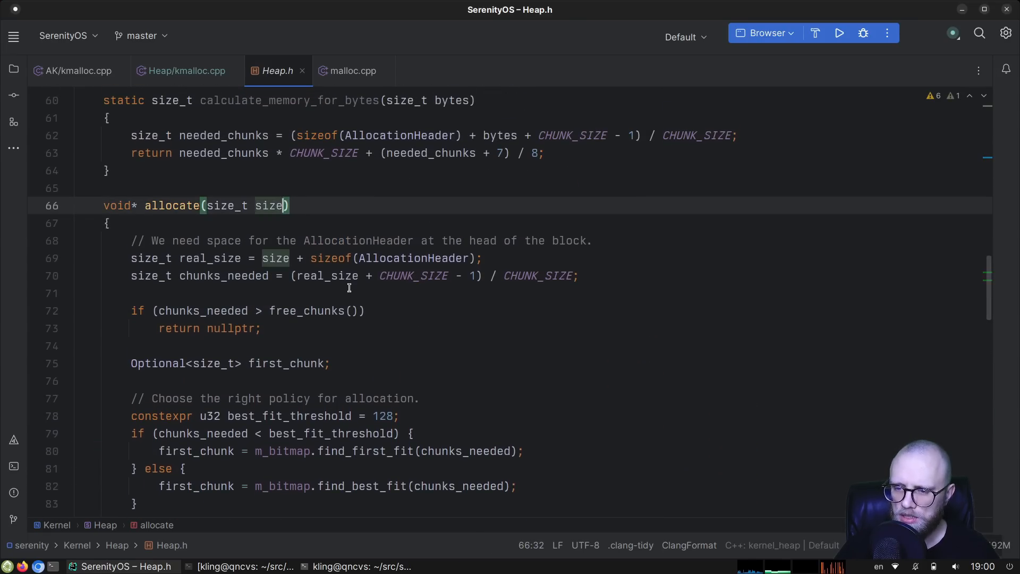
{"action": "type", "text": ", CallerWith"}
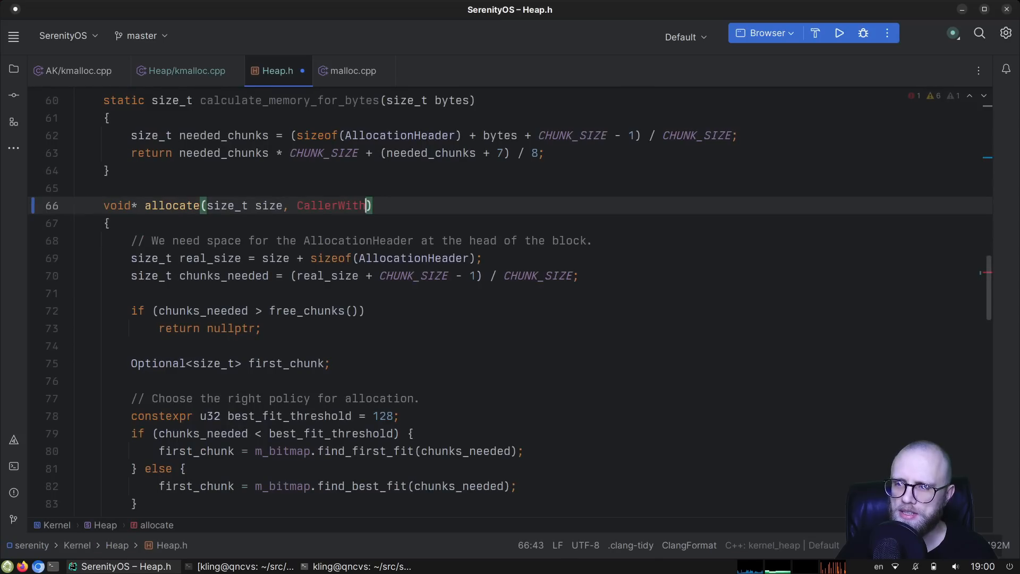
{"action": "left_click", "coordinate": [186, 70]}
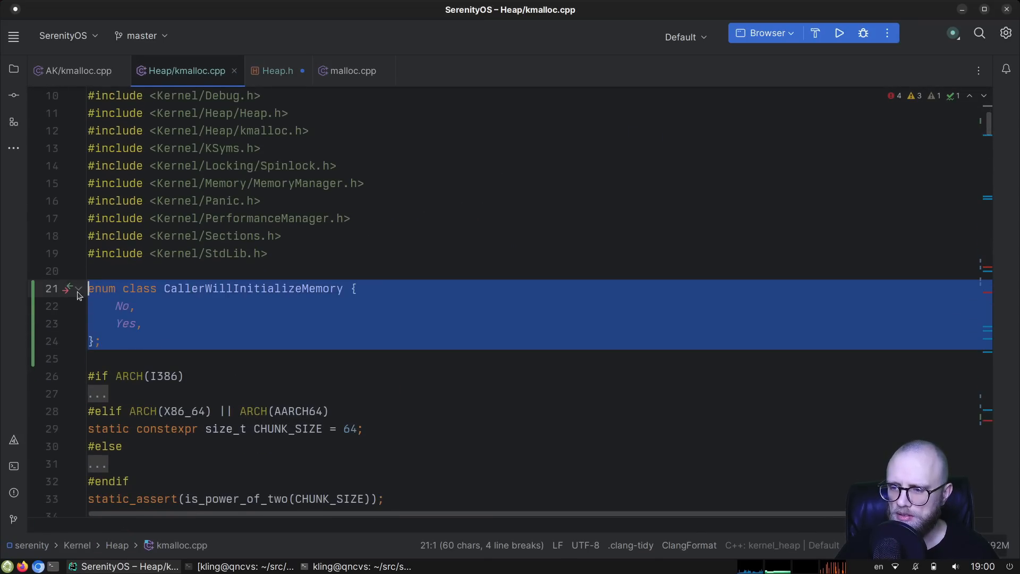
Step: Paste the enum into Heap.h and rename it KmallocCallerWillInitializeMemory
{"action": "left_click", "coordinate": [277, 70]}
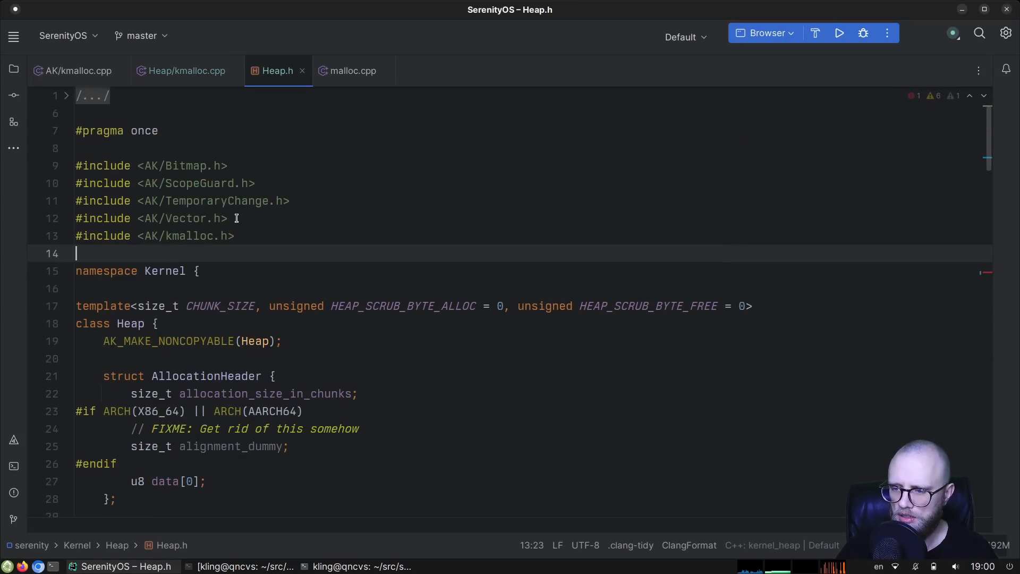
{"action": "type", "text": "enum class CallerWillInitializeMemory {"}
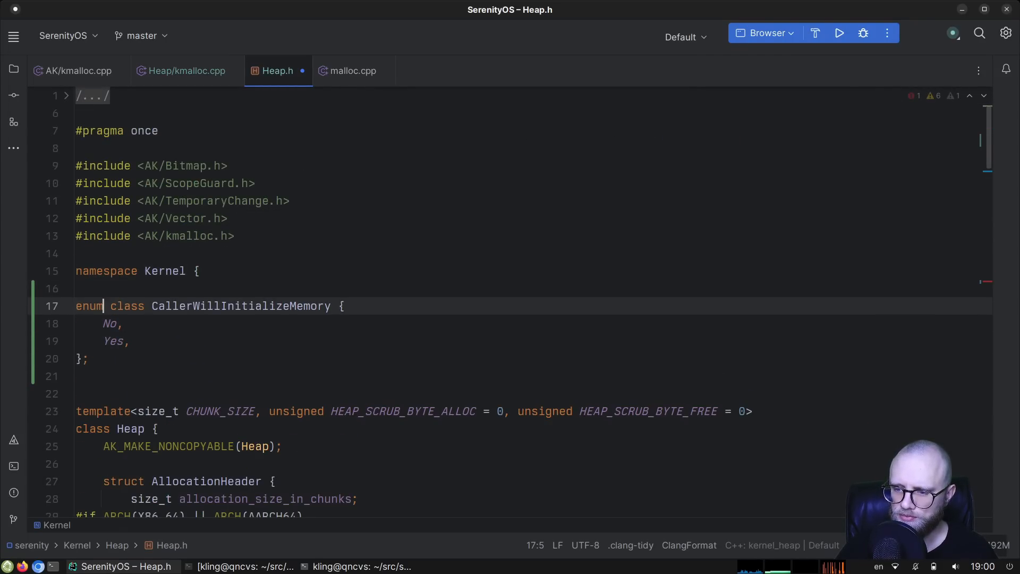
{"action": "type", "text": "Kmalloc"}
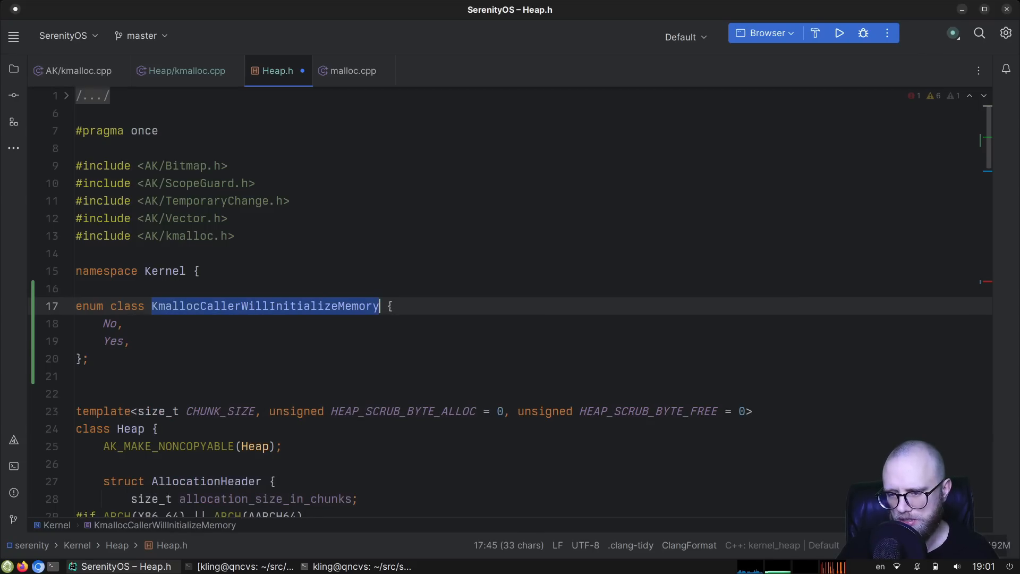
{"action": "mouse_move", "coordinate": [211, 348]}
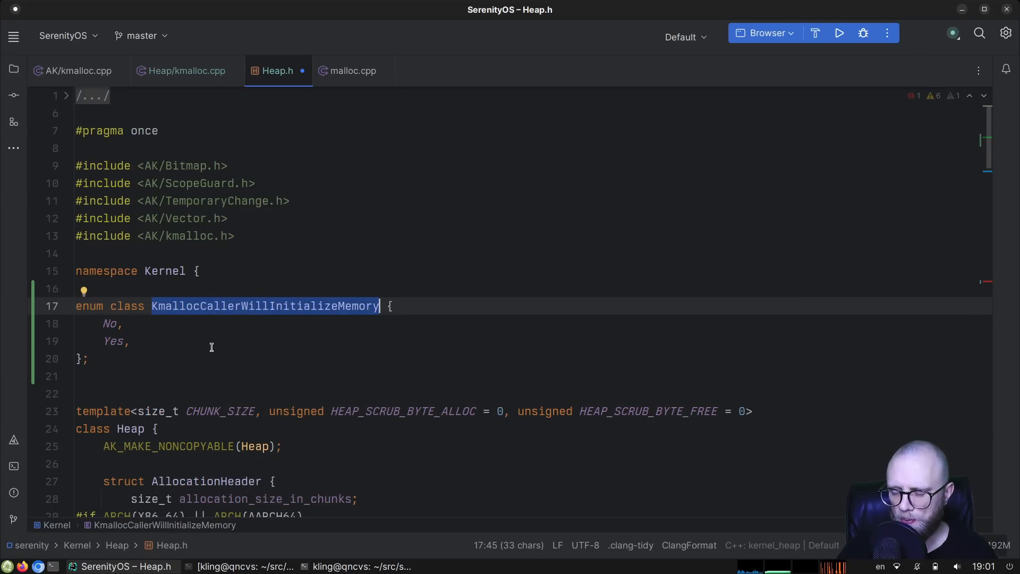
Step: Give allocate a KmallocCallerWillInitializeMemory caller_will_initialize_memory parameter
{"action": "scroll", "scroll_direction": "down", "scroll_amount": 3}
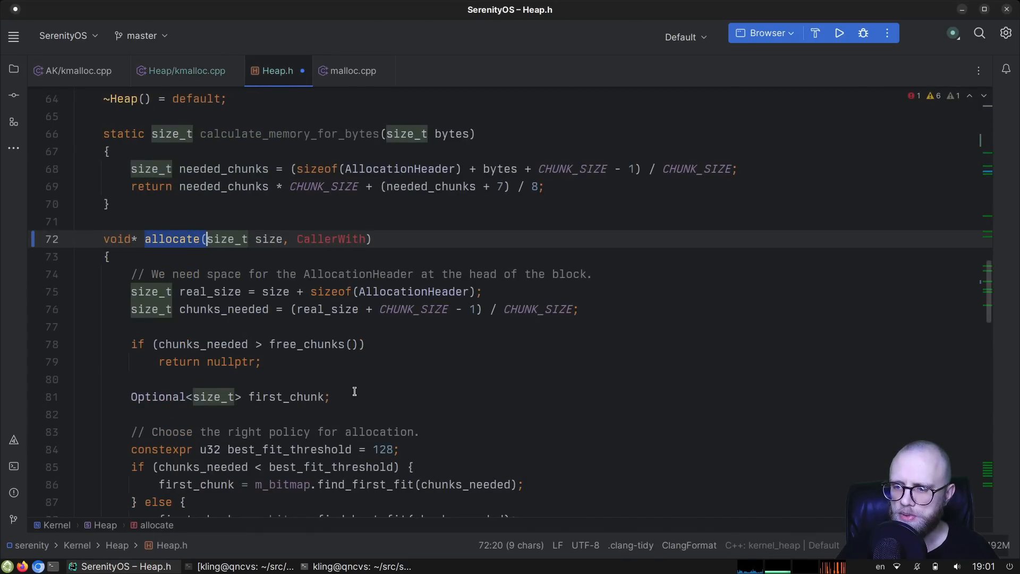
{"action": "type", "text": "KM"}
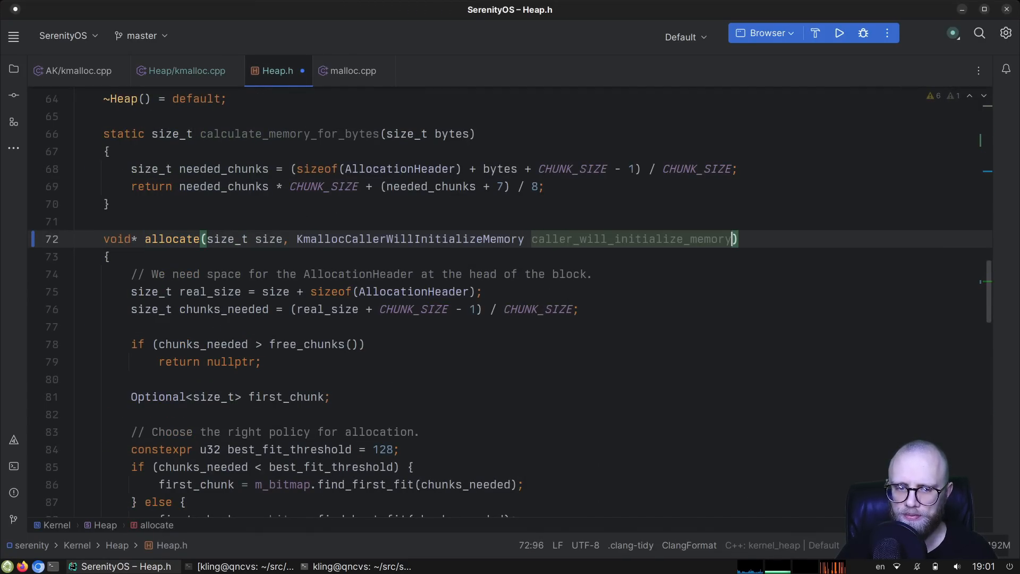
{"action": "double_click", "coordinate": [630, 239]}
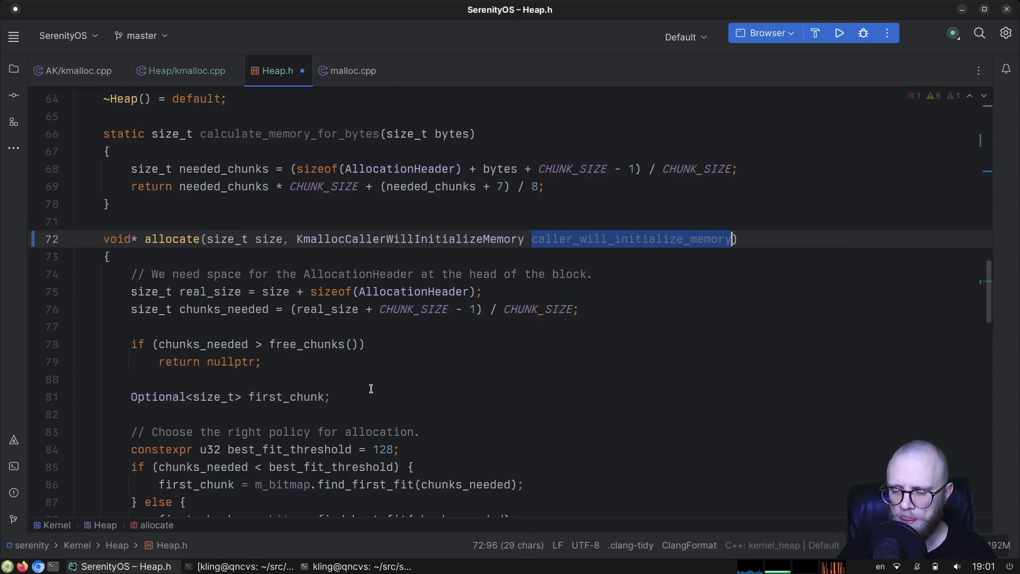
{"action": "scroll", "scroll_direction": "down", "scroll_amount": 3}
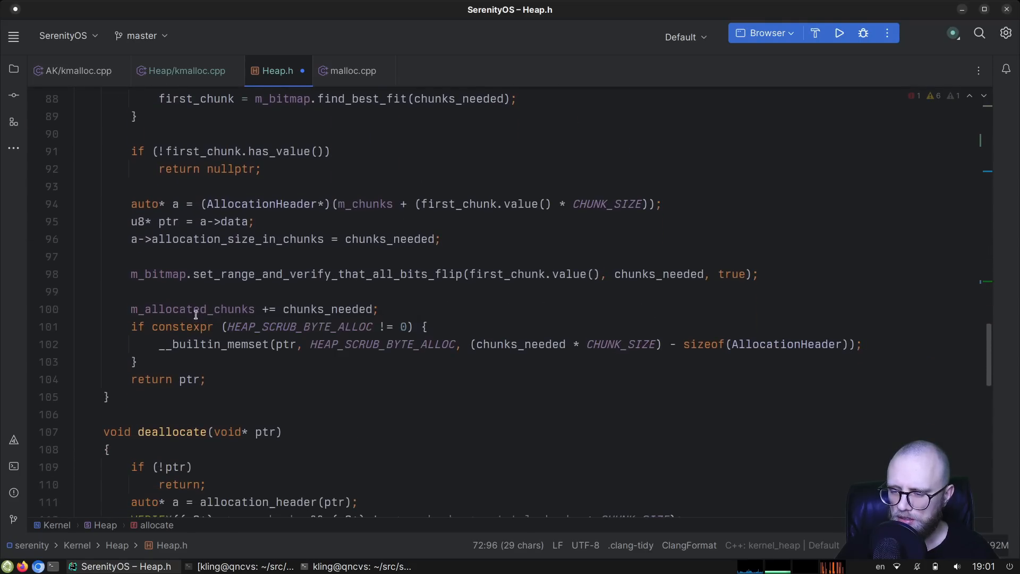
Step: Guard the scrub memset with if (caller_will_initialize_memory == KmallocCallerWillInitializeMemory::No)
{"action": "left_click", "coordinate": [426, 326]}
{"action": "type", "text": "if"}
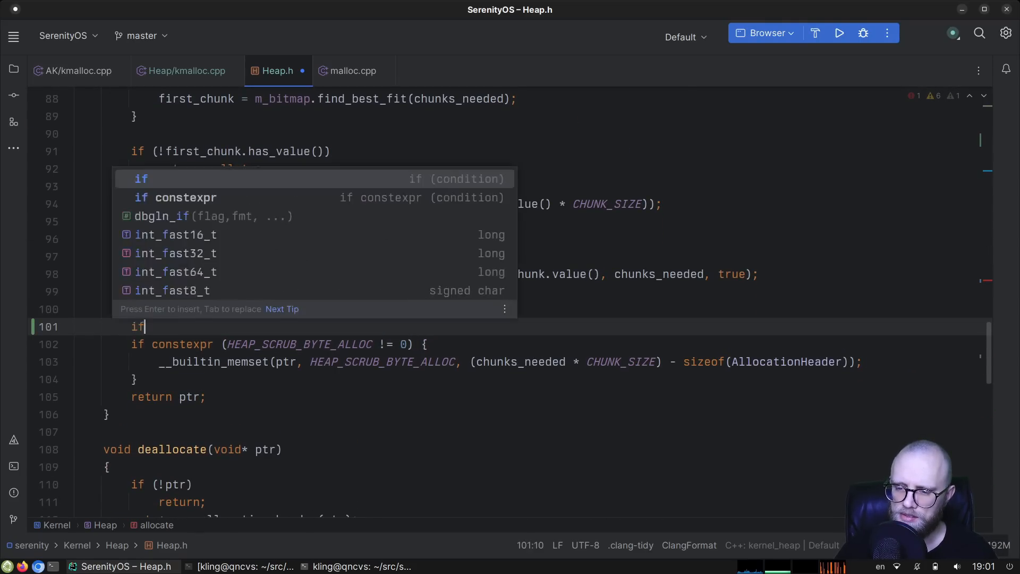
{"action": "type", "text": "(caller_will_initialize_memory) {"}
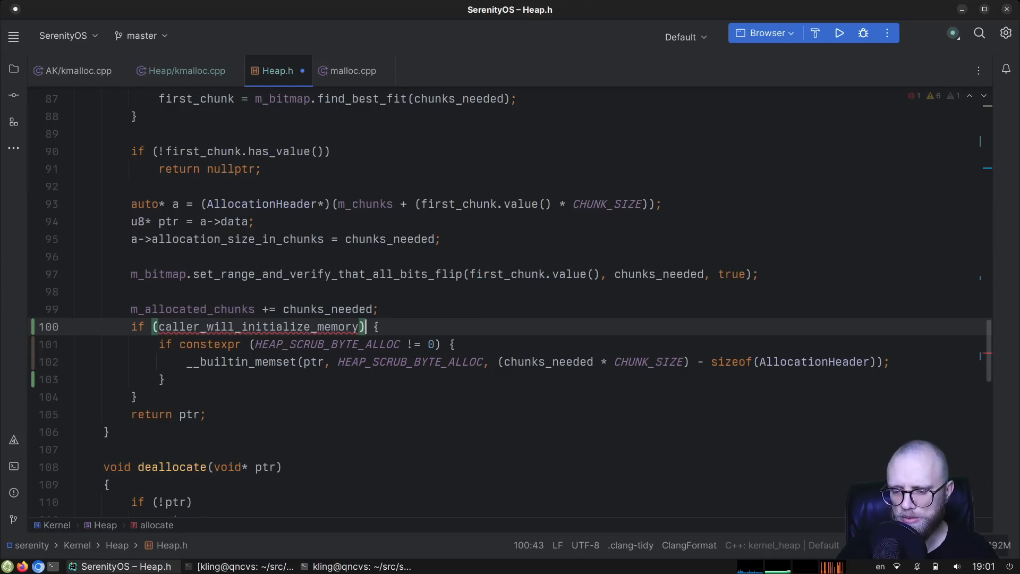
{"action": "type", "text": "== Call"}
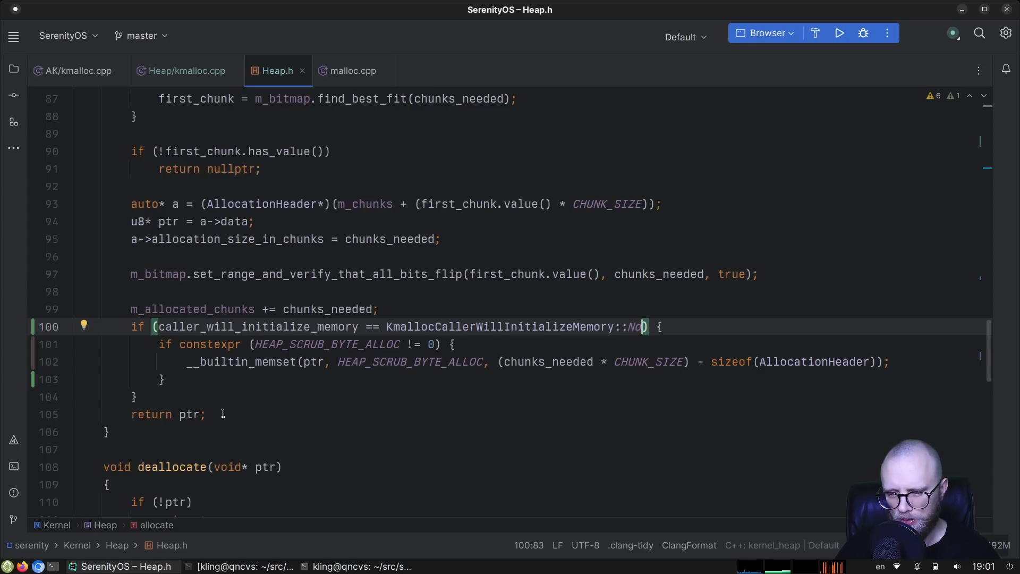
{"action": "scroll", "scroll_direction": "down", "scroll_amount": 3}
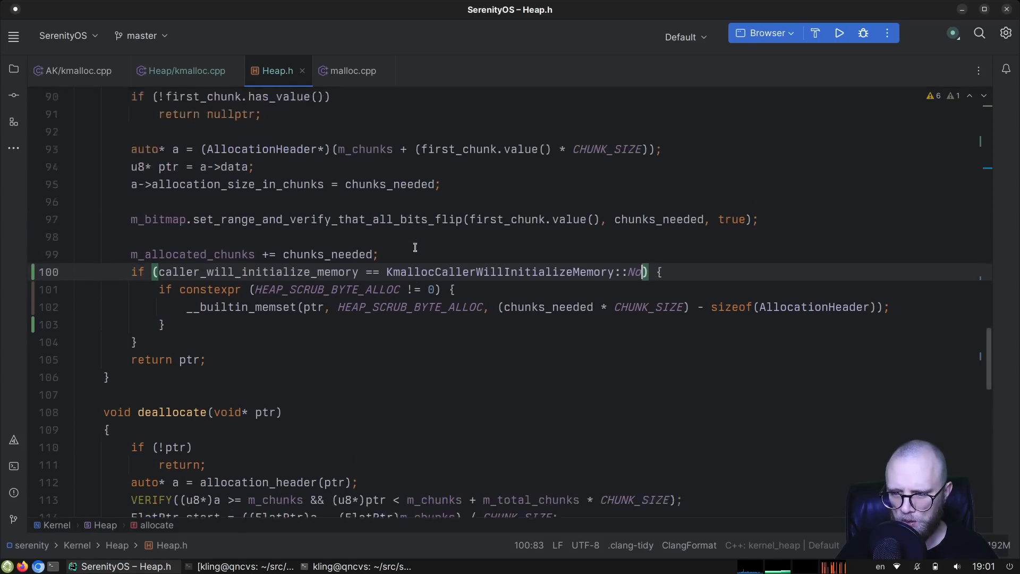
{"action": "scroll", "scroll_direction": "down", "scroll_amount": 3}
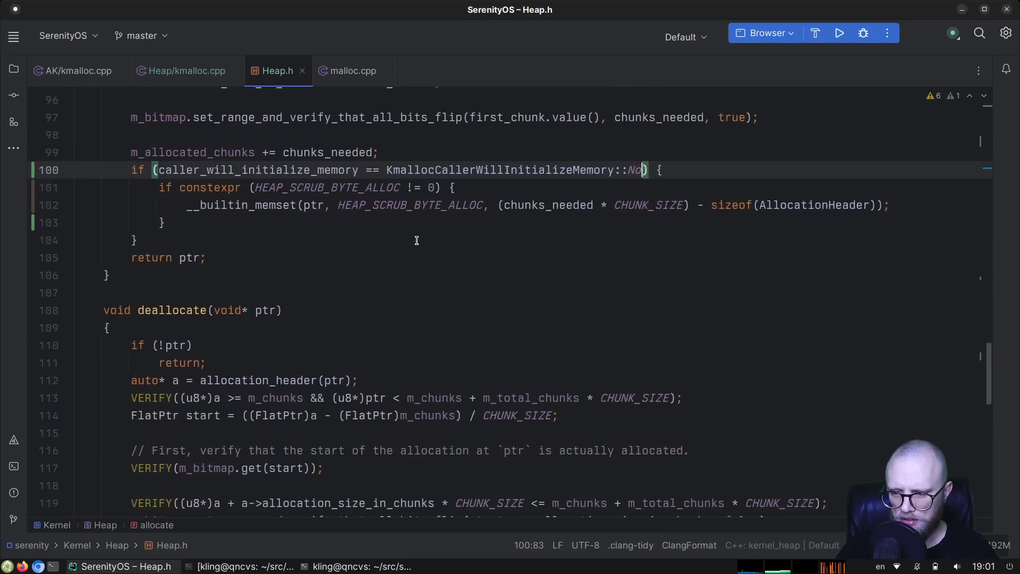
{"action": "scroll", "scroll_direction": "down", "scroll_amount": 3}
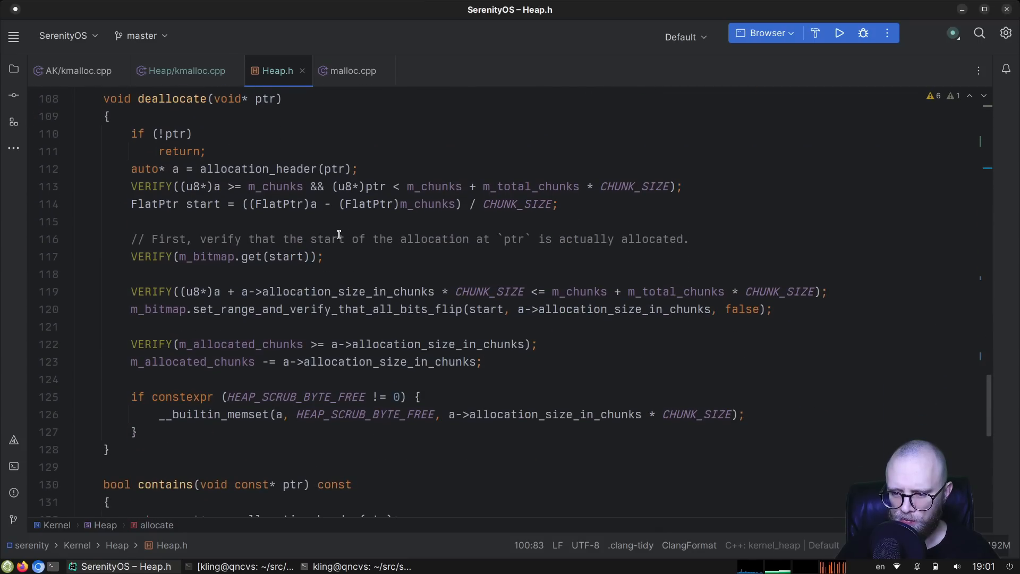
{"action": "scroll", "scroll_direction": "up", "scroll_amount": 3}
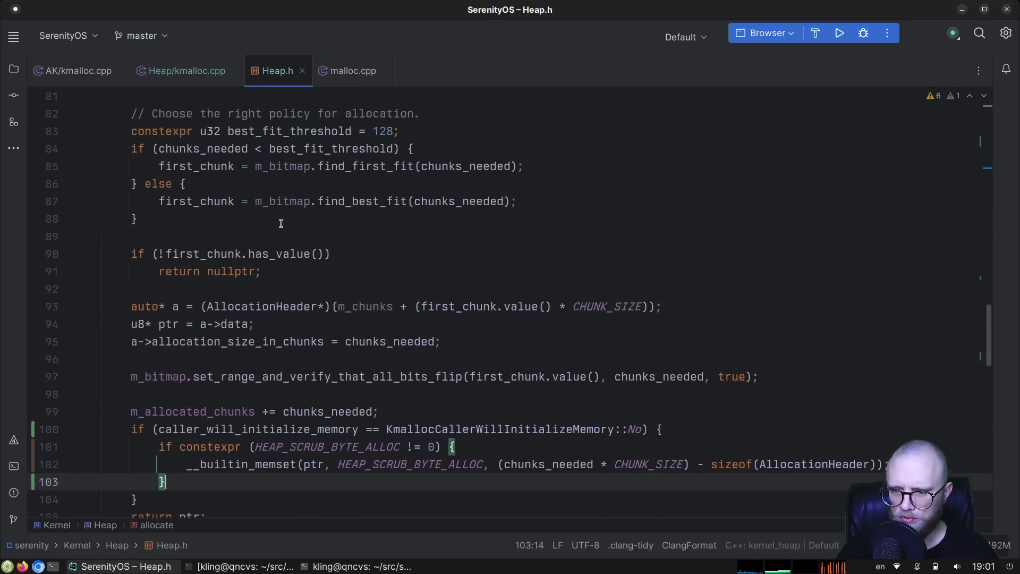
{"action": "scroll", "scroll_direction": "down", "scroll_amount": 3}
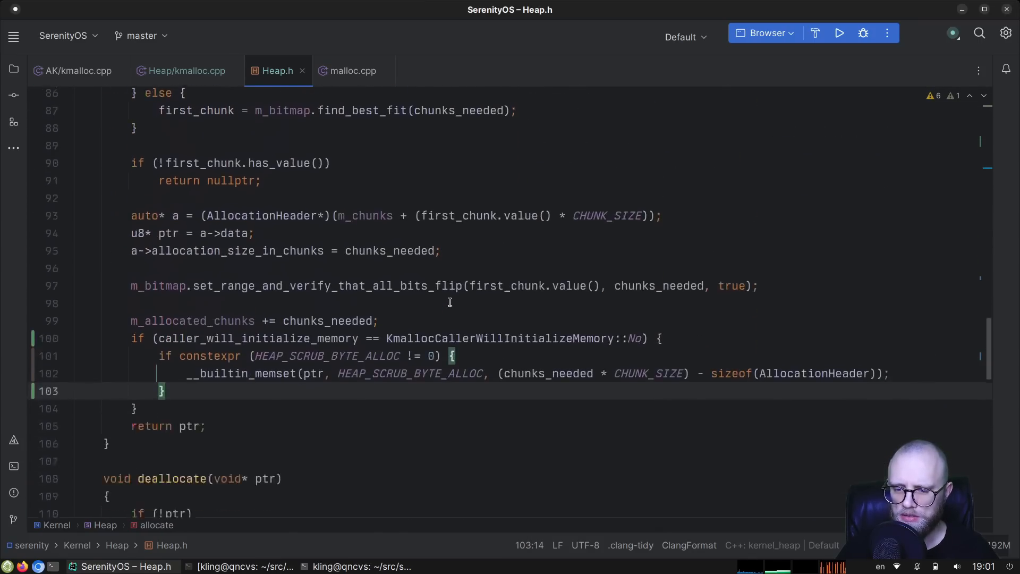
{"action": "scroll", "scroll_direction": "down", "scroll_amount": 3}
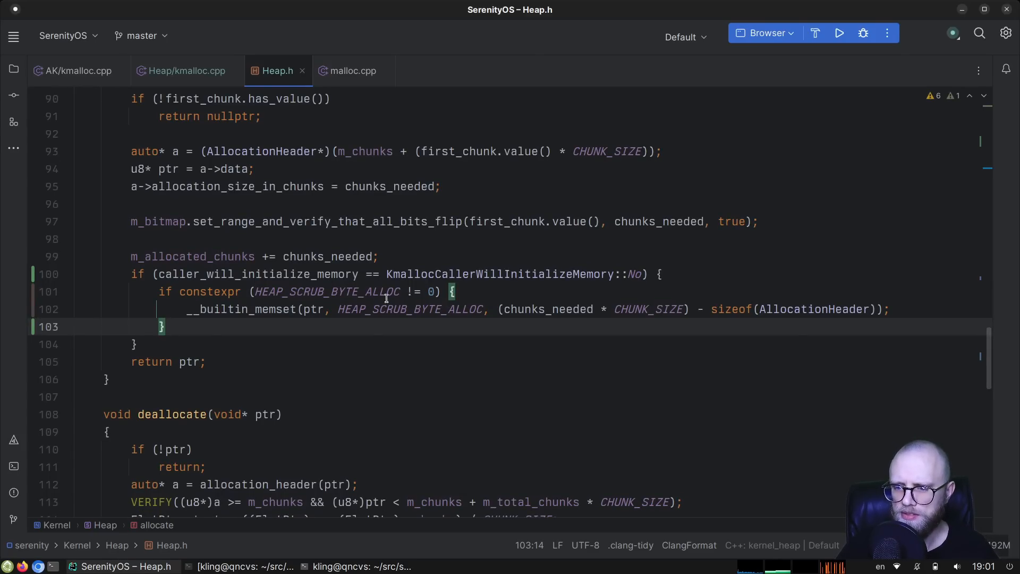
{"action": "left_click", "coordinate": [186, 70]}
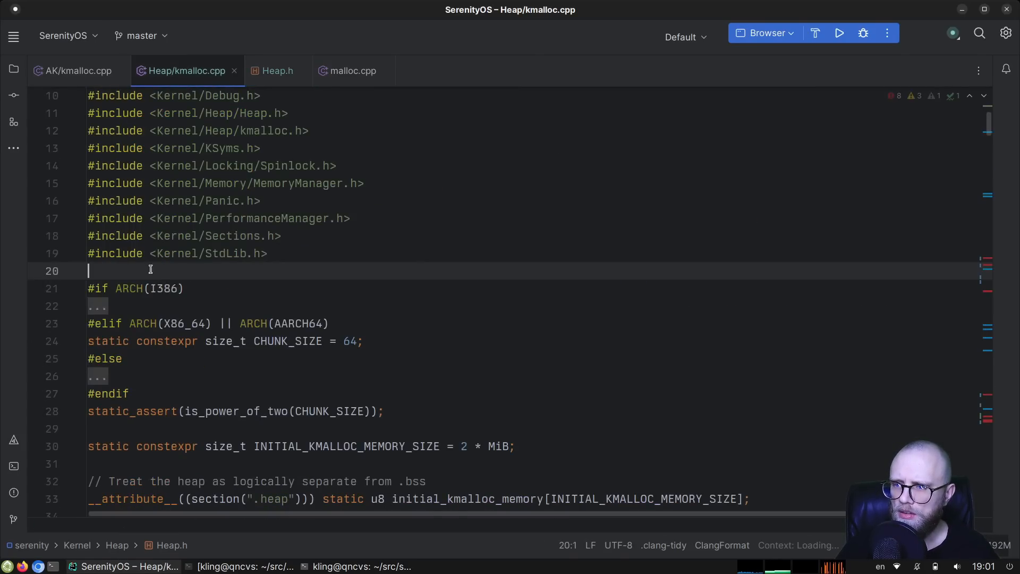
Step: Add the caller_will_initialize_memory parameter to kmalloc_impl and check the Problems list
{"action": "left_click", "coordinate": [12, 492]}
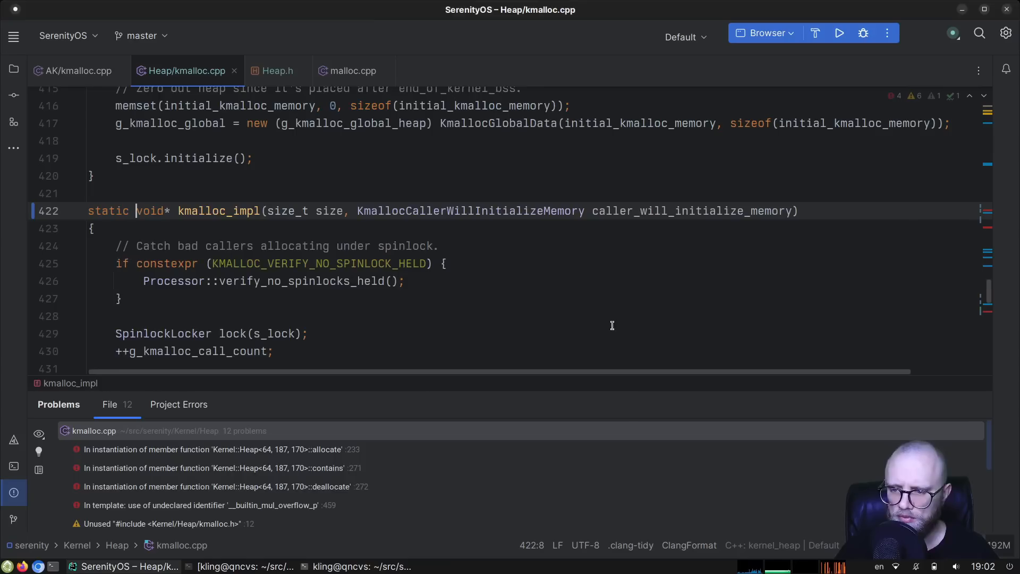
{"action": "left_click", "coordinate": [277, 70]}
{"action": "type", "text": "db"}
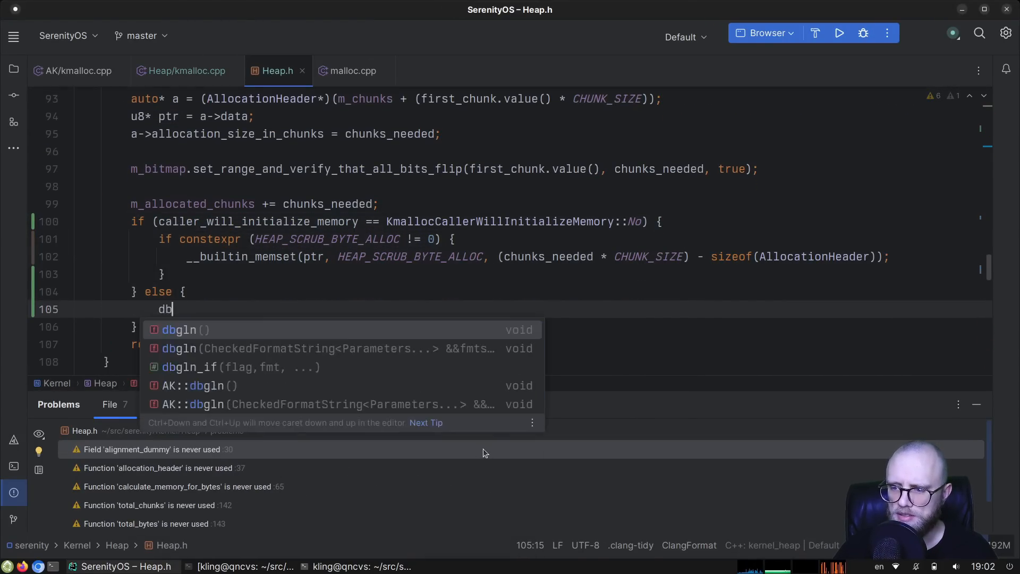
Step: Write dbgln("Skipping memset since caller will take care of it!") in allocate's else branch
{"action": "type", "text": "gln(\"Skip"}
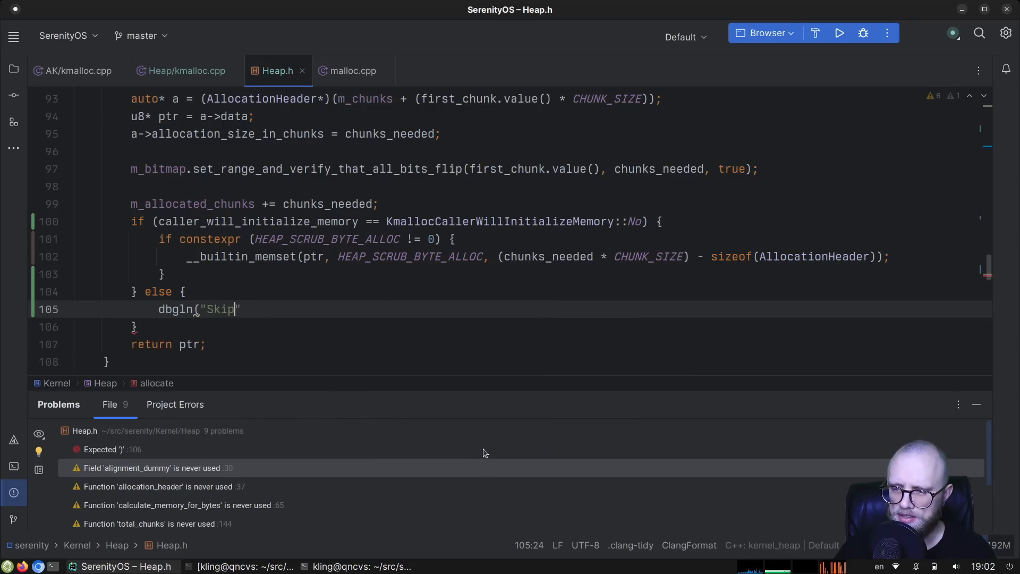
{"action": "type", "text": "ping memset since caller"}
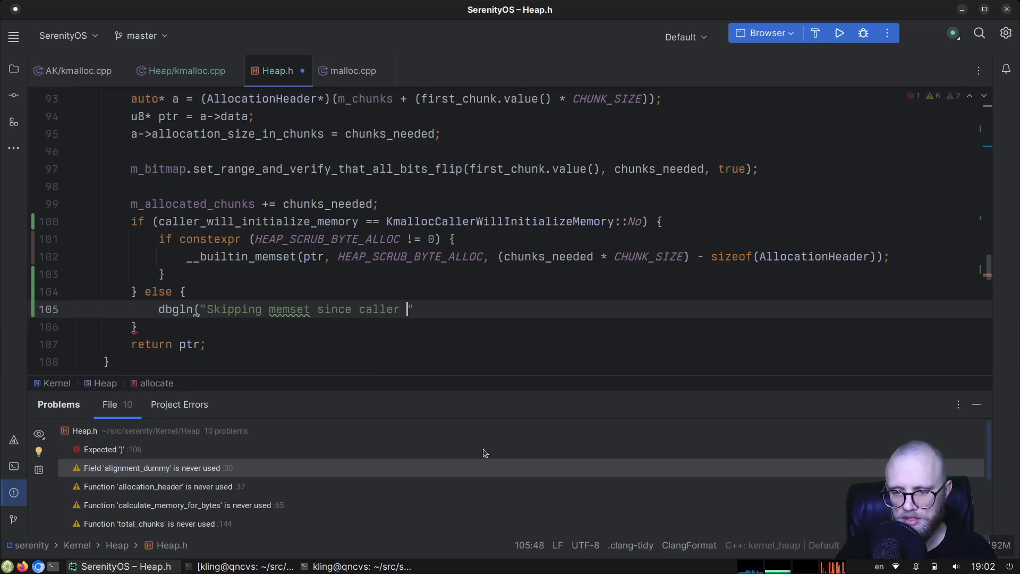
{"action": "type", "text": "will take care of it!"}
{"action": "type", "text": "ninja run"}
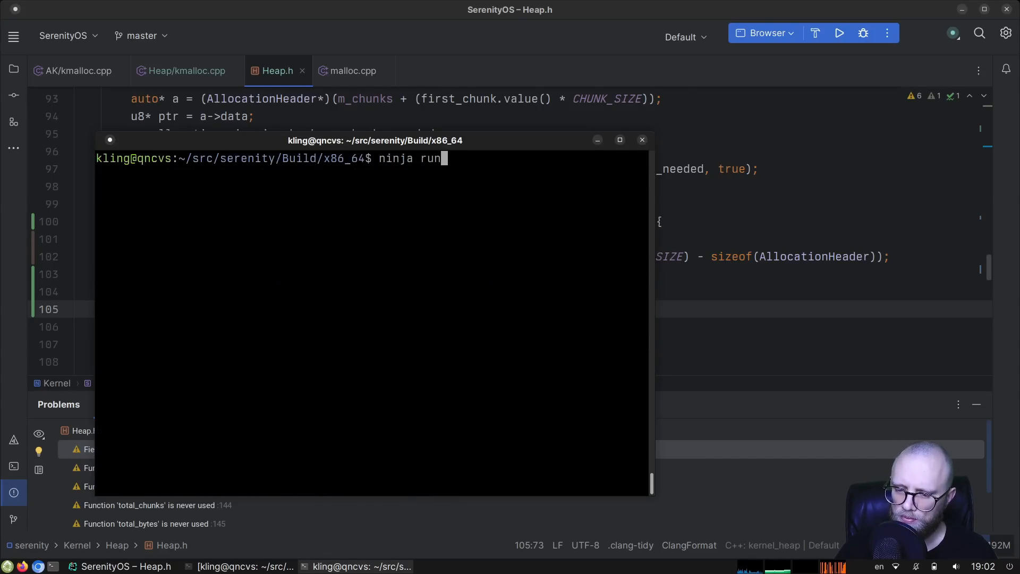
Step: Leave the QEMU boot log and bring Heap.h back to the front in CLion
{"action": "key", "text": "Return"}
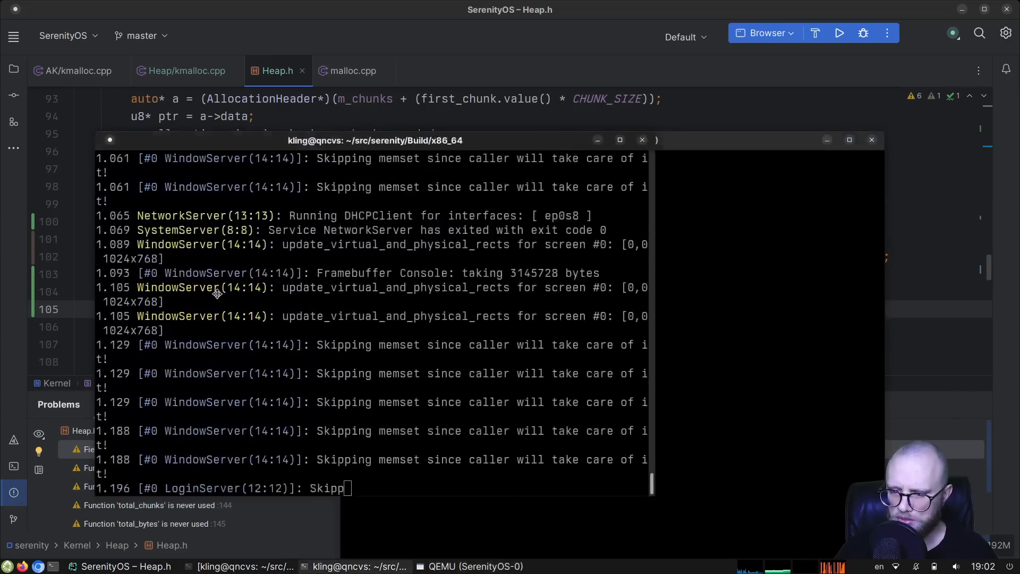
{"action": "left_click", "coordinate": [469, 566]}
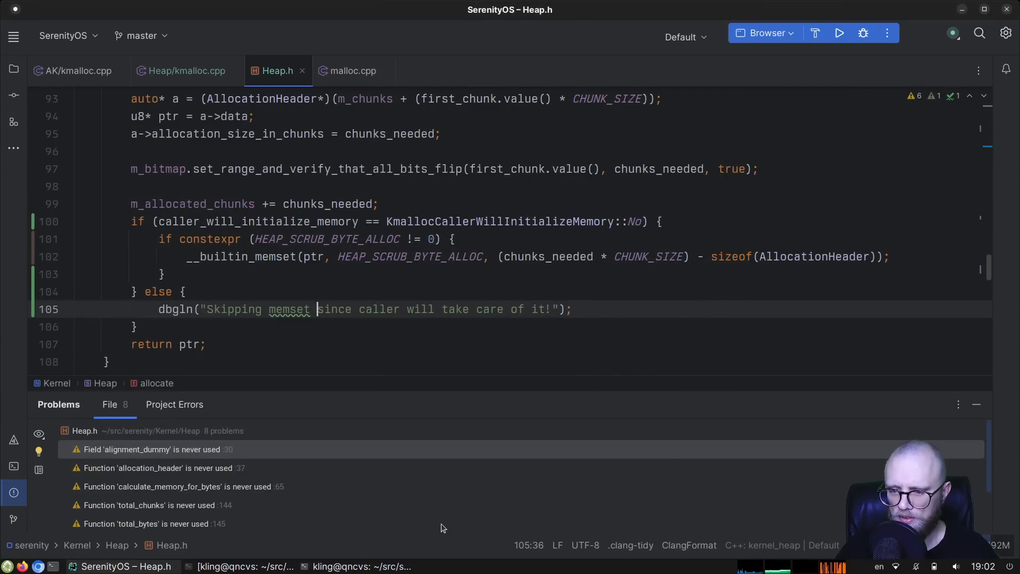
Step: Add a ({}) size placeholder to the dbgln, fed by chunks_needed * CHUNK_SIZE
{"action": "type", "text": "({})"}
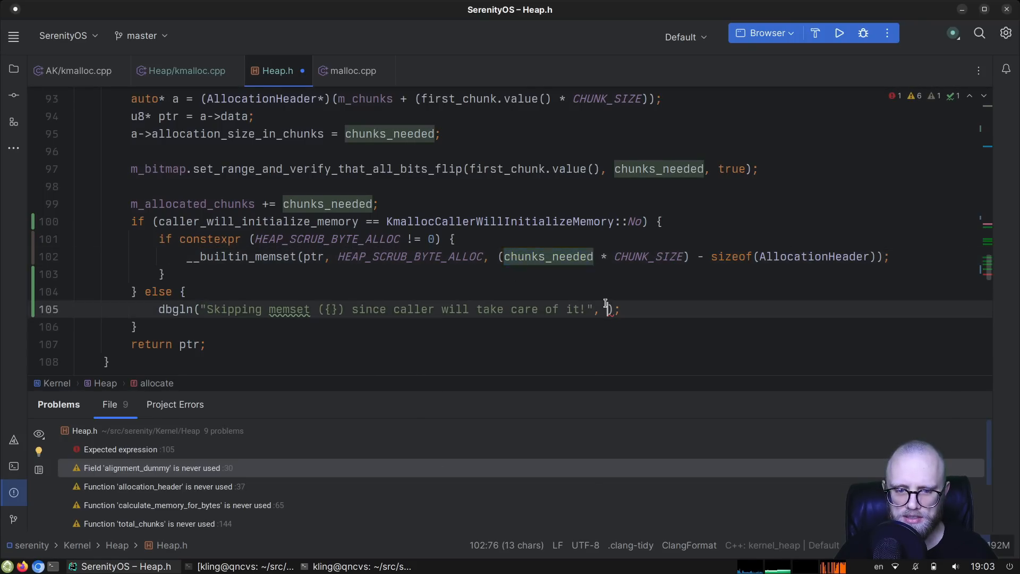
{"action": "type", "text": "chunks_needed*CHUNK"}
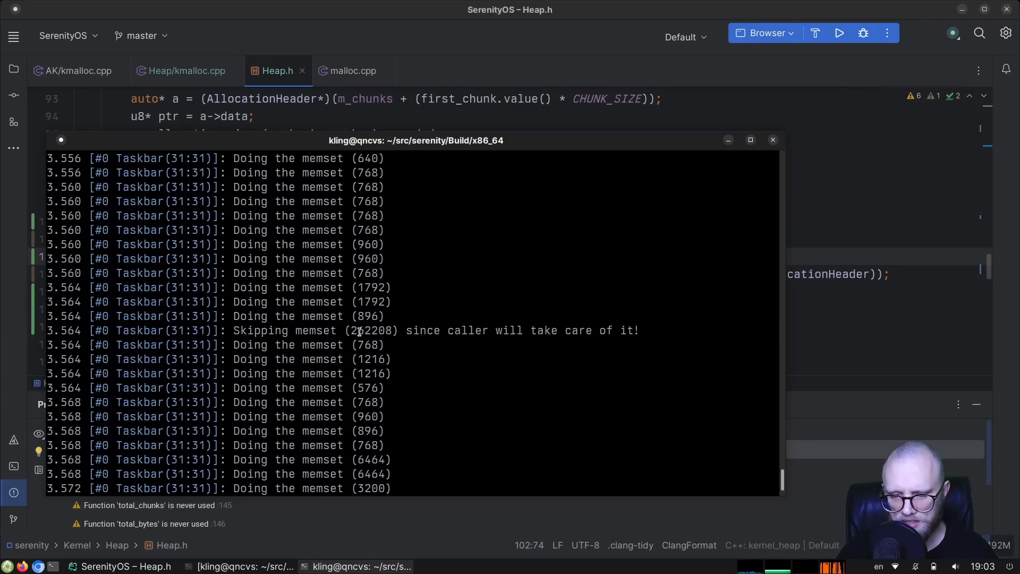
Step: Inspect the skipped memset size in the boot log, then stop QEMU with Ctrl+C
{"action": "double_click", "coordinate": [372, 330]}
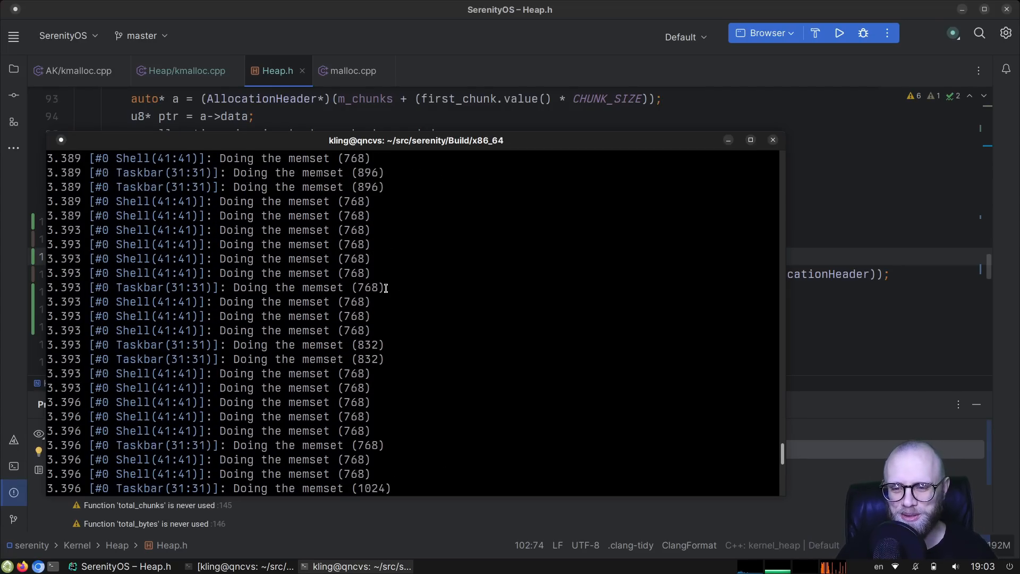
{"action": "key", "text": "ctrl+c"}
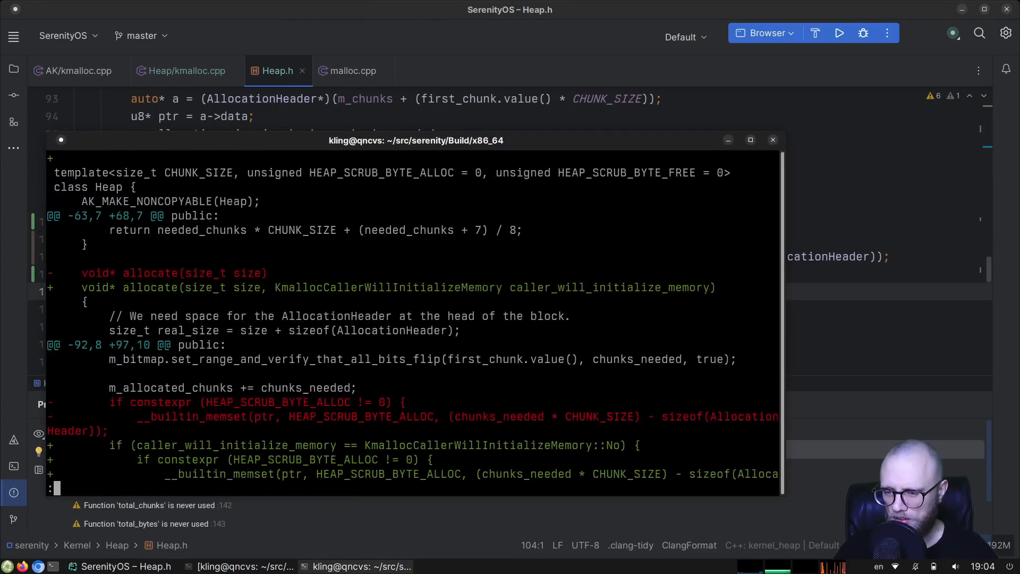
Step: Scroll through the git diff of Heap.h's allocate changes
{"action": "scroll", "scroll_direction": "down", "scroll_amount": 3}
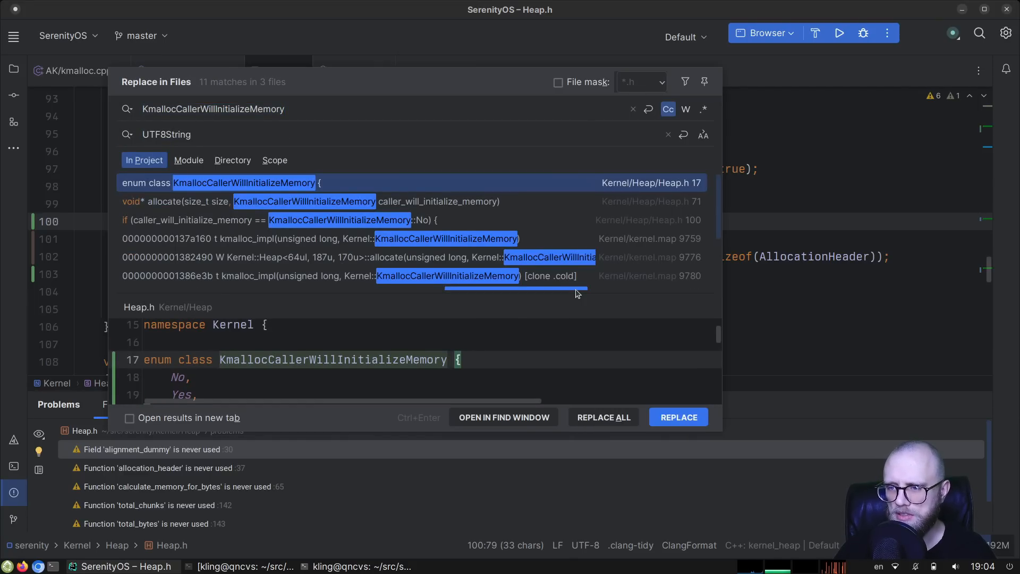
Step: Search usages of KmallocCallerWillInitializeMemory, then run git commit -a to open the message editor
{"action": "type", "text": "cCallerWillInitializeMemory"}
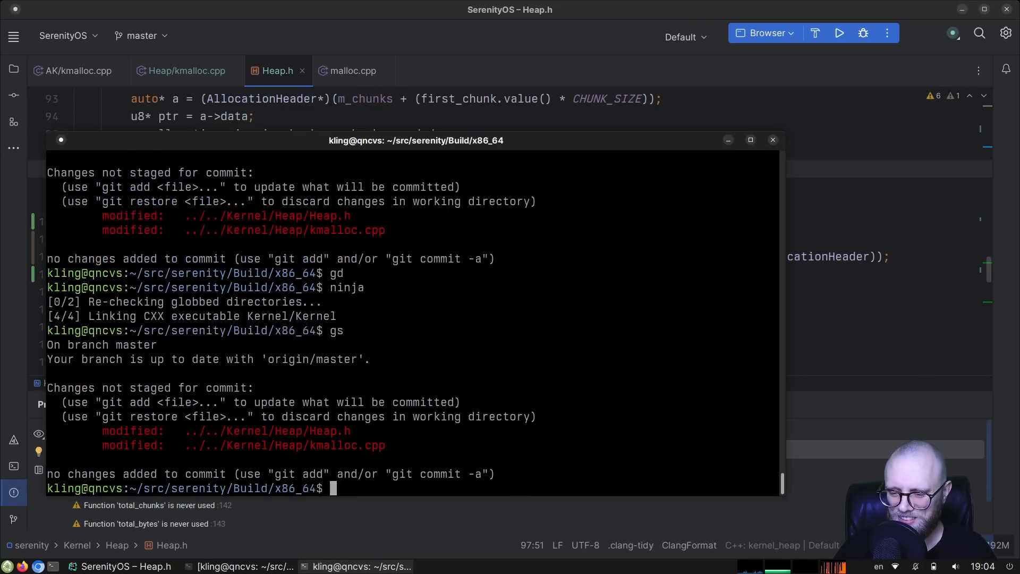
{"action": "type", "text": "git commit -a"}
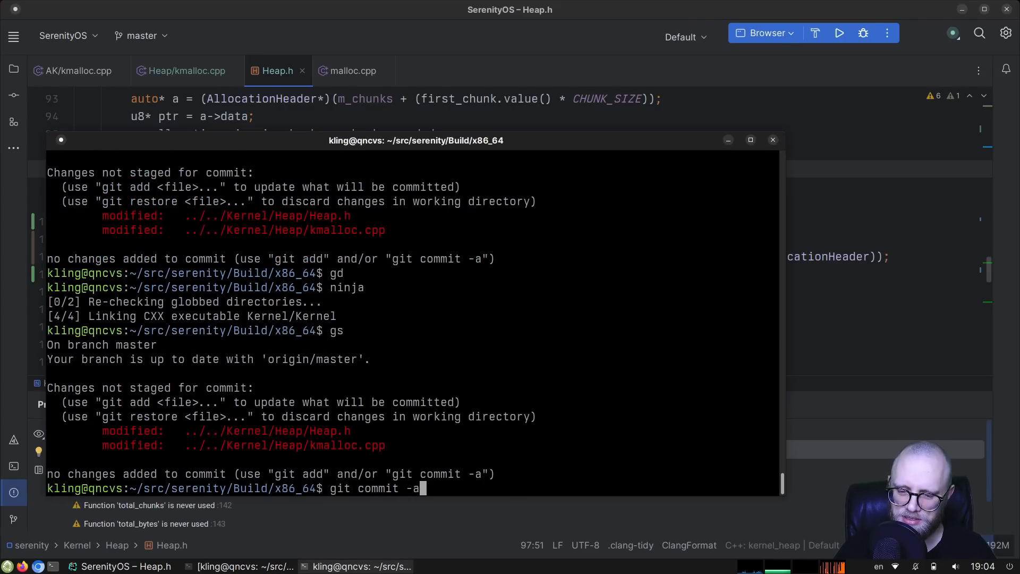
{"action": "key", "text": "Return"}
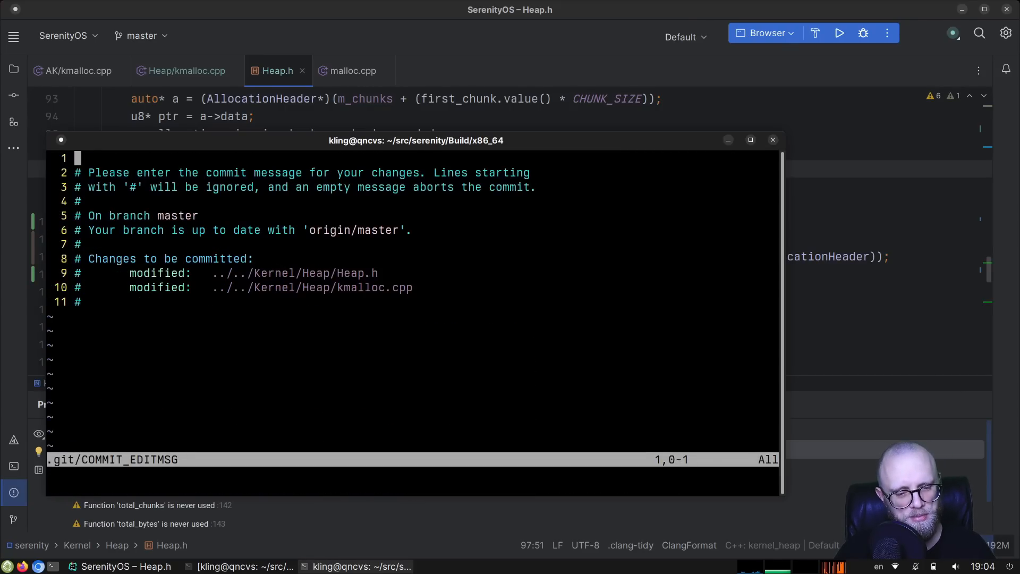
Step: Write the subject "Kernel: Don't memset() allocated memory twice in kcalloc()"
{"action": "type", "text": "Ke"}
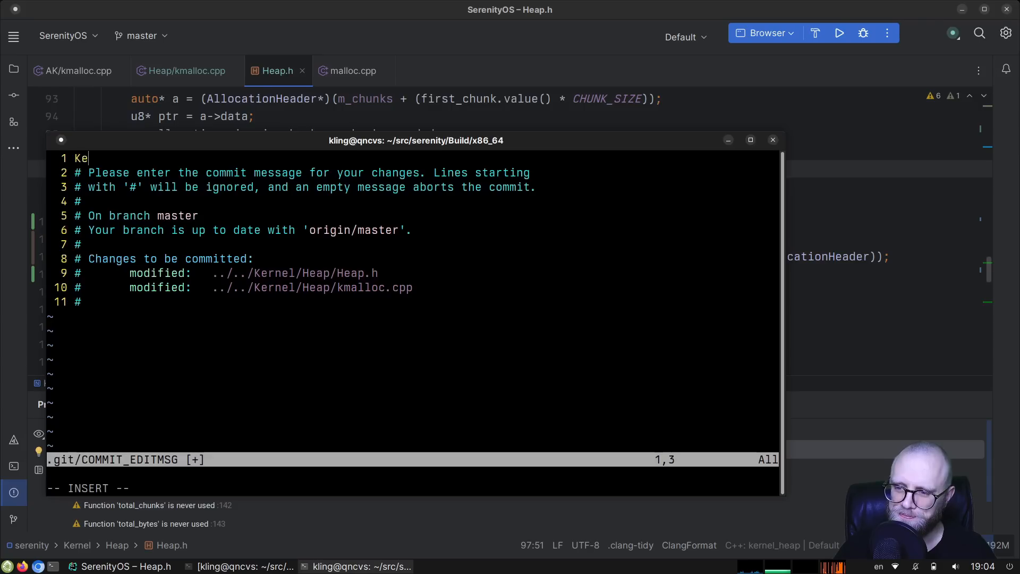
{"action": "type", "text": "rnel:"}
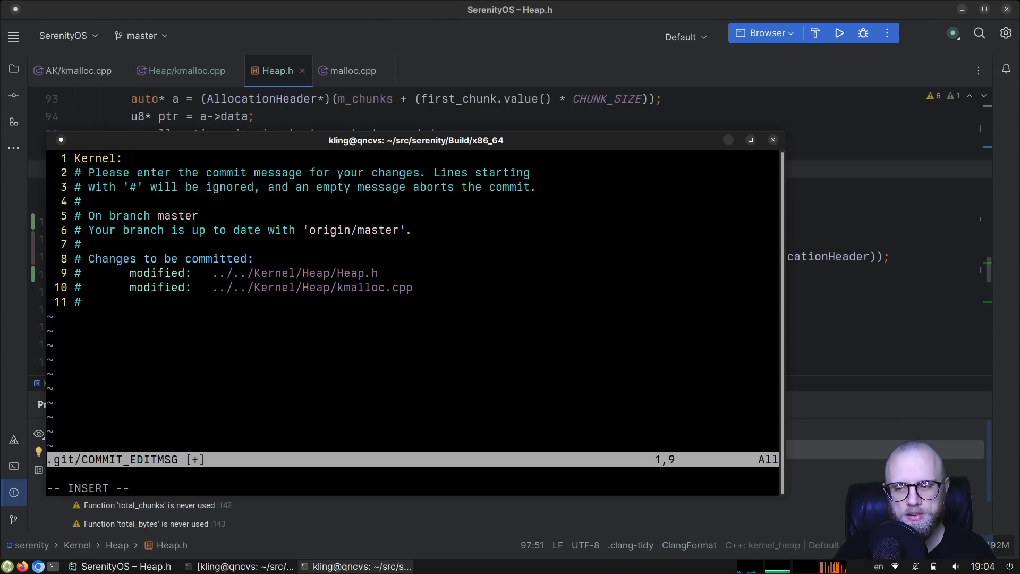
{"action": "type", "text": "Don't m"}
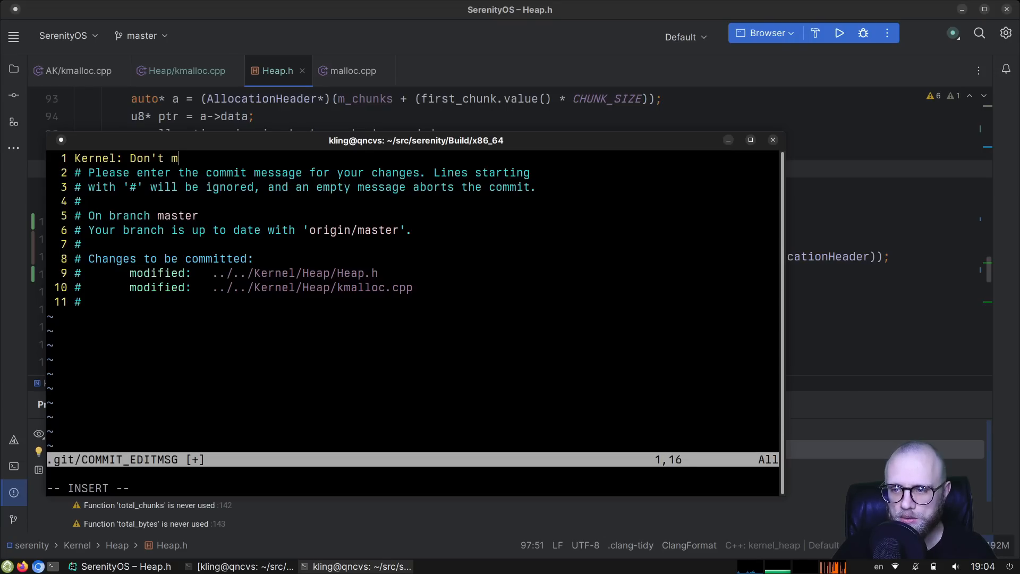
{"action": "type", "text": "emset() a"}
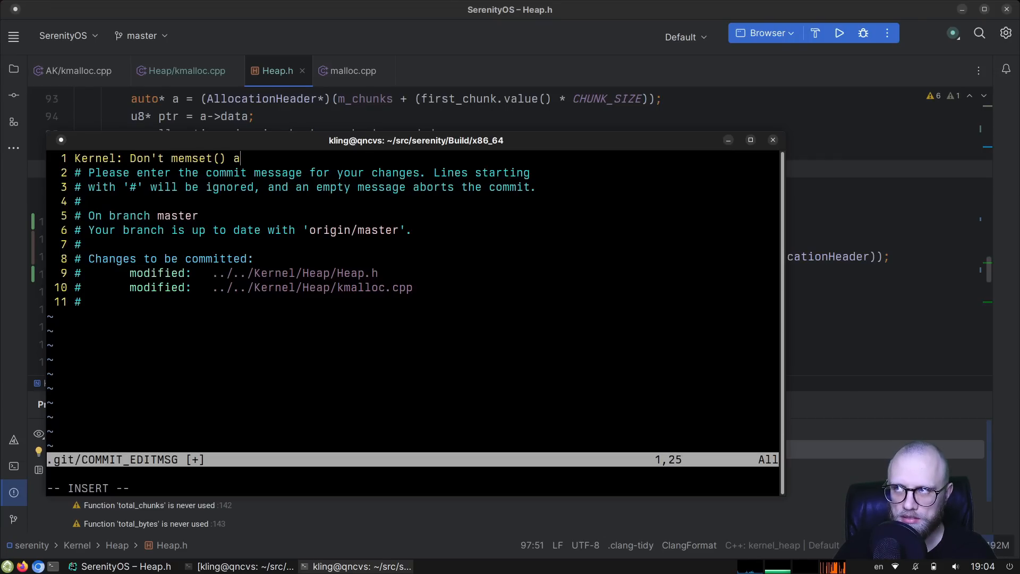
{"action": "type", "text": "llocatio"}
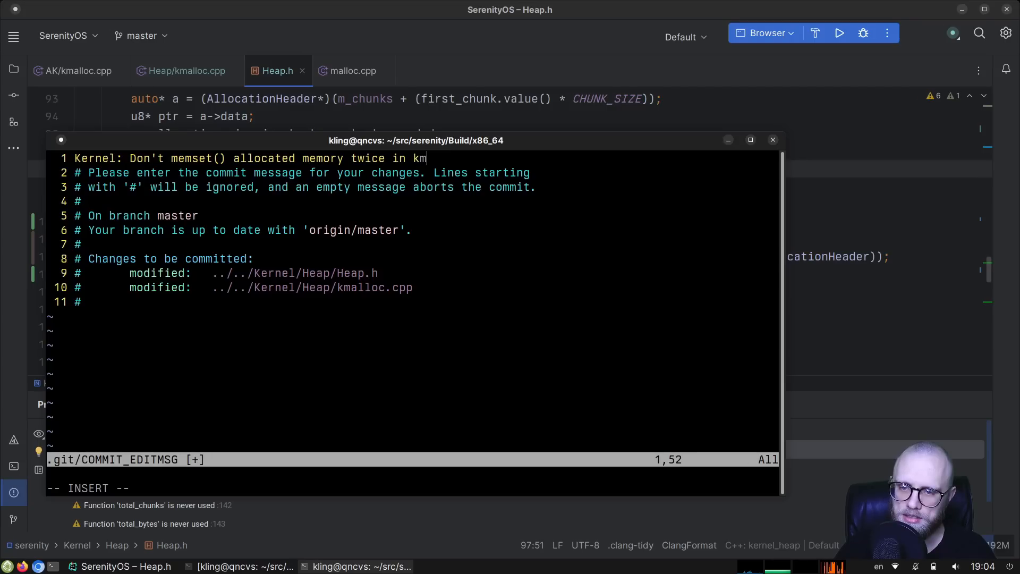
{"action": "type", "text": "alloc()"}
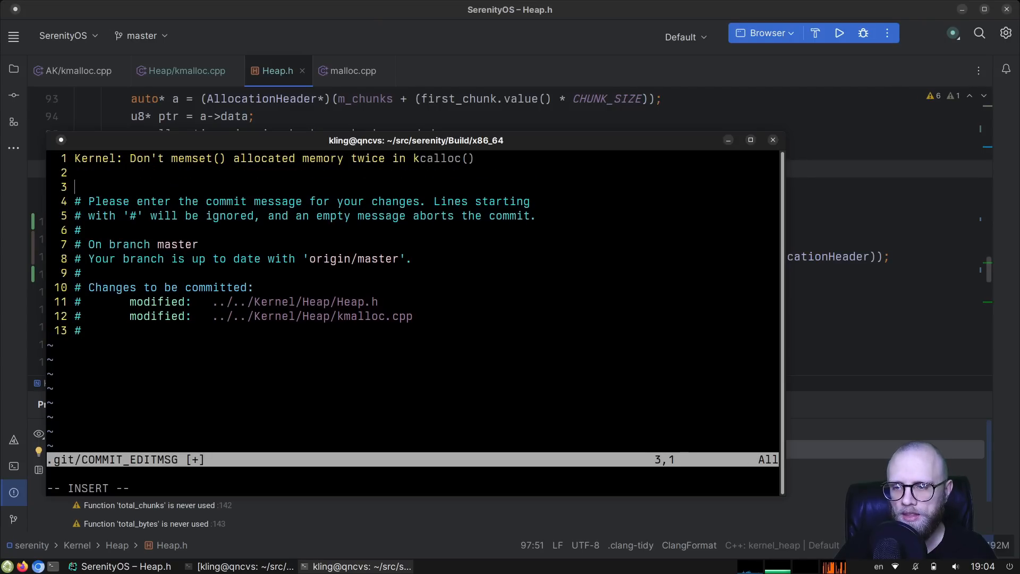
Step: Write that the patch adds a way to ask the allocator to skip its internal memset operation
{"action": "type", "text": "This patch adds"}
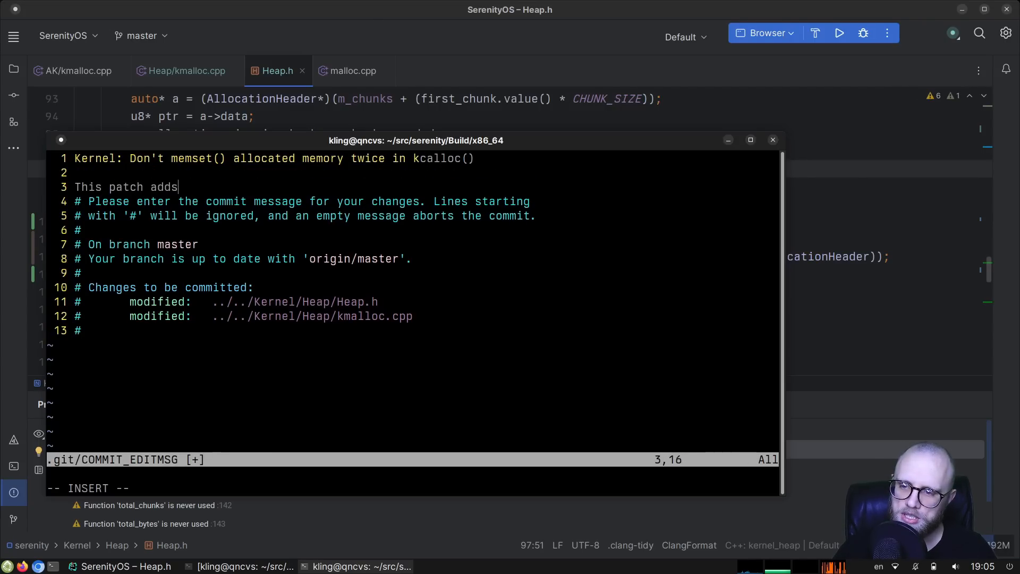
{"action": "type", "text": "a new"}
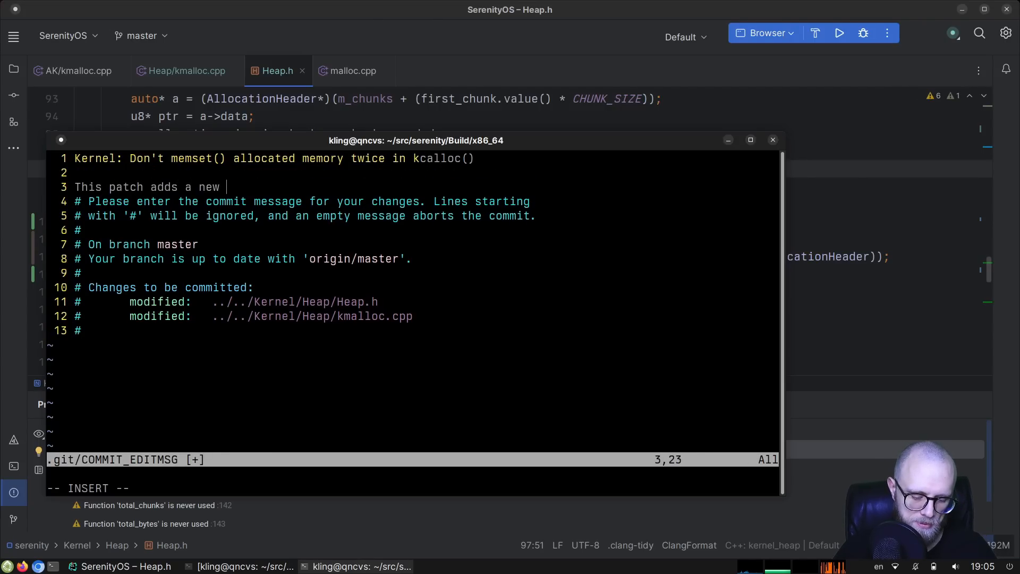
{"action": "key", "text": "BackSpace"}
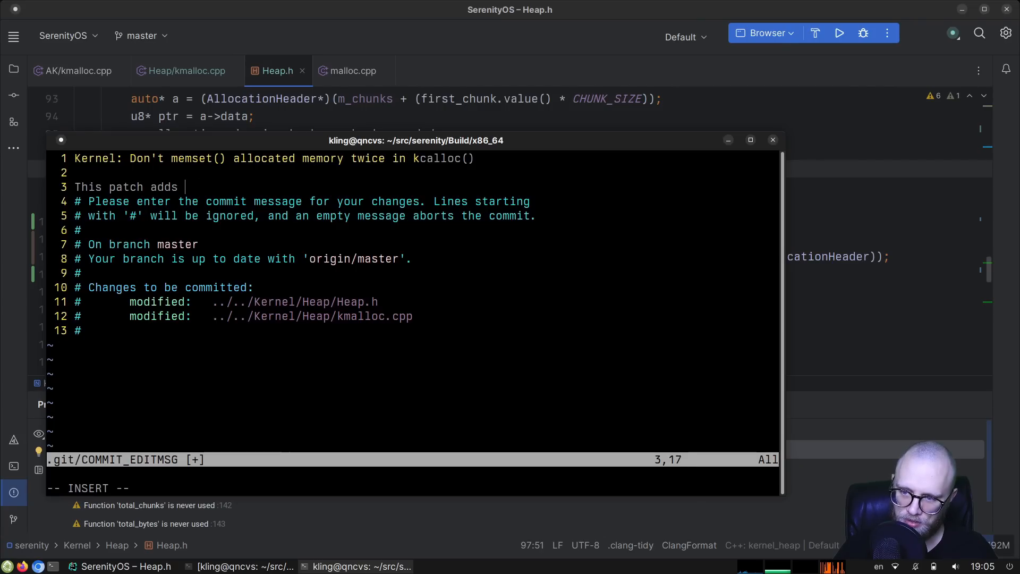
{"action": "type", "text": "a w"}
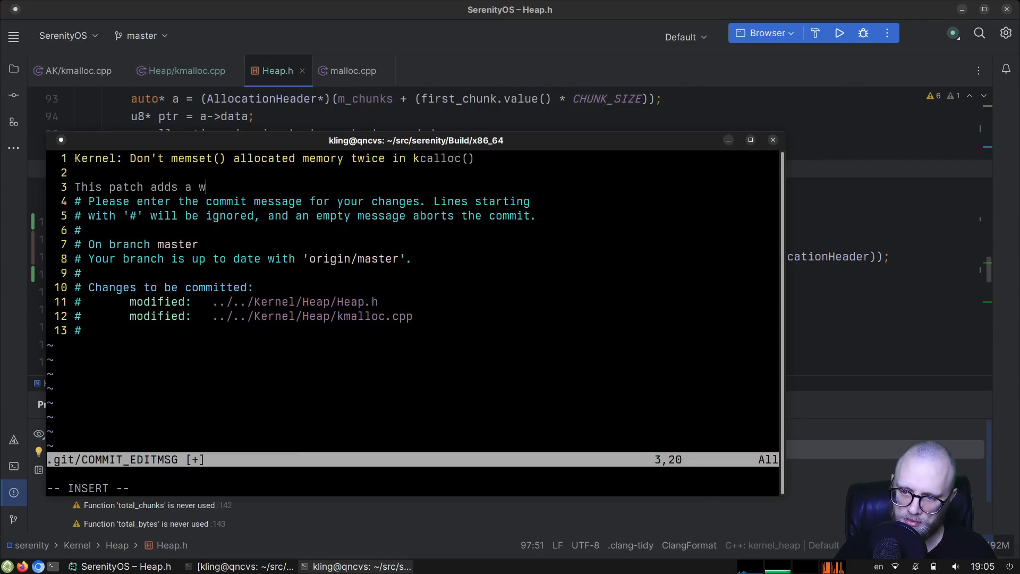
{"action": "type", "text": "ay to tell kmal"}
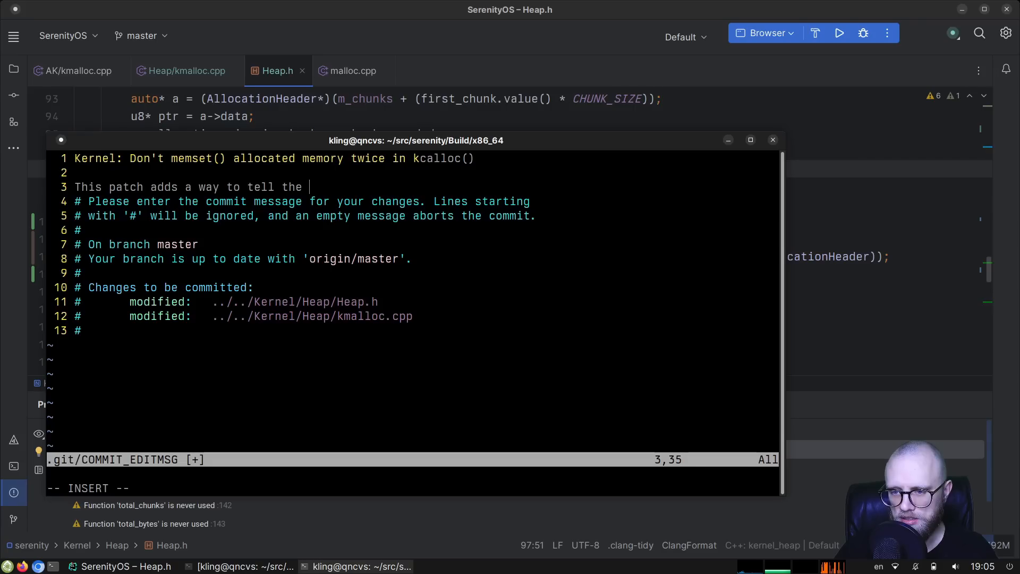
{"action": "key", "text": "BackSpace"}
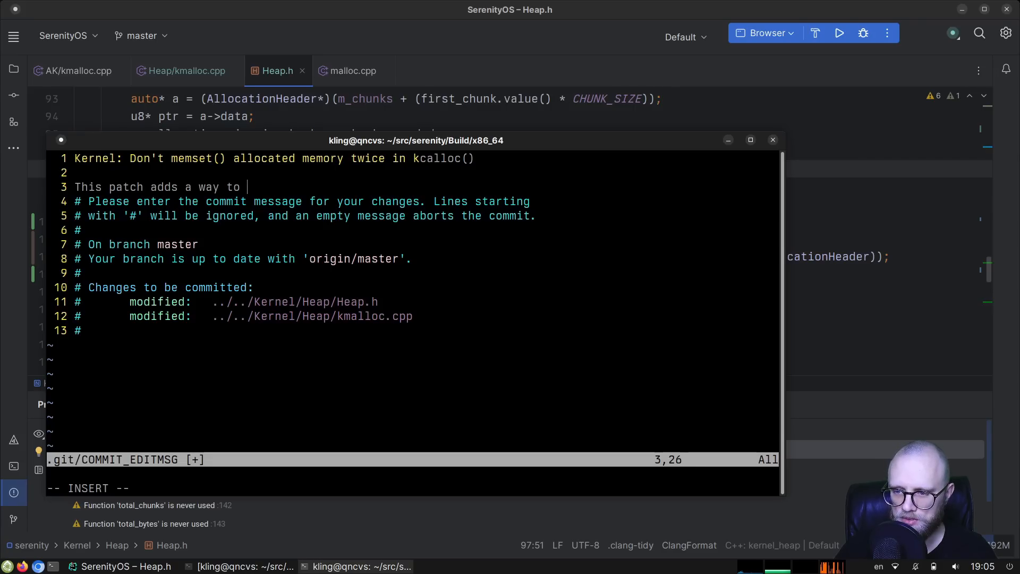
{"action": "type", "text": "ask the allocator"}
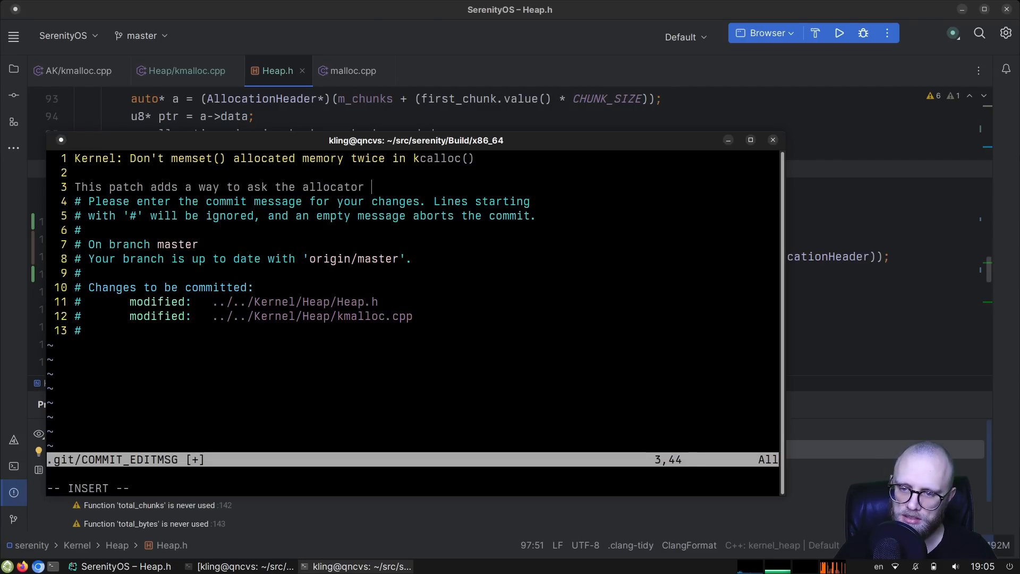
{"action": "type", "text": "to skip t"}
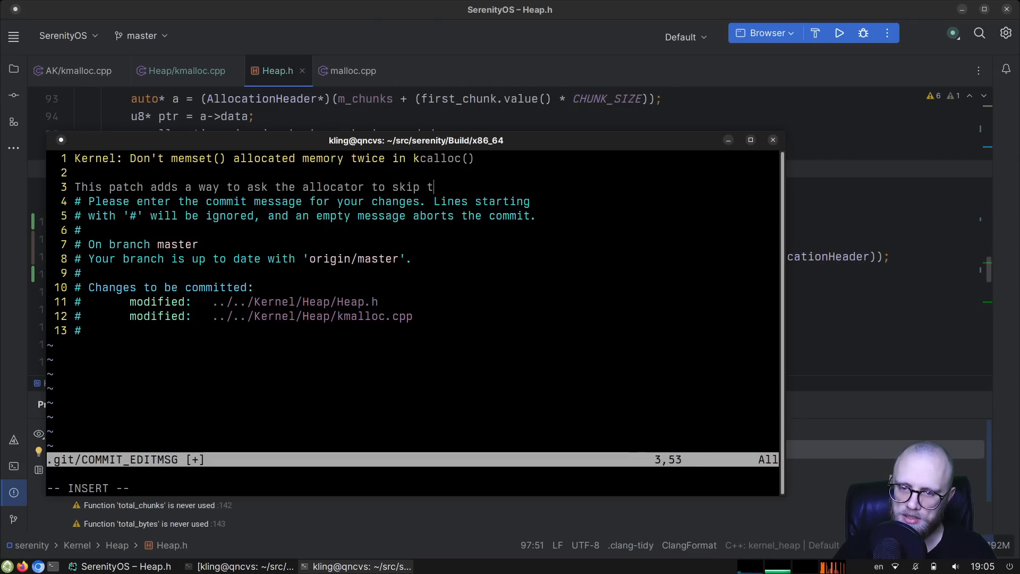
{"action": "type", "text": "its internal"}
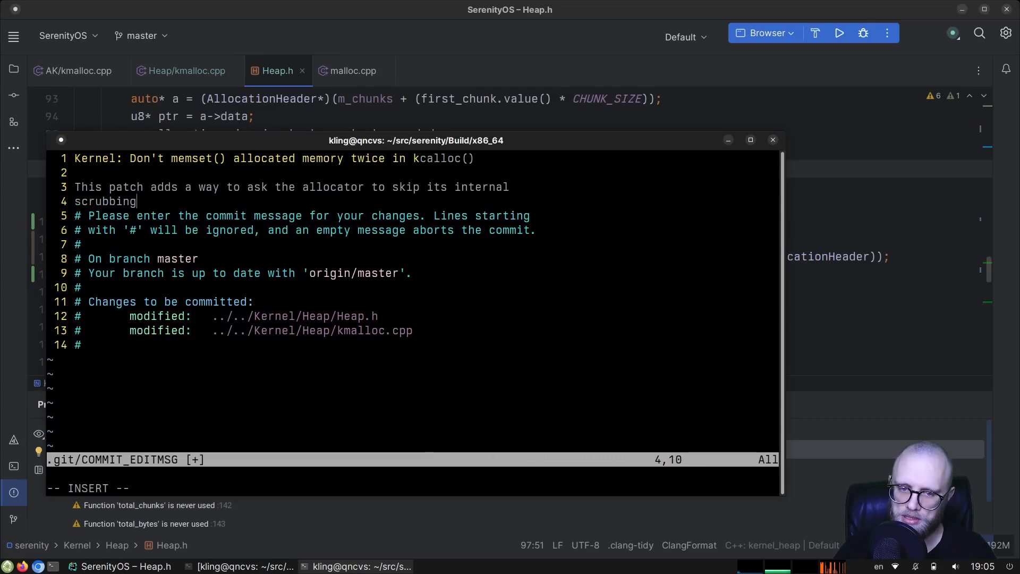
{"action": "type", "text": "memset operation."}
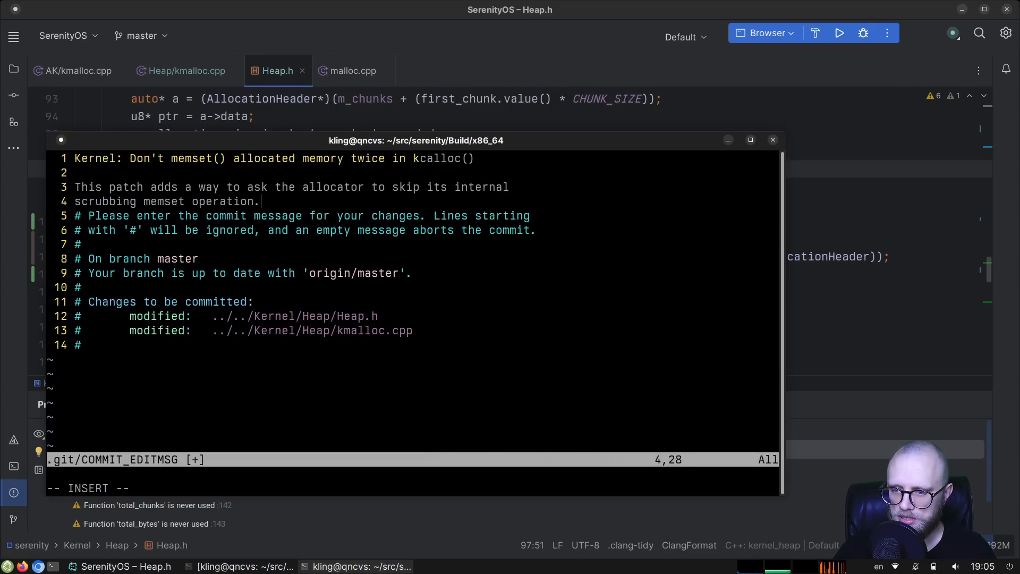
Step: Explain the previous double scrub and that the LibC malloc mechanism now applies to the kernel heap allocator
{"action": "type", "text": "Before this change, kcalloc("}
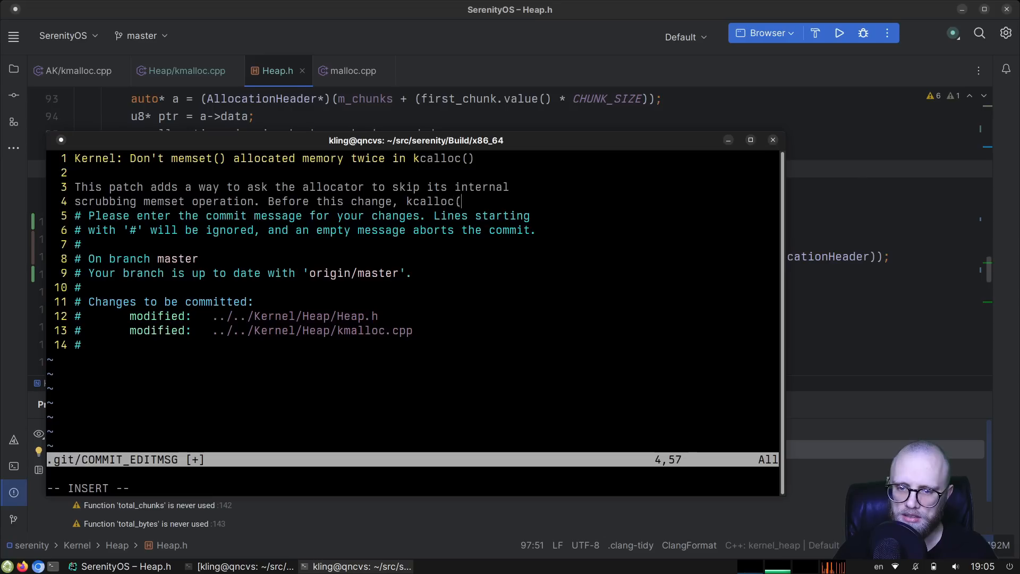
{"action": "type", "text": ") would scrub"}
{"action": "type", "text": "twice: once inte"}
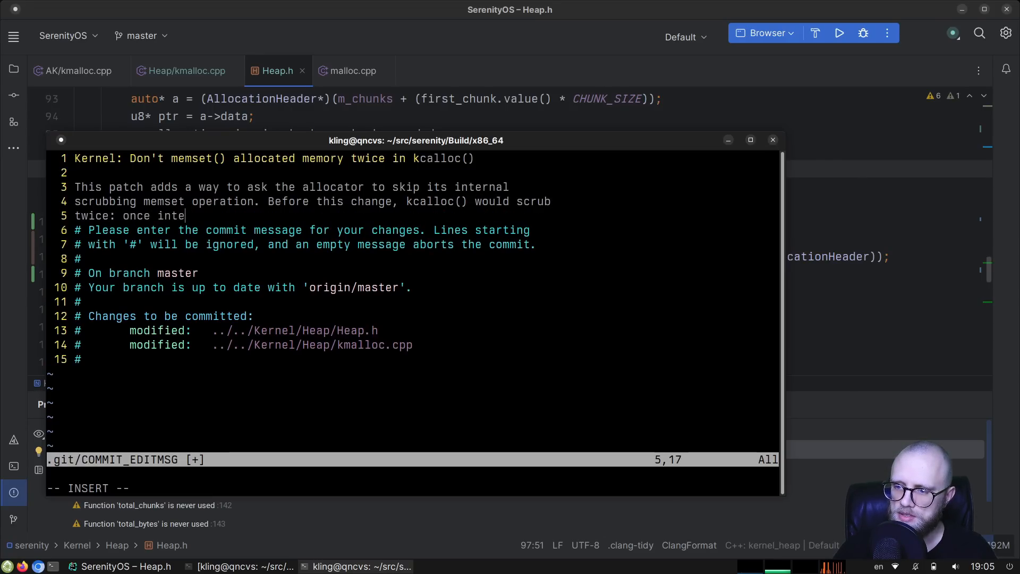
{"action": "type", "text": "rnally in kmalloc() and then again in kcalloc()."}
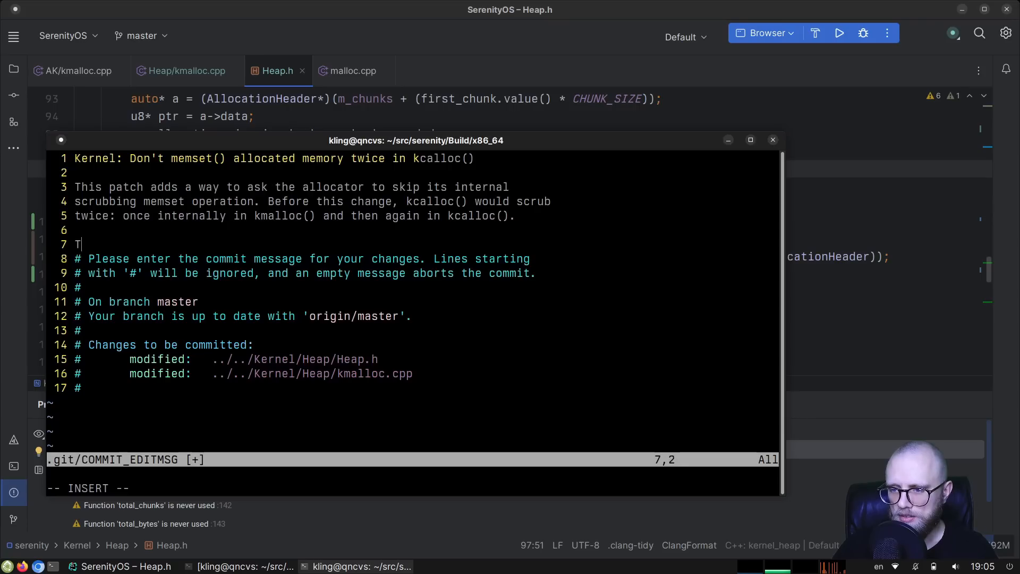
{"action": "type", "text": "he new Caller"}
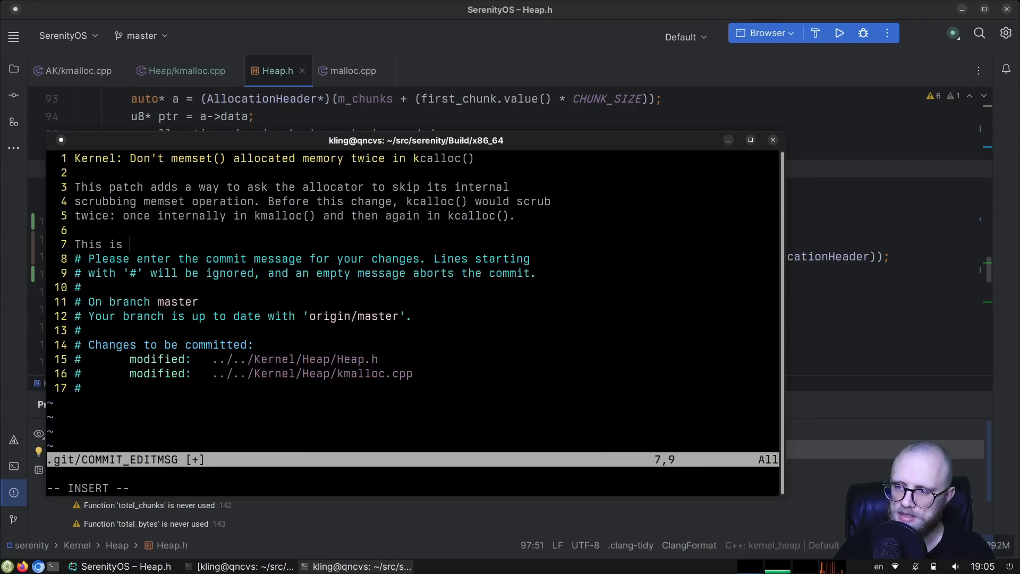
{"action": "type", "text": "the same"}
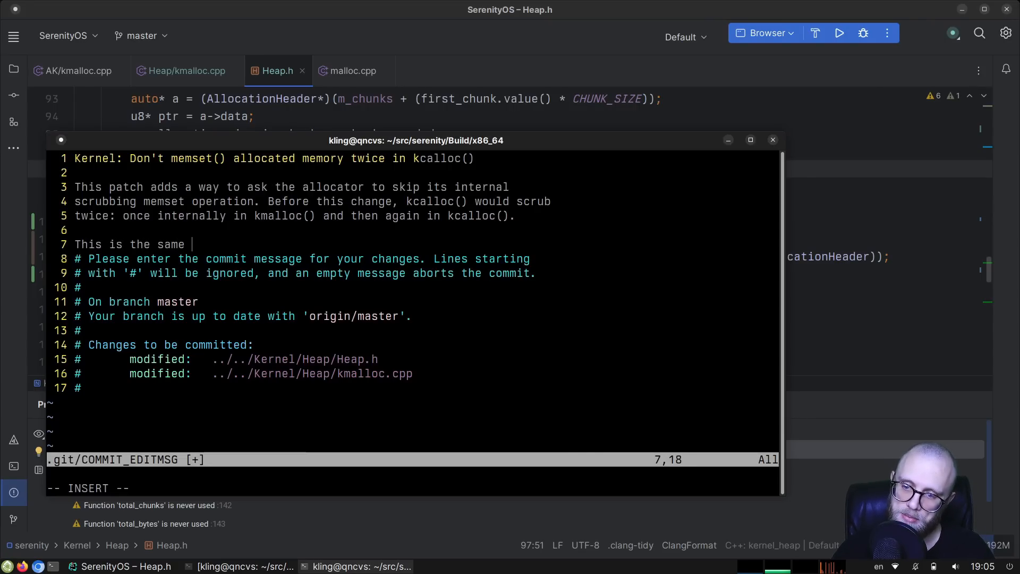
{"action": "type", "text": "mechanism we already h"}
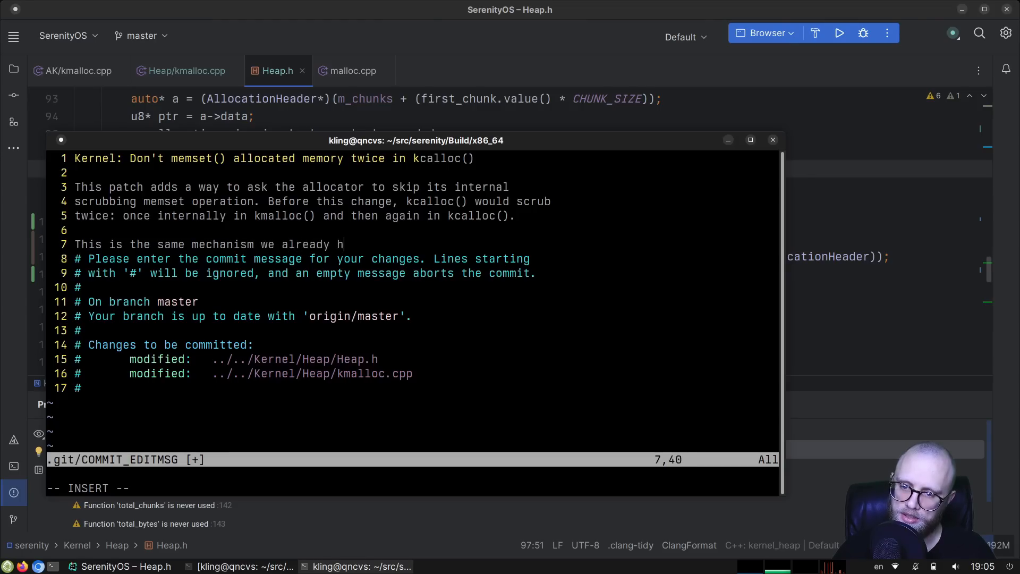
{"action": "type", "text": "ad in LibC malloc, brought over"}
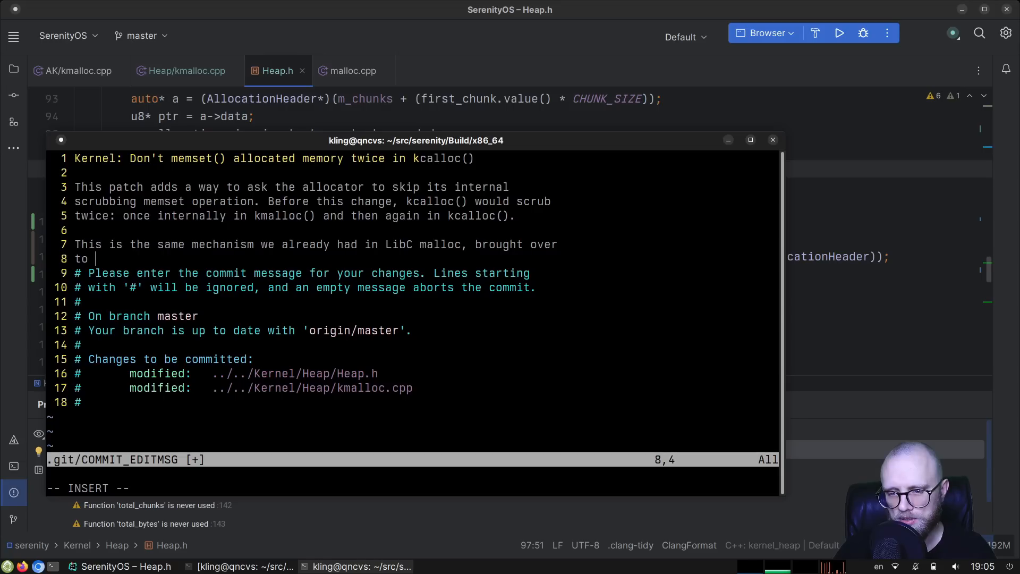
{"action": "type", "text": "the kernel"}
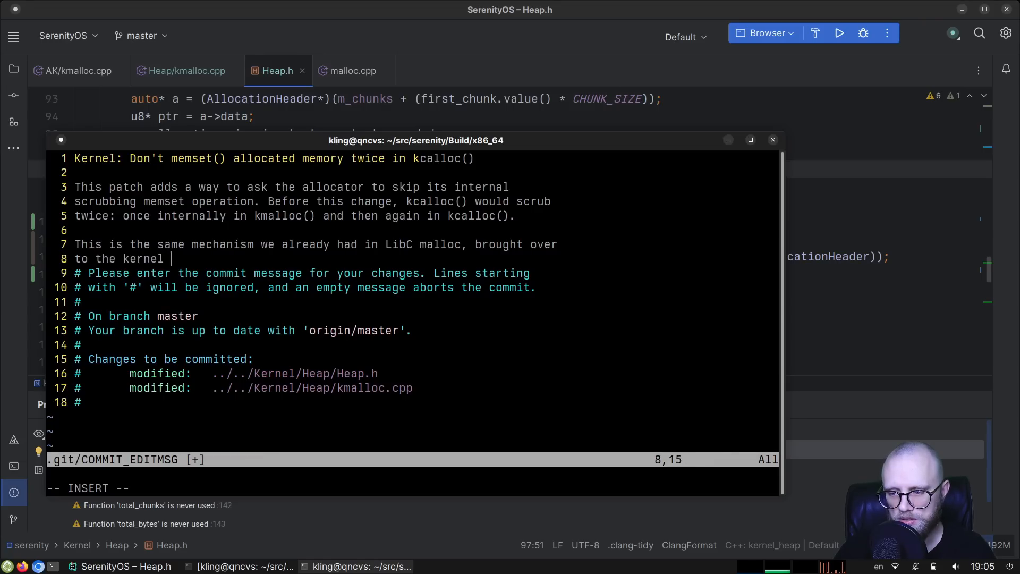
{"action": "type", "text": "heap allocator"}
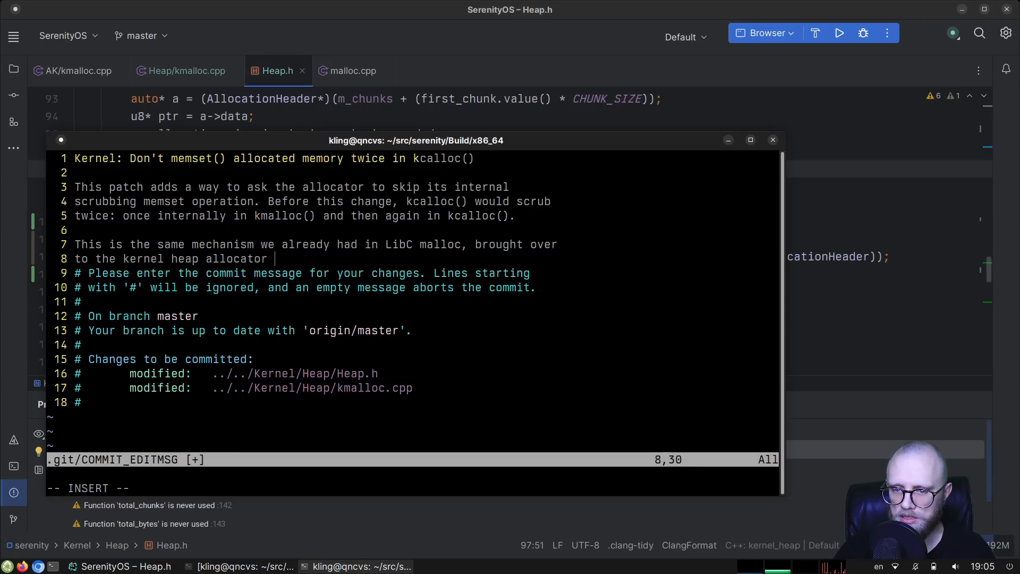
{"action": "type", "text": "as well."}
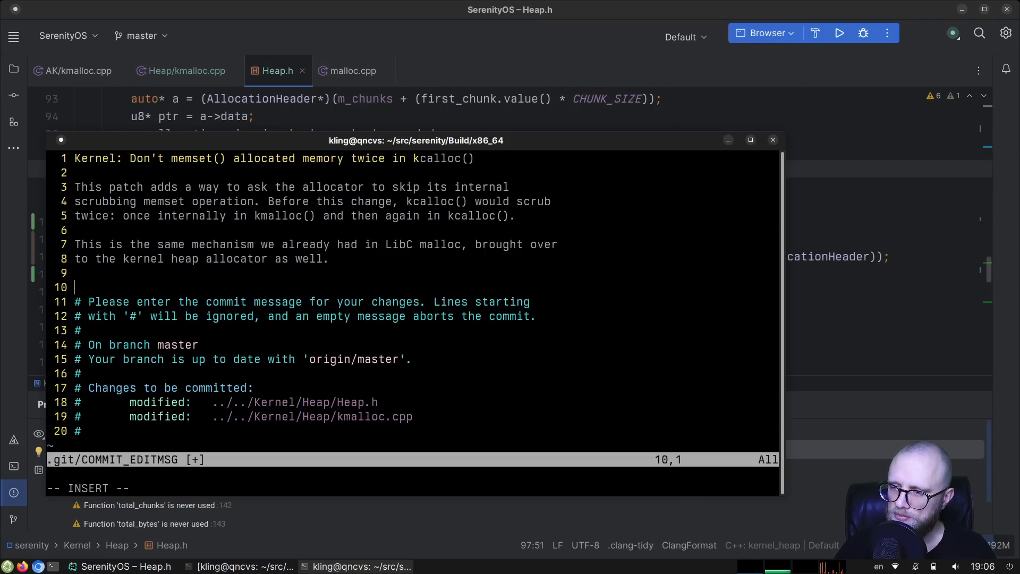
Step: Note the FIXME found during filming and that this solves one FIXME in kmalloc()
{"action": "type", "text": "W"}
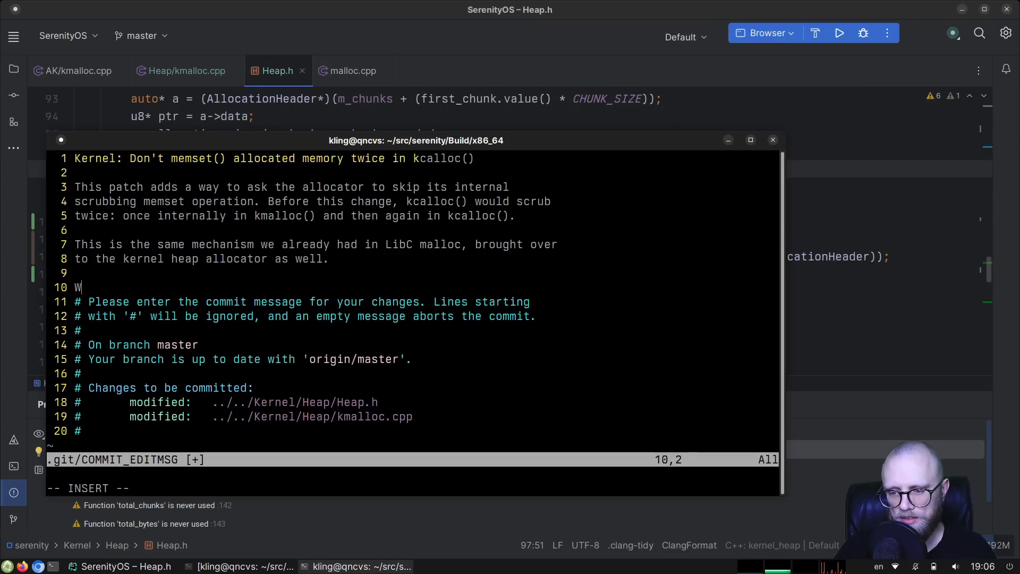
{"action": "type", "text": "One FIXME"}
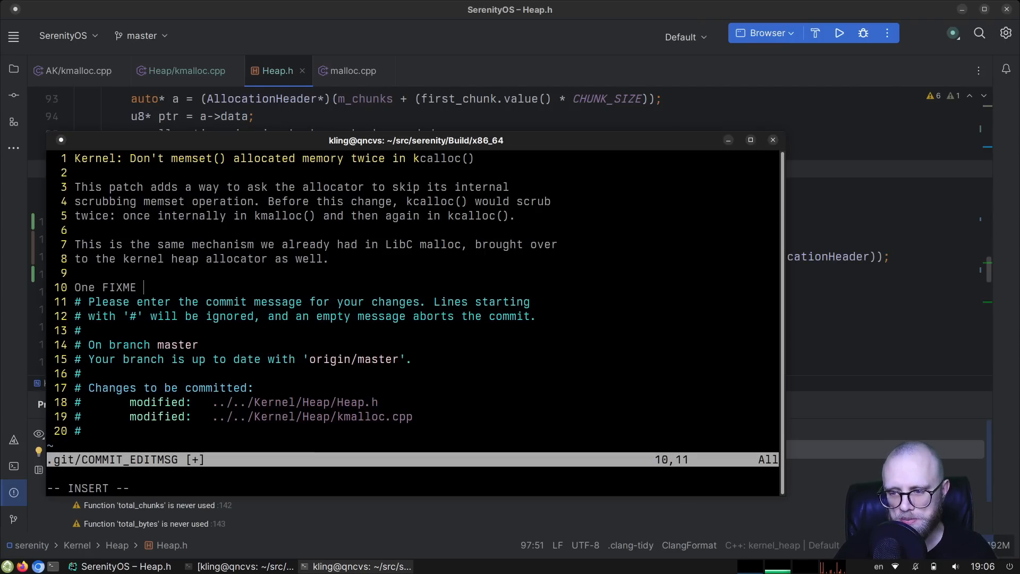
{"action": "type", "text": "was removed d"}
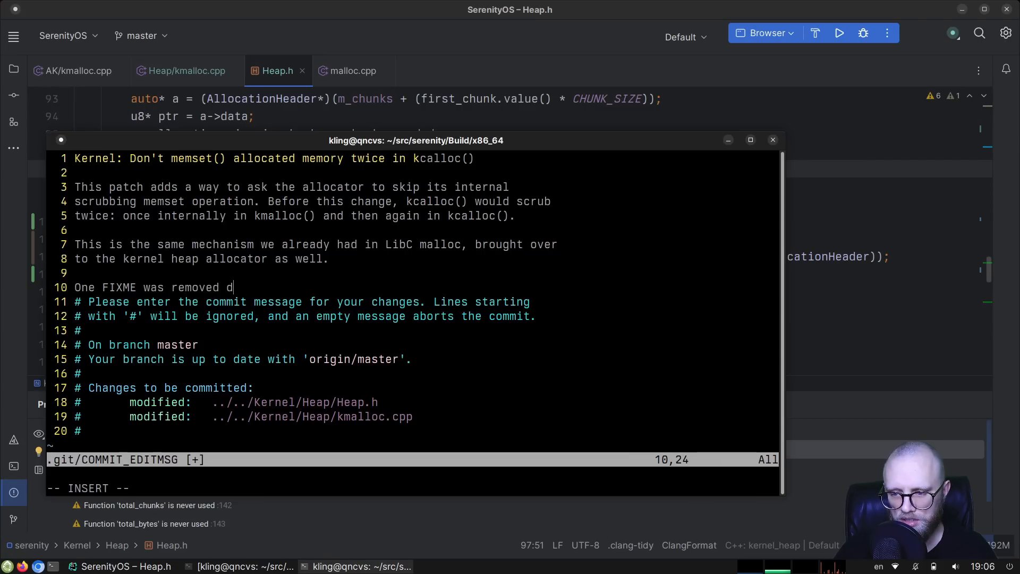
{"action": "type", "text": "uring the filming on"}
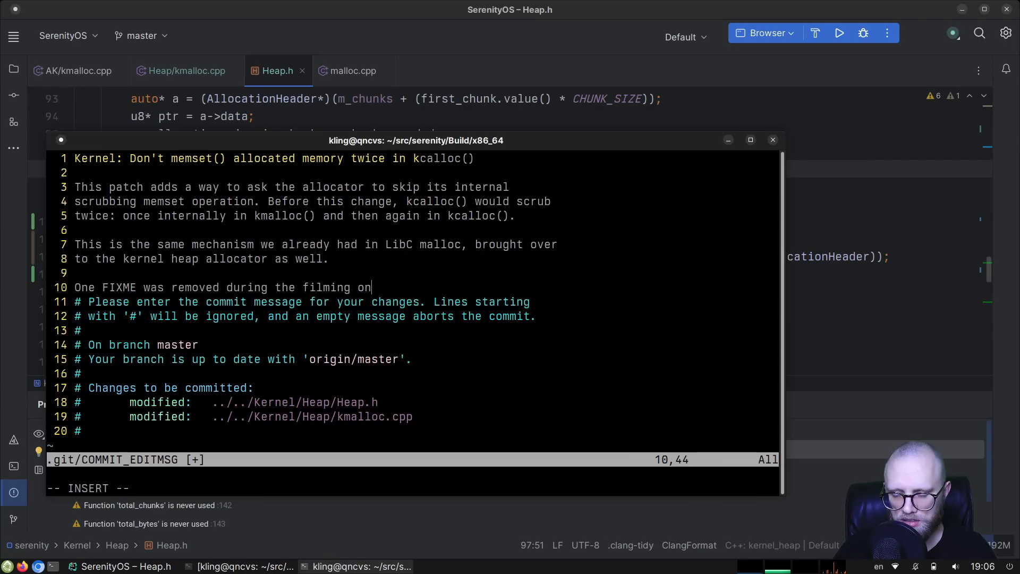
{"action": "type", "text": "of this comm"}
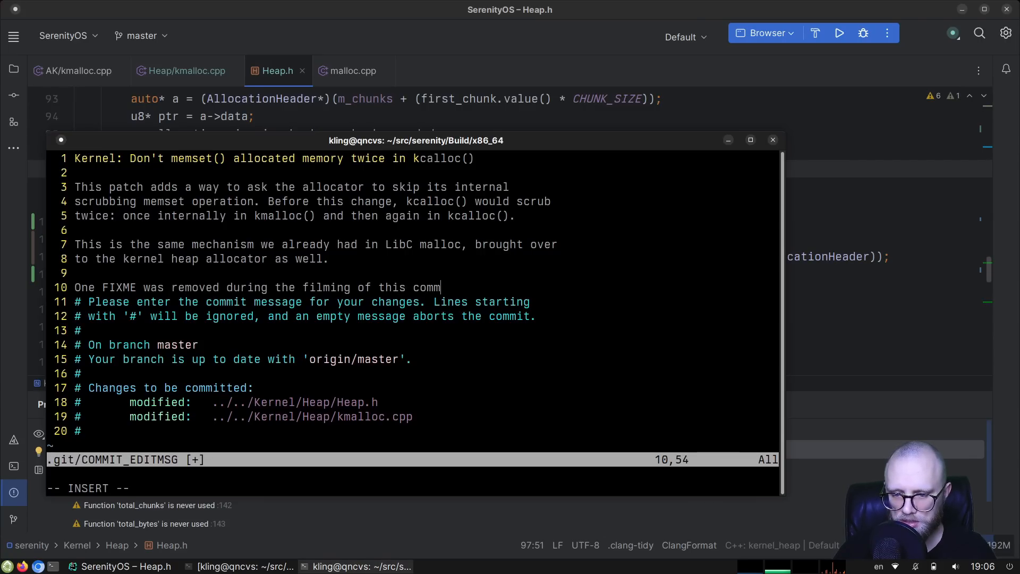
{"action": "type", "text": "it."}
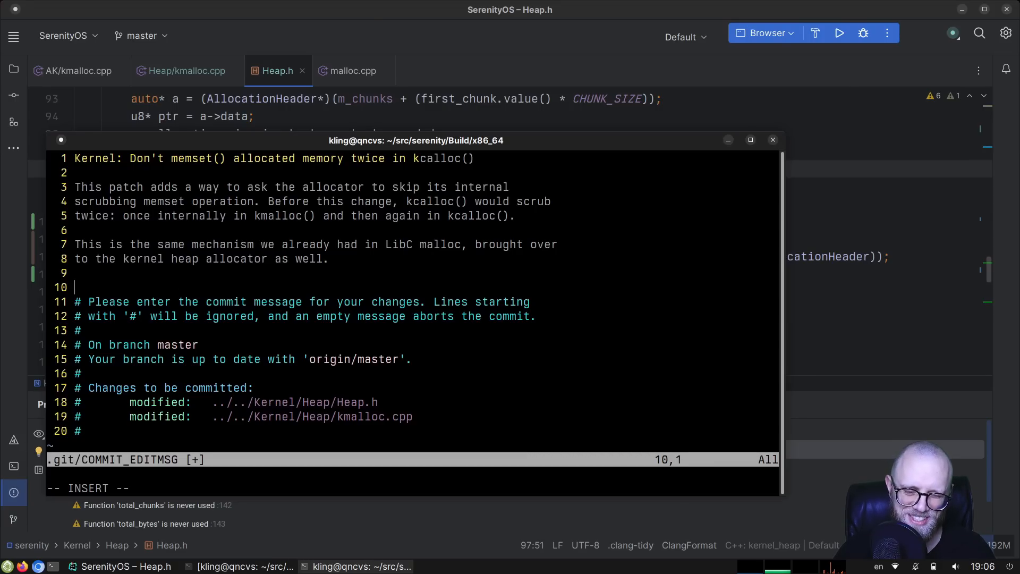
{"action": "type", "text": "T"}
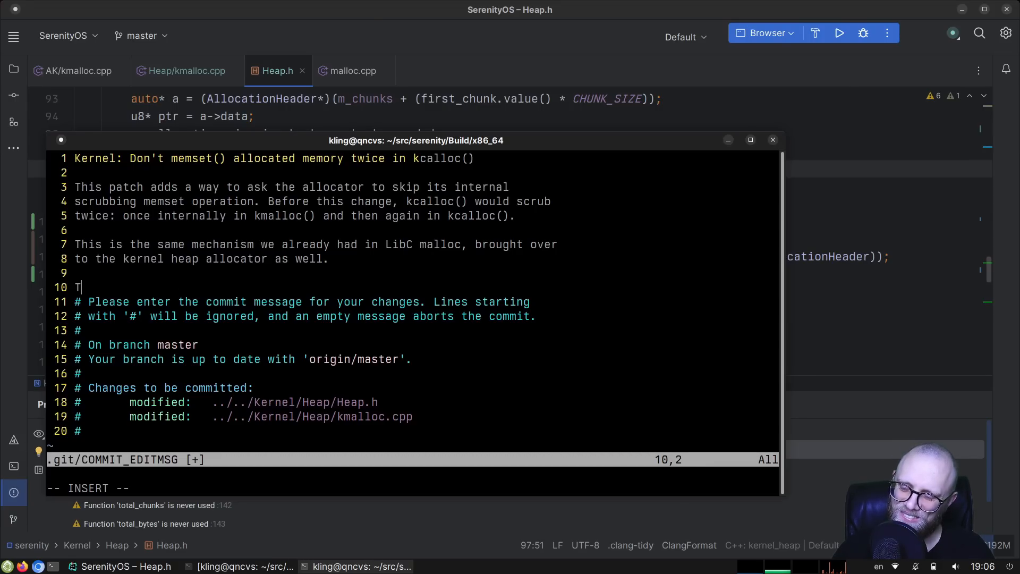
{"action": "type", "text": "his so"}
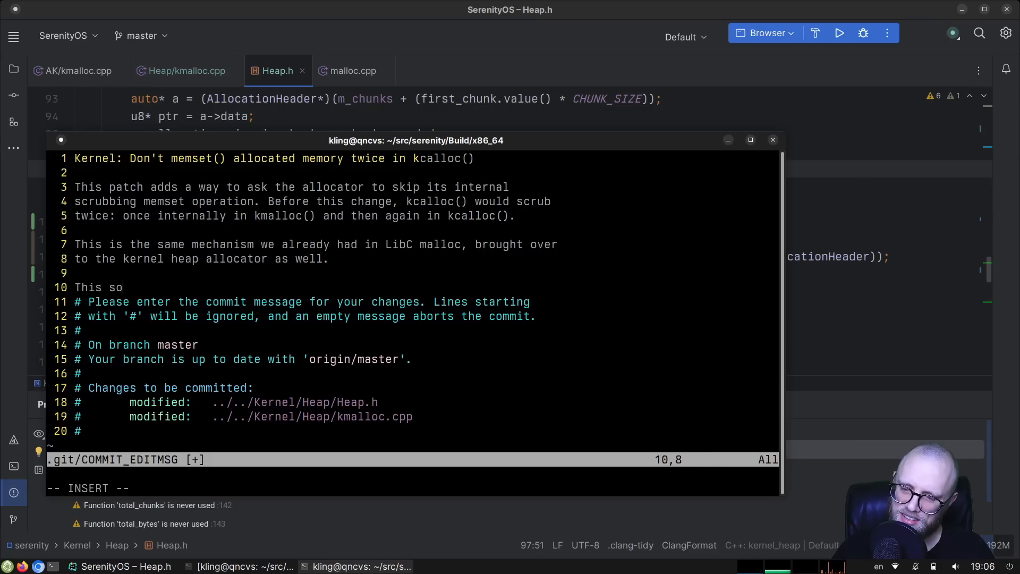
{"action": "type", "text": "lves one F"}
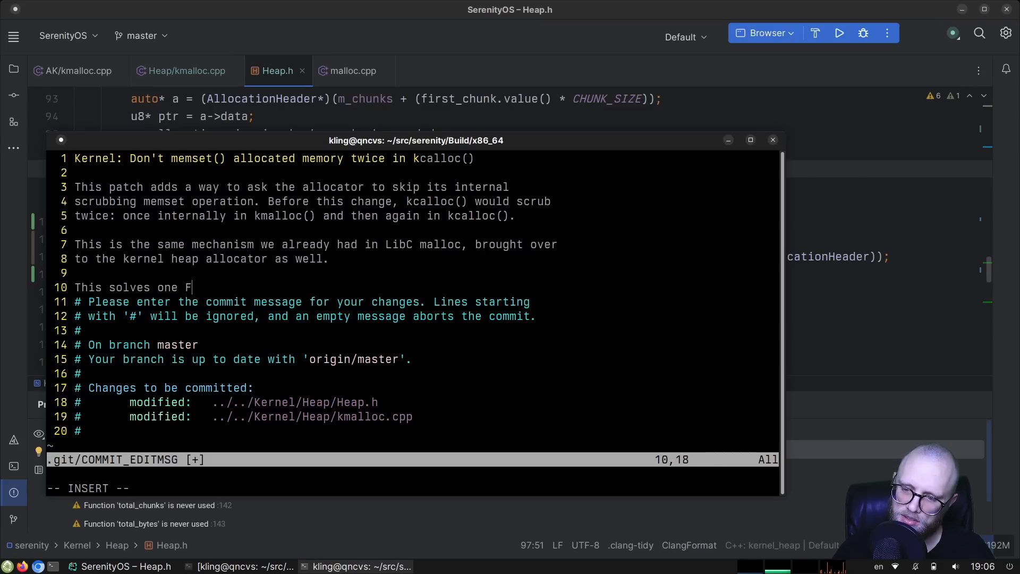
{"action": "type", "text": "IXME in kma"}
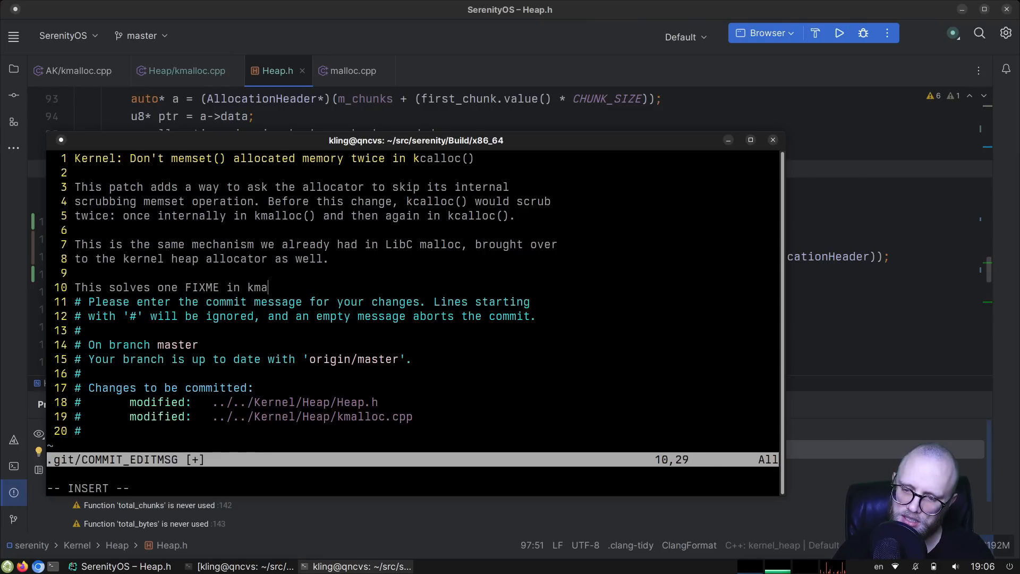
{"action": "type", "text": "lloc()."}
{"action": "type", "text": "git commmit --"}
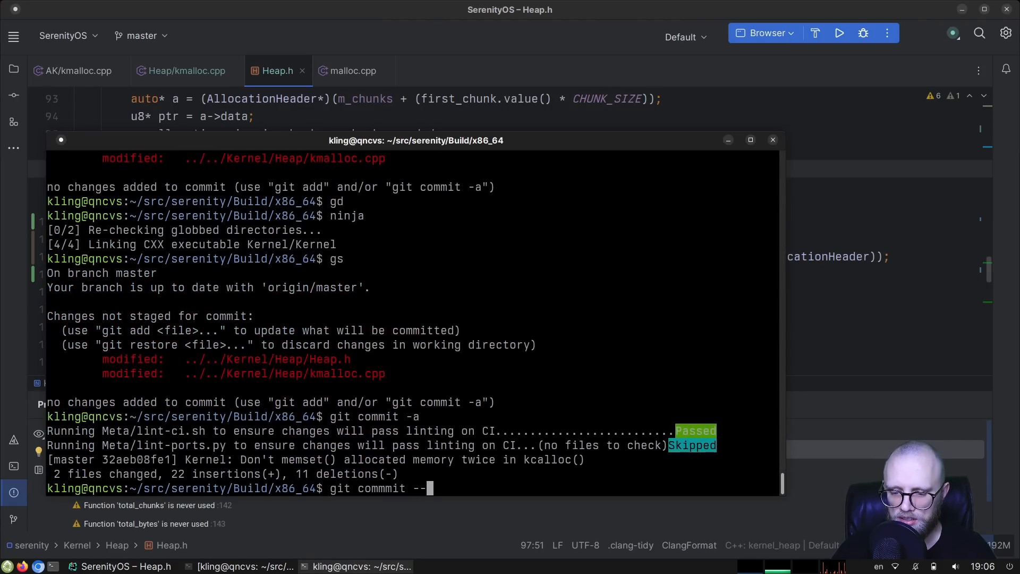
Step: Amend the commit in Vim, rewording line 7 to say the mechanism already existed in LibC malloc, and save
{"action": "type", "text": "amend"}
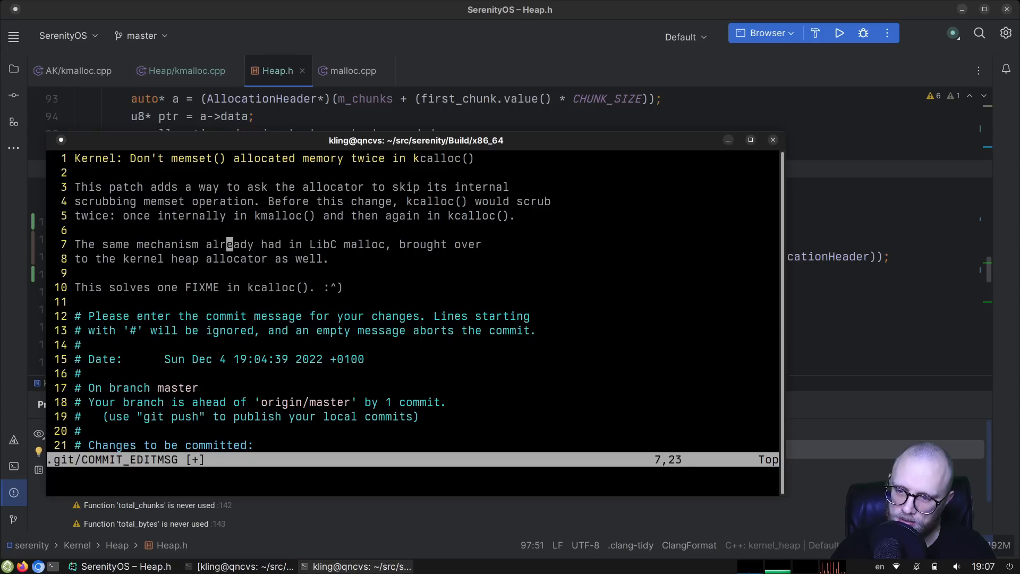
{"action": "type", "text": "existed"}
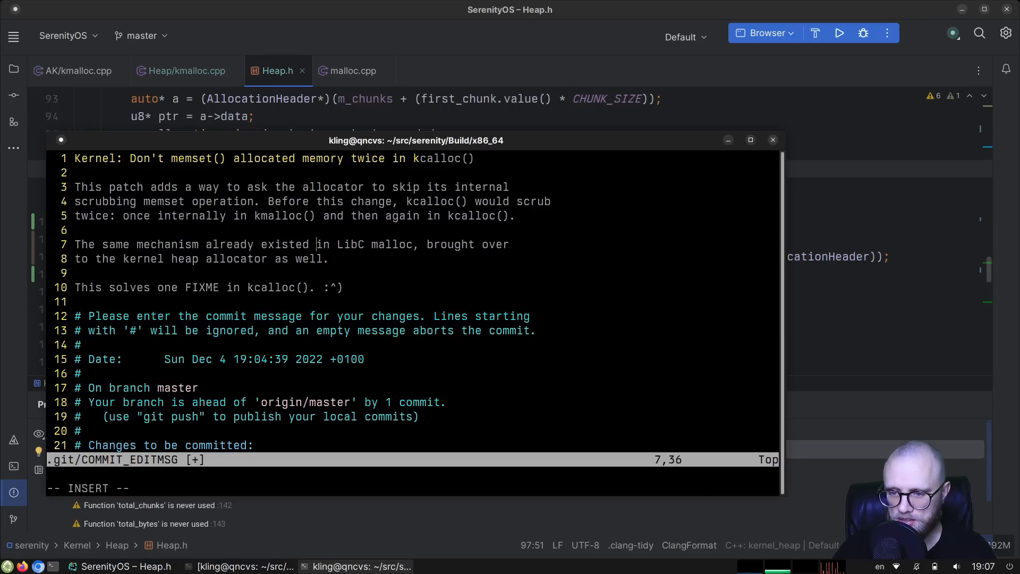
{"action": "key", "text": "Escape"}
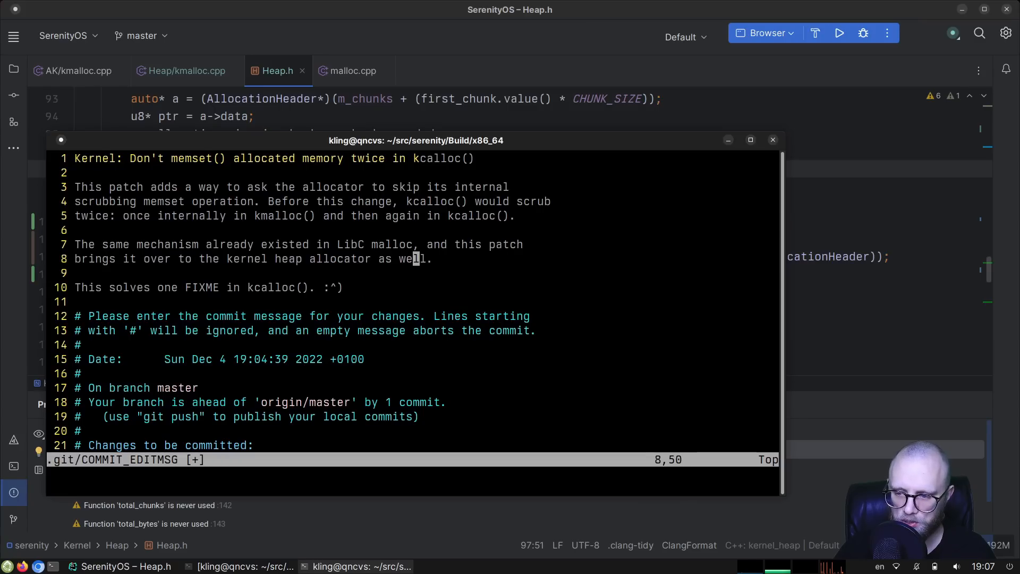
{"action": "type", "text": ":wq"}
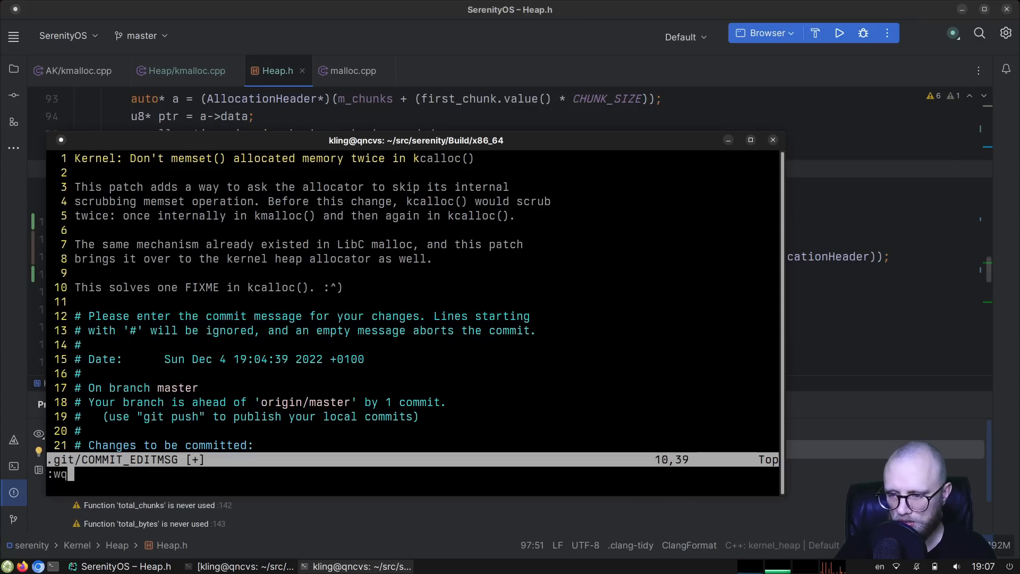
{"action": "key", "text": "Return"}
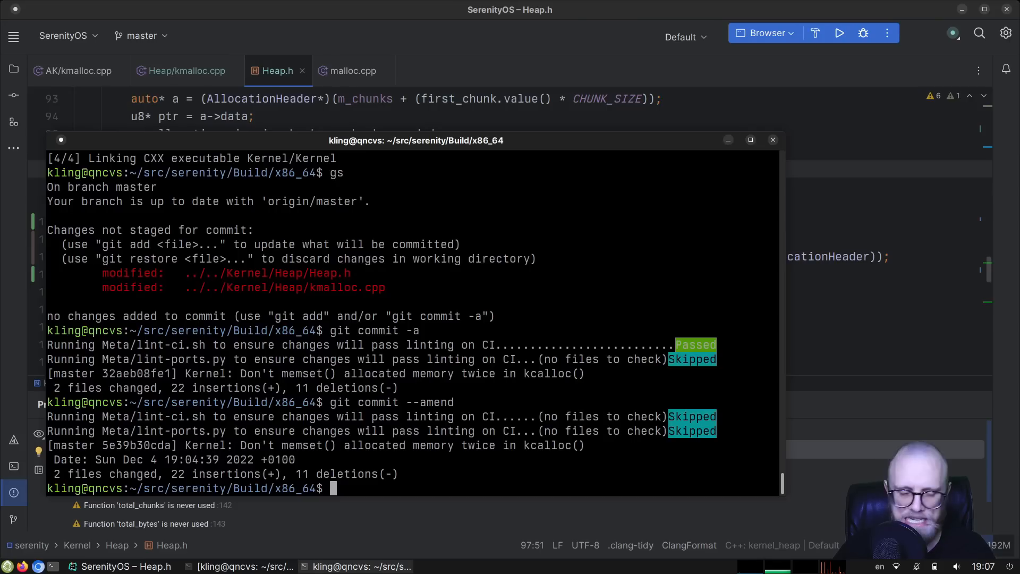
{"action": "mouse_move", "coordinate": [436, 433]}
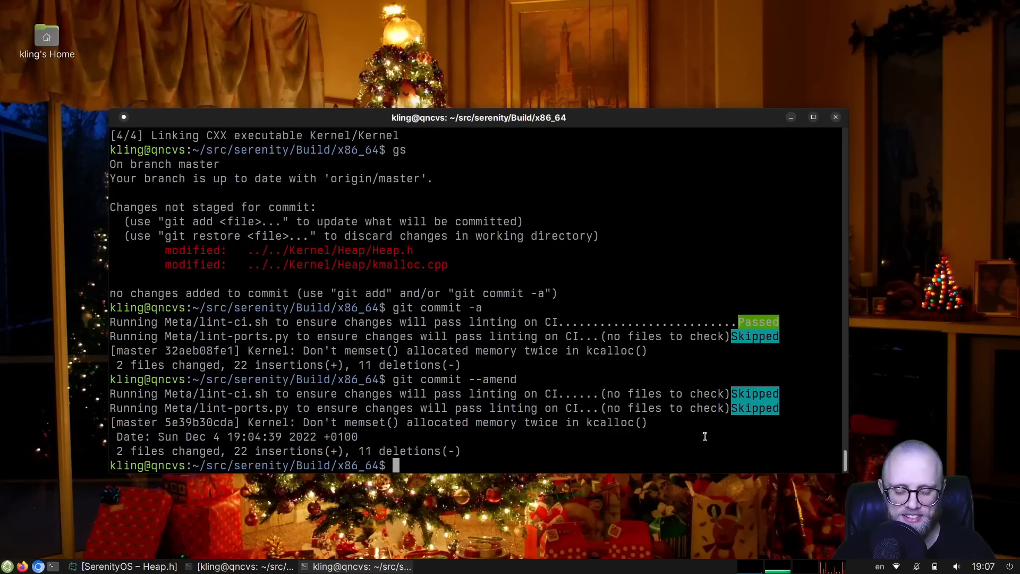
Step: Recall the earlier ninja command from history and run it to rebuild and boot SerenityOS in QEMU
{"action": "type", "text": "ni': ninja"}
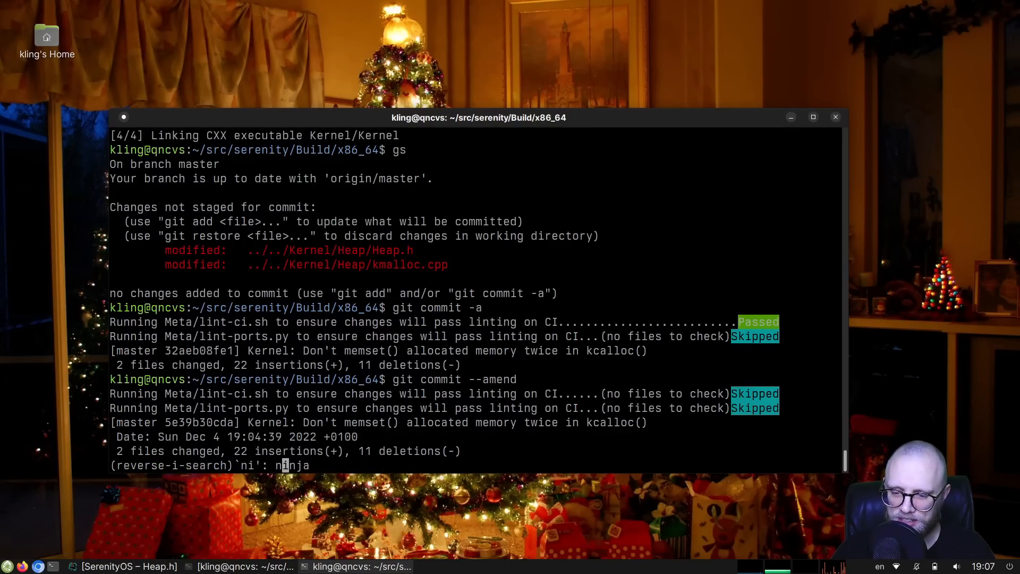
{"action": "key", "text": "Return"}
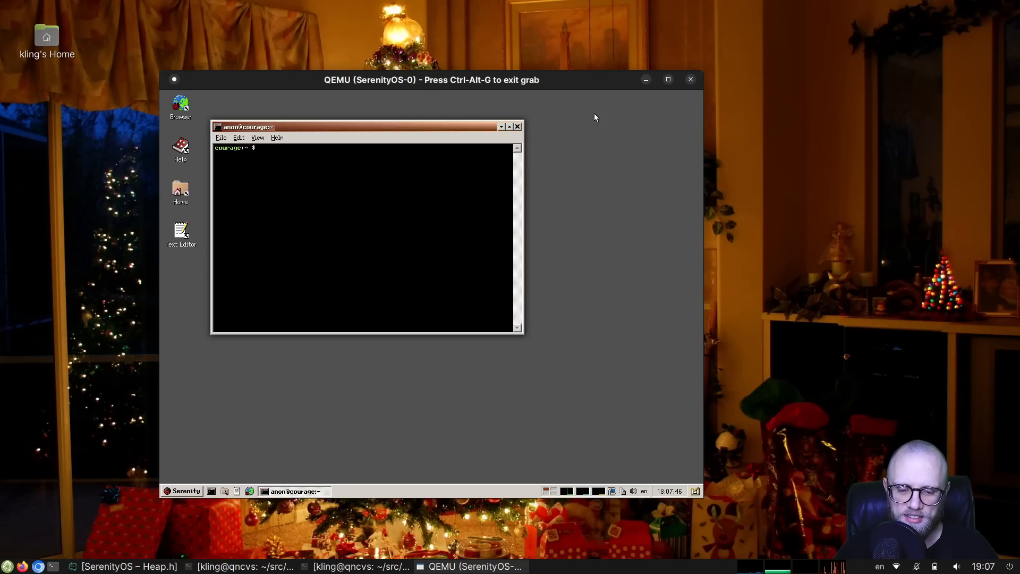
{"action": "mouse_move", "coordinate": [519, 206]}
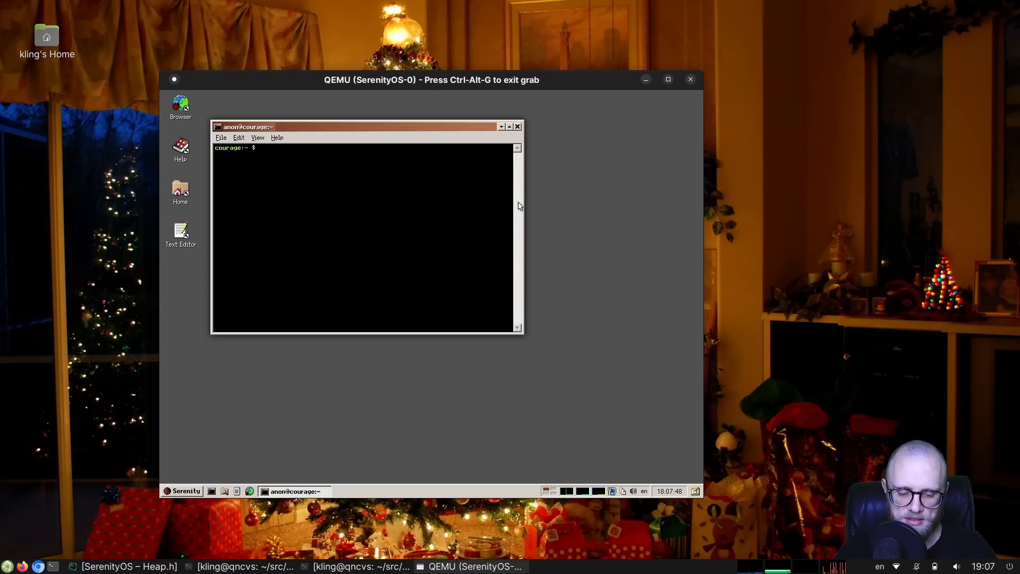